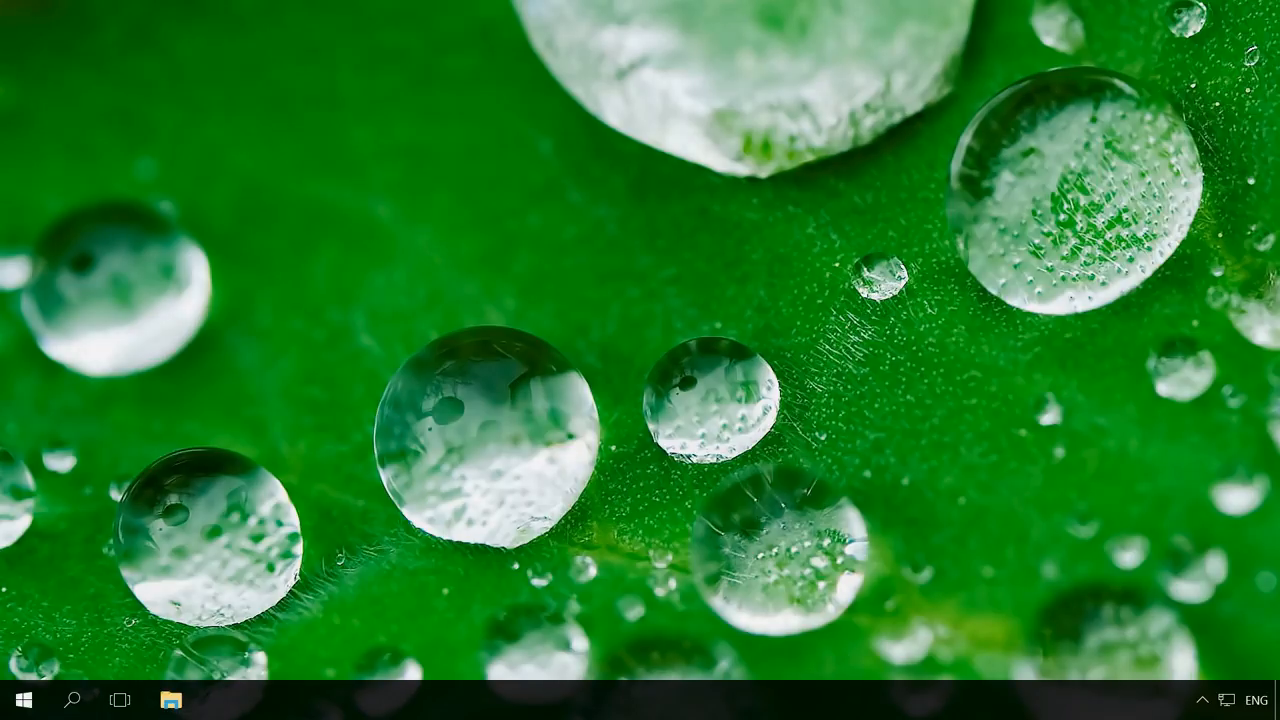
Step: Reach the 'How to Create a Storage Space or Mirrored Volume' article via the Hetman Software blog
left_click(219, 699)
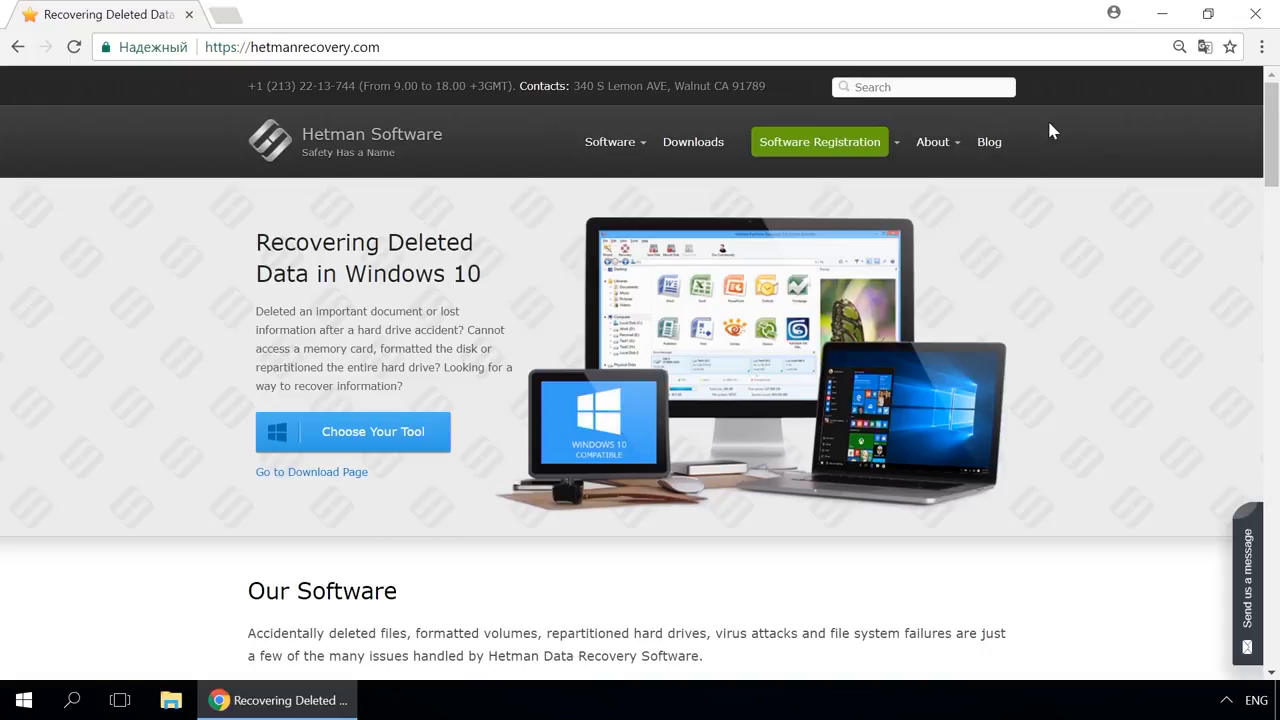
mouse_move(988, 141)
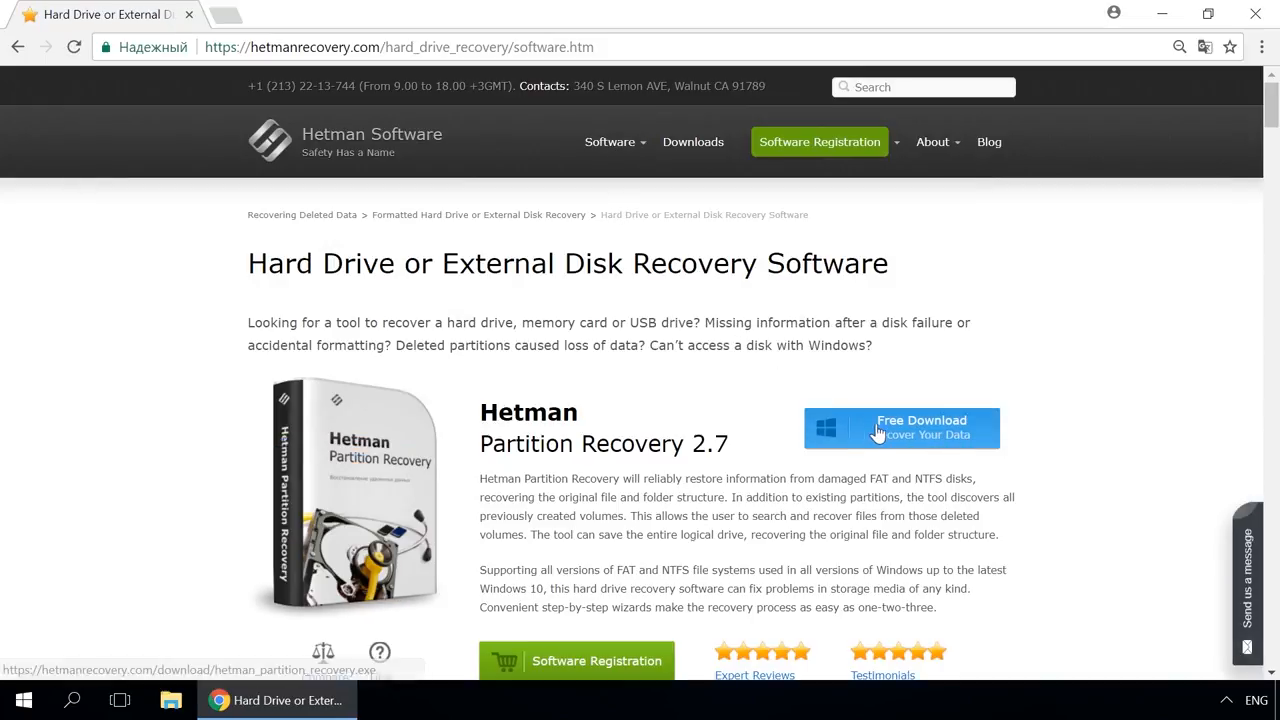
mouse_move(893, 437)
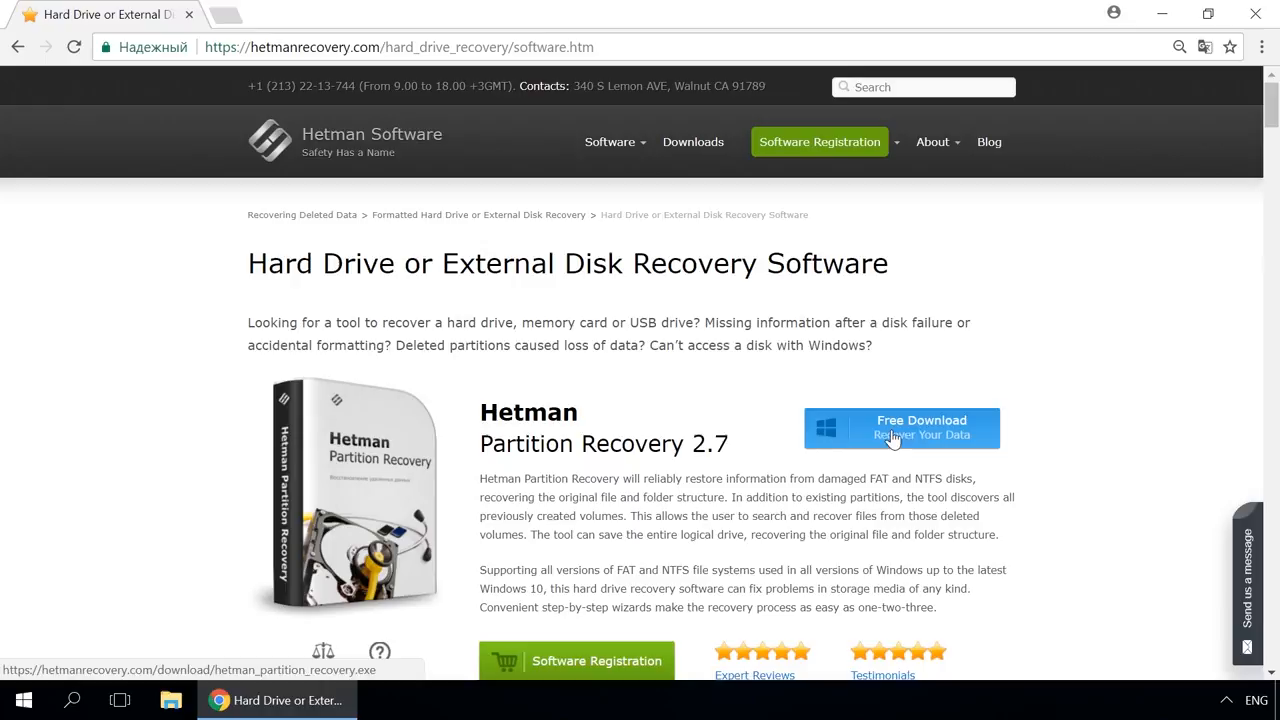
mouse_move(1058, 407)
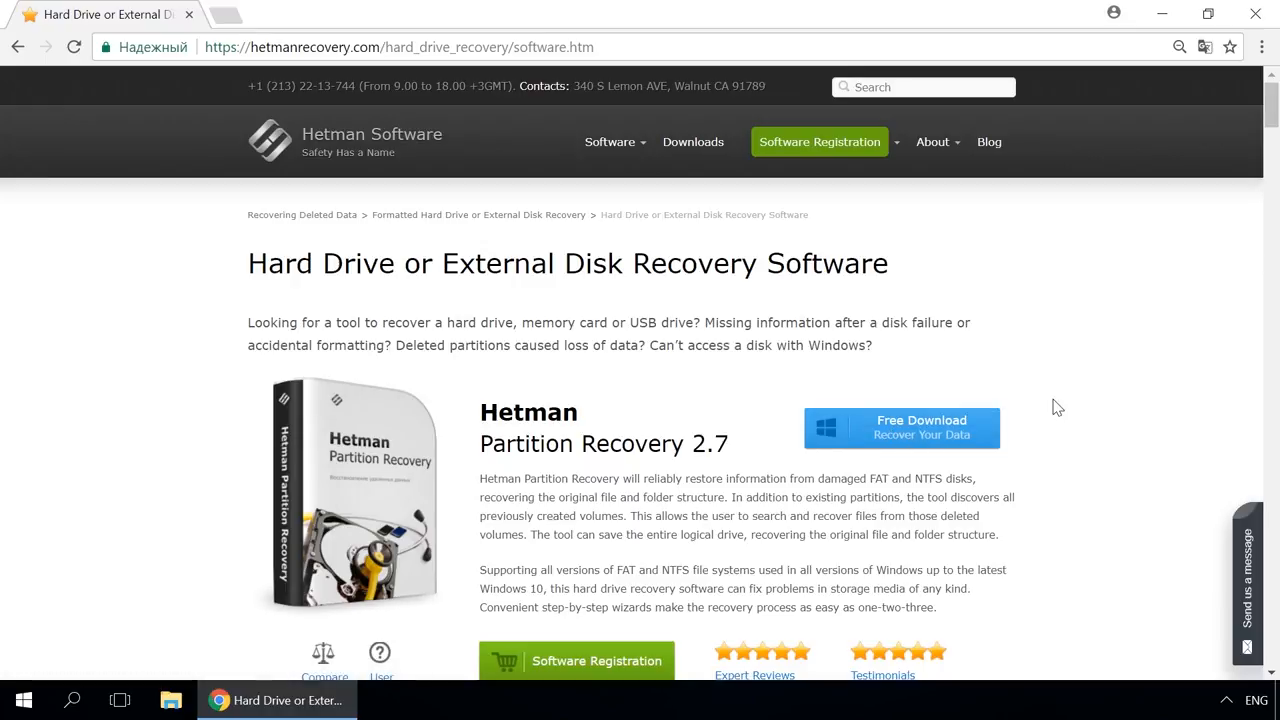
mouse_move(979, 168)
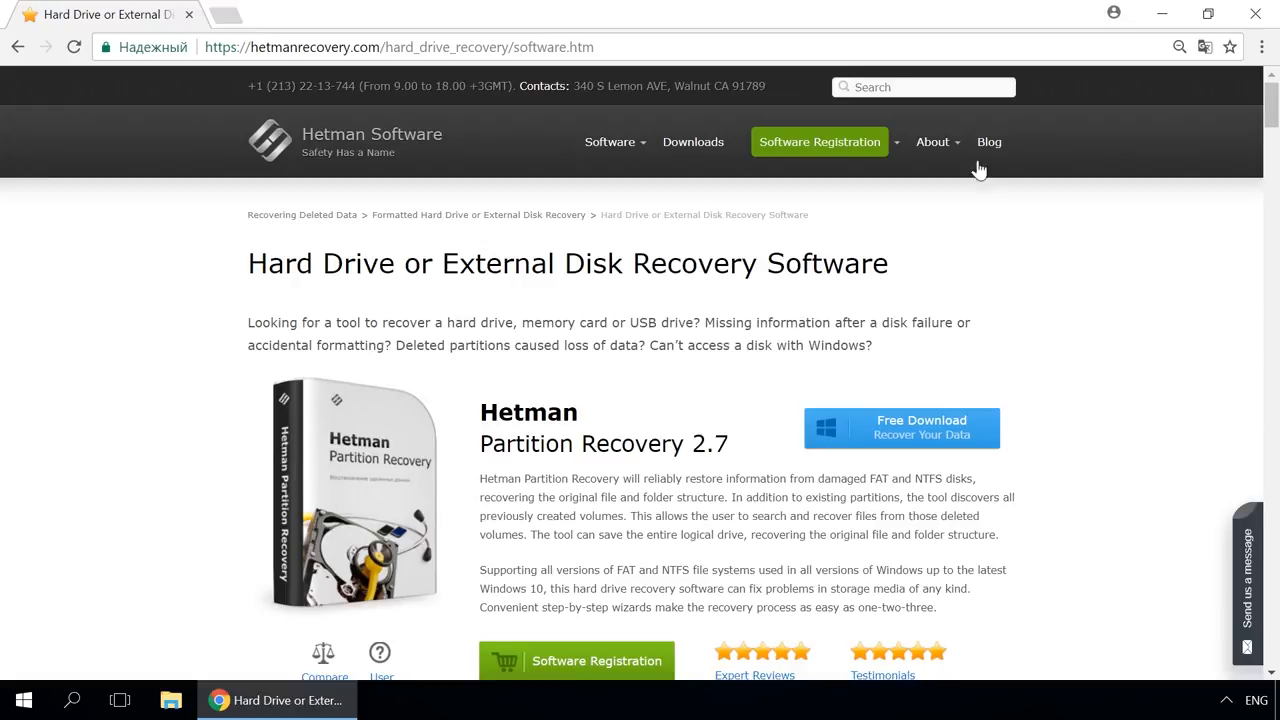
left_click(988, 141)
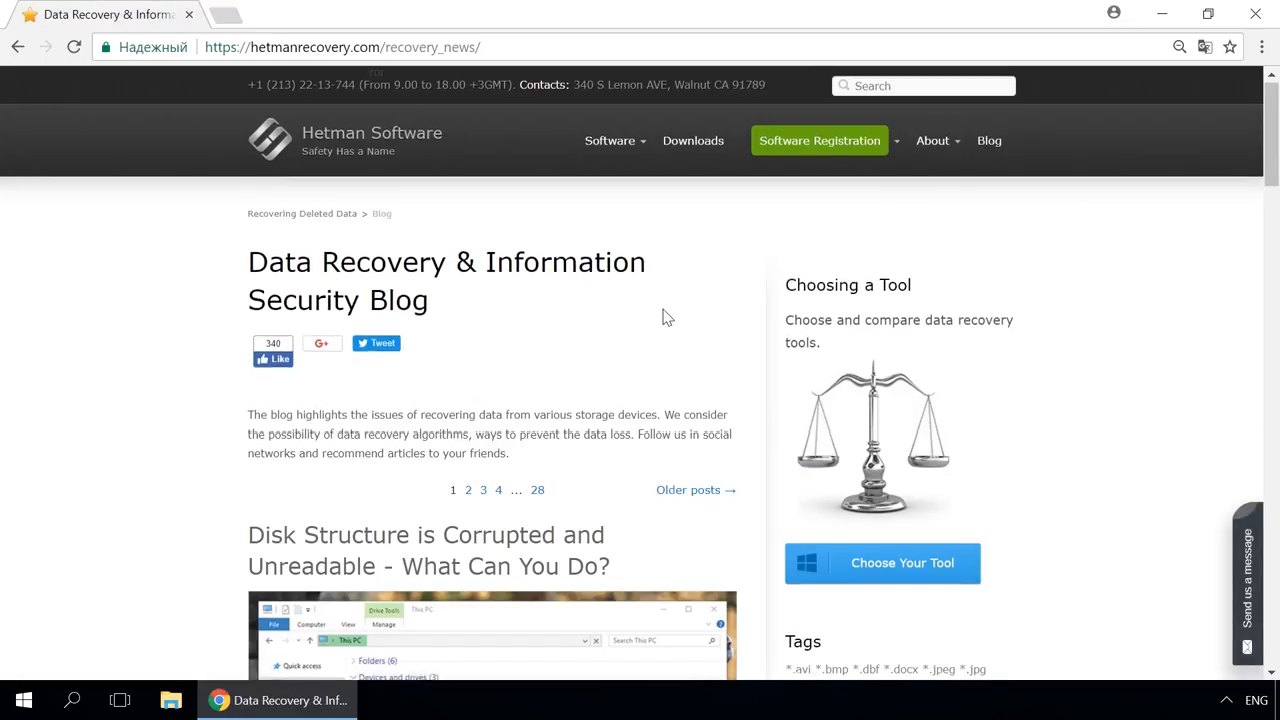
scroll("down", 3)
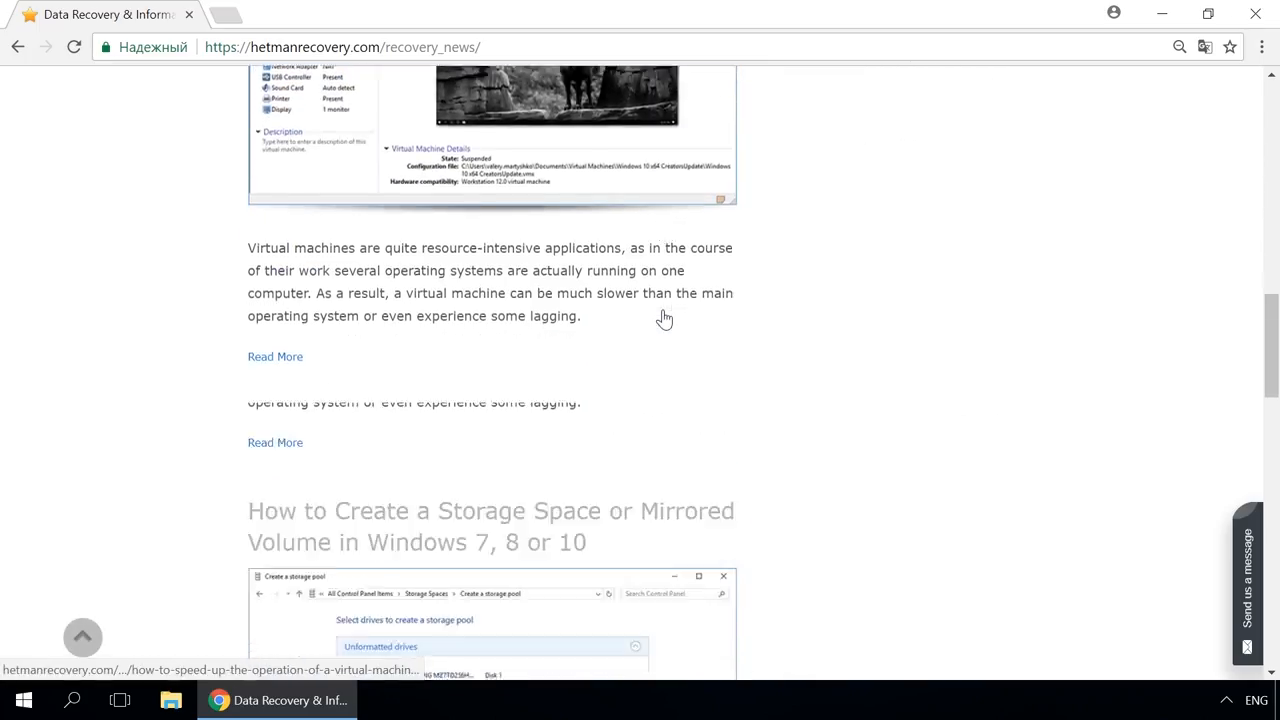
left_click(490, 526)
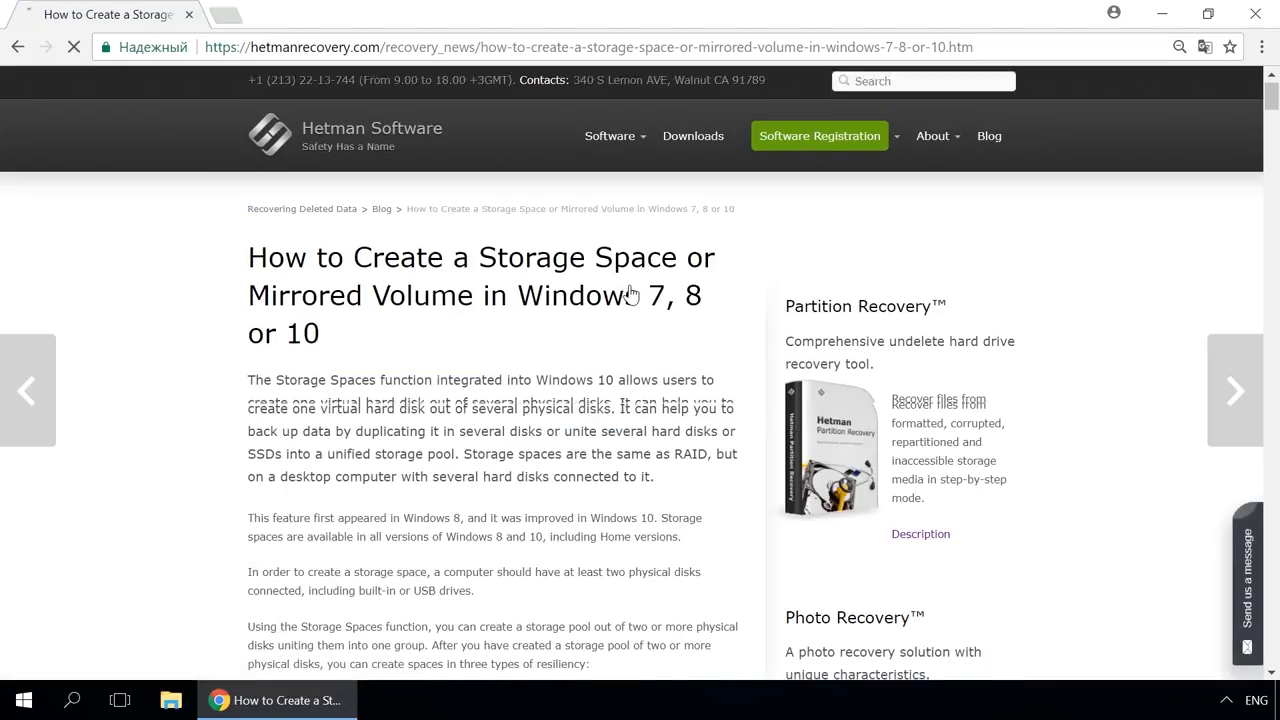
scroll("down", 3)
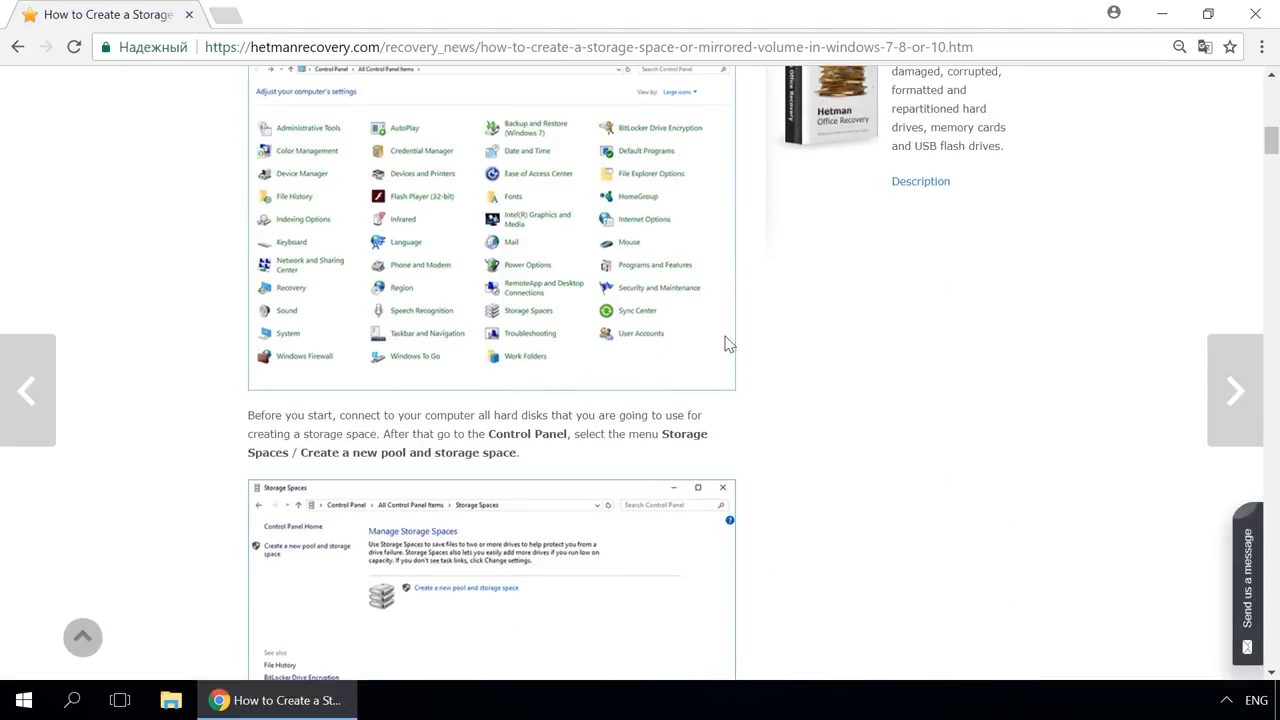
mouse_move(858, 389)
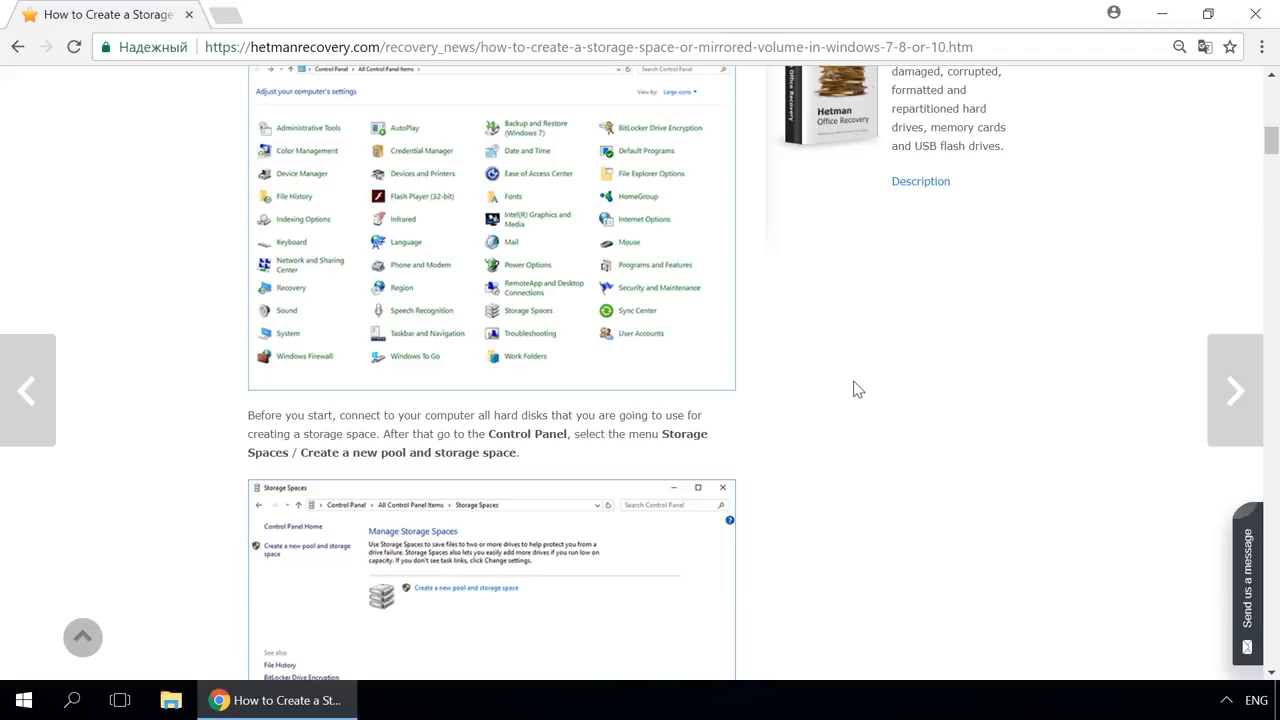
mouse_move(1262, 565)
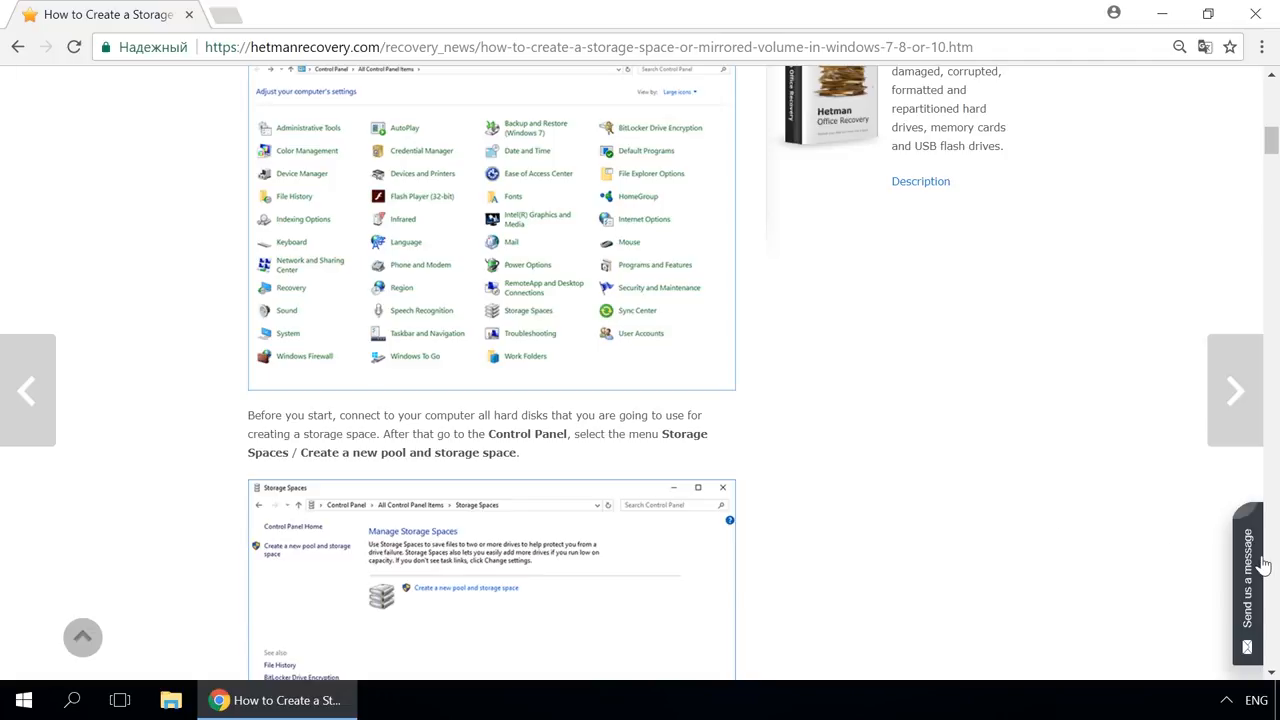
left_click(1247, 565)
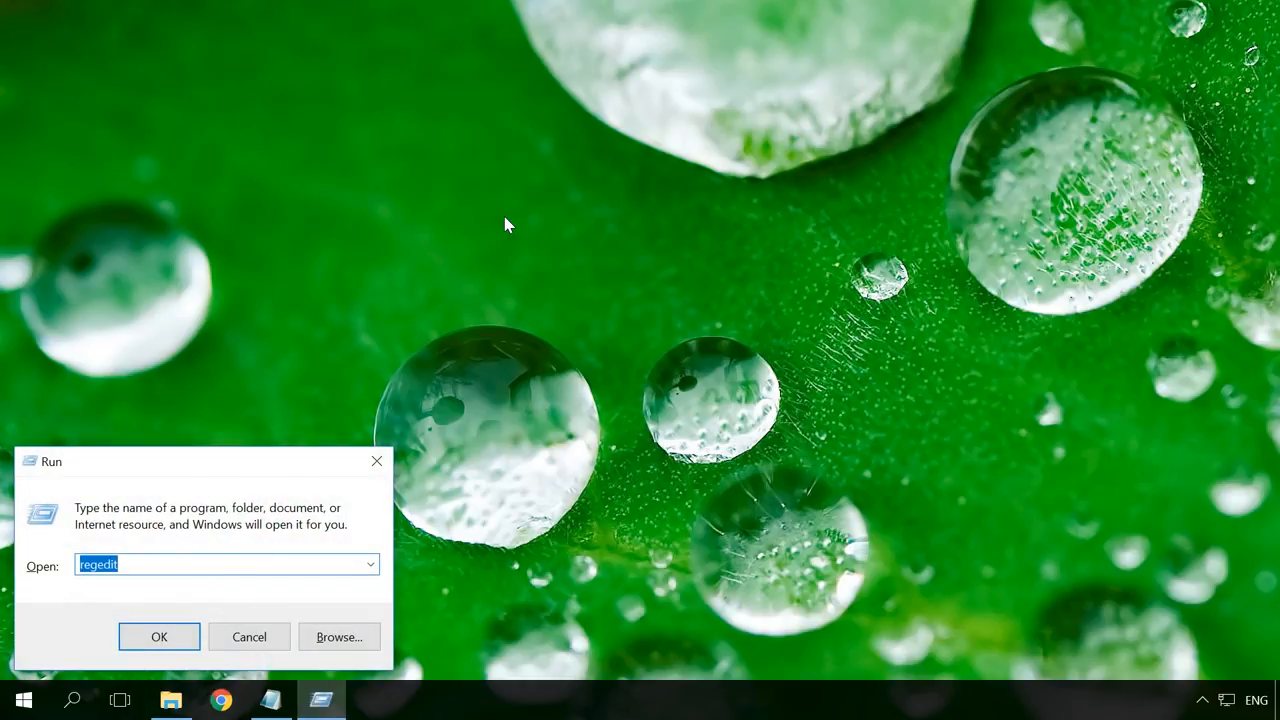
mouse_move(124, 581)
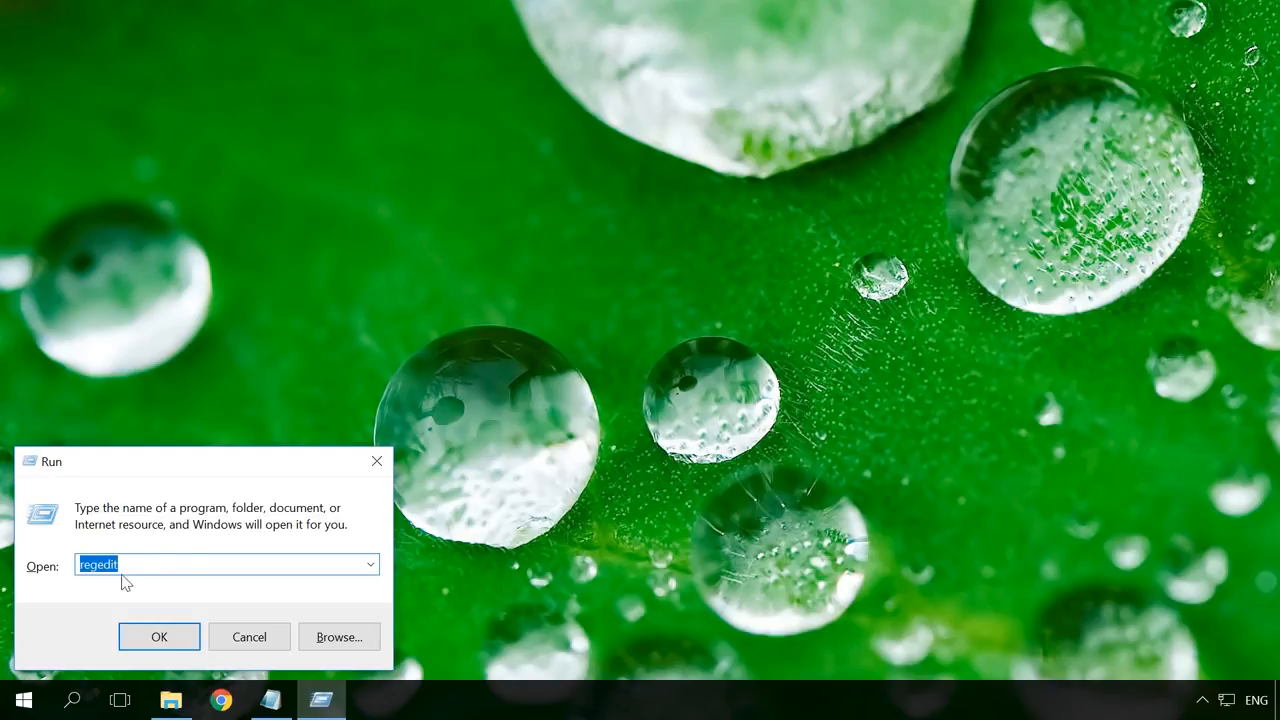
mouse_move(80, 578)
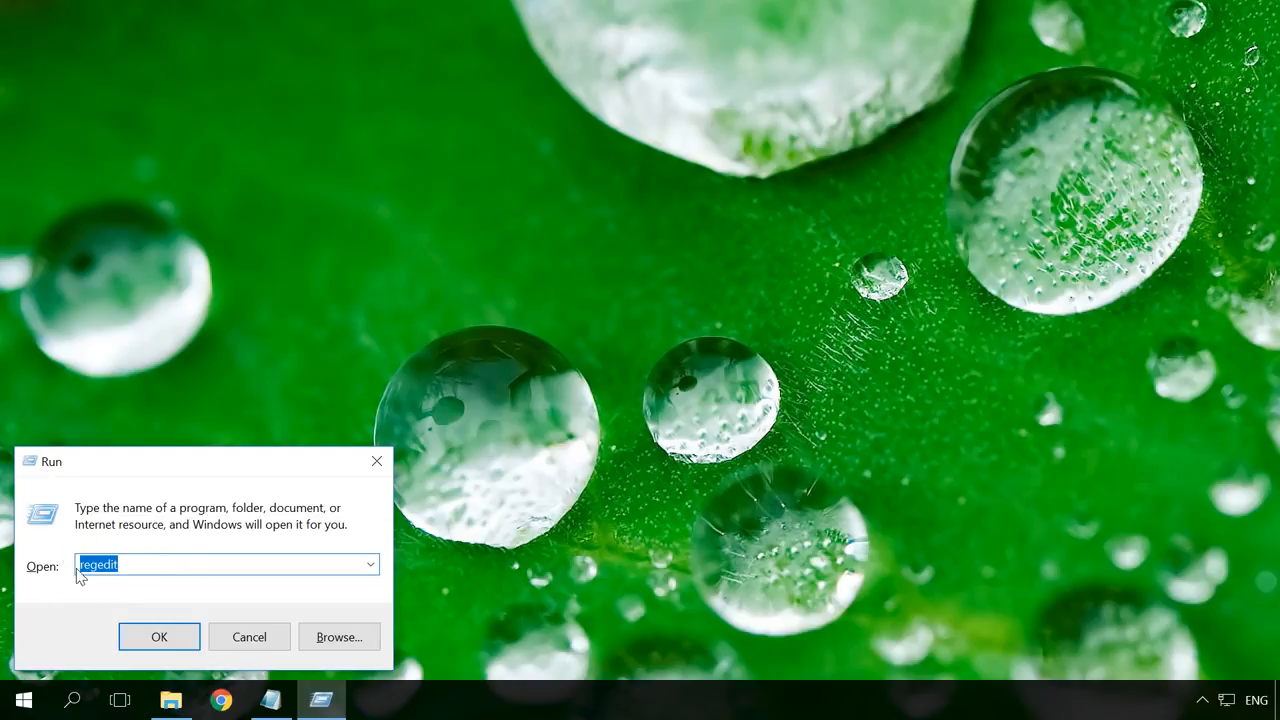
Step: Launch Registry Editor from the Run dialog with regedit
left_click(158, 637)
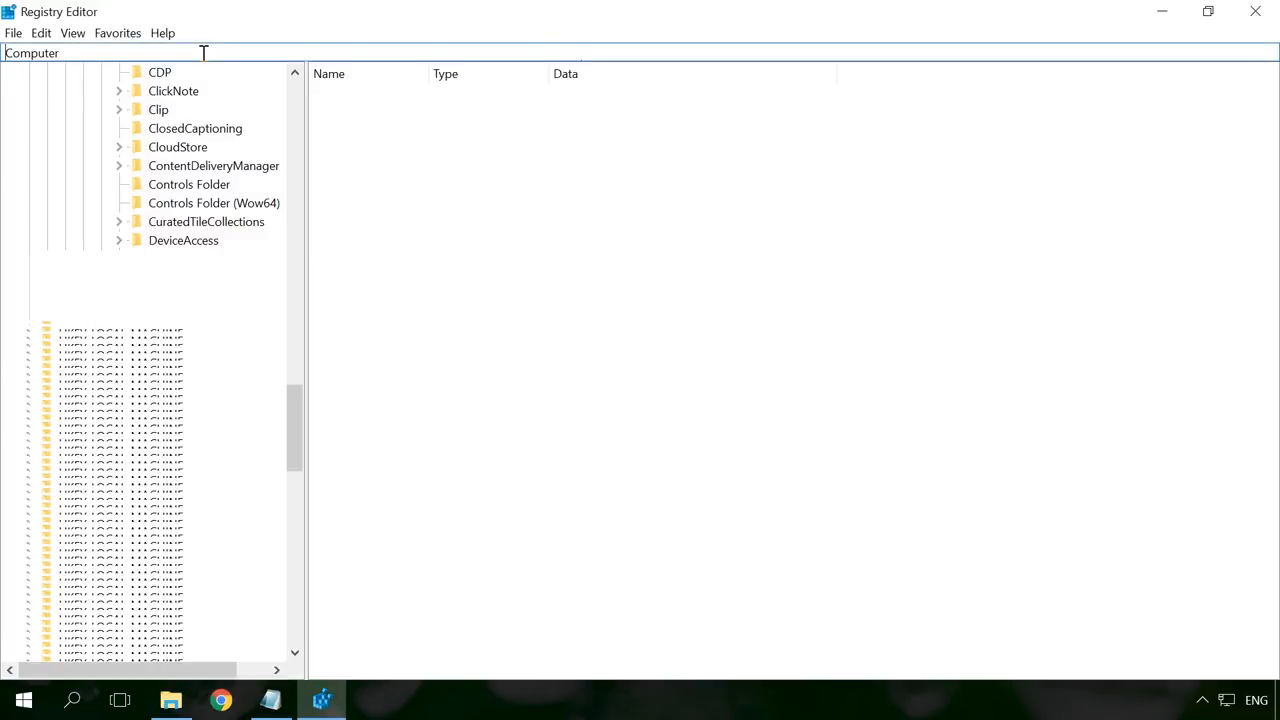
Step: Navigate to HKEY_CURRENT_USER\Software\Microsoft\Windows\CurrentVersion\Policies\Explorer
left_click(187, 651)
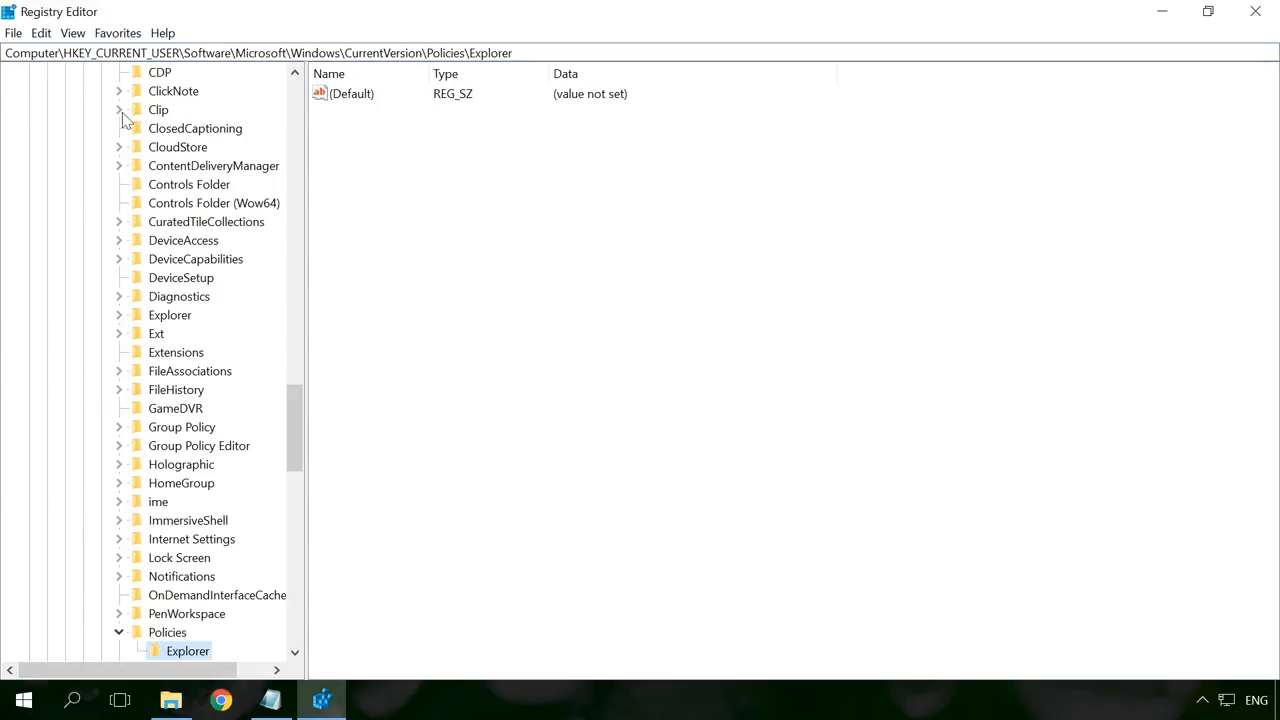
mouse_move(197, 52)
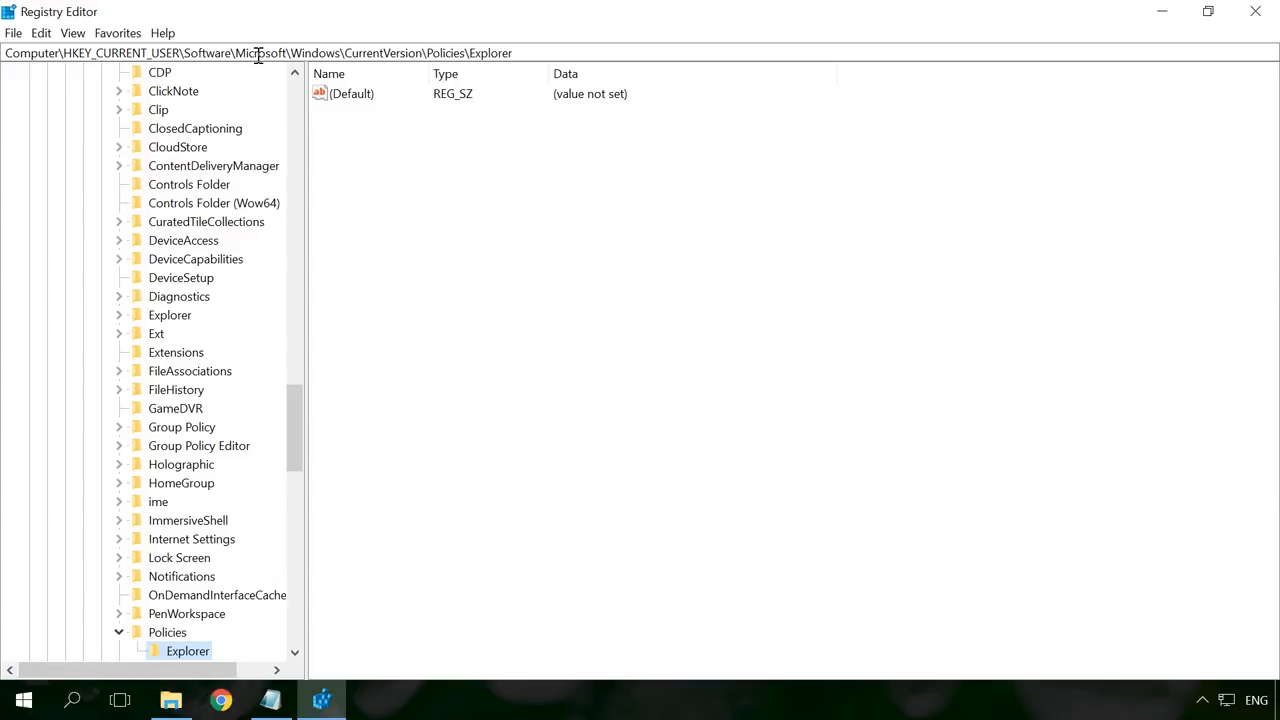
mouse_move(362, 53)
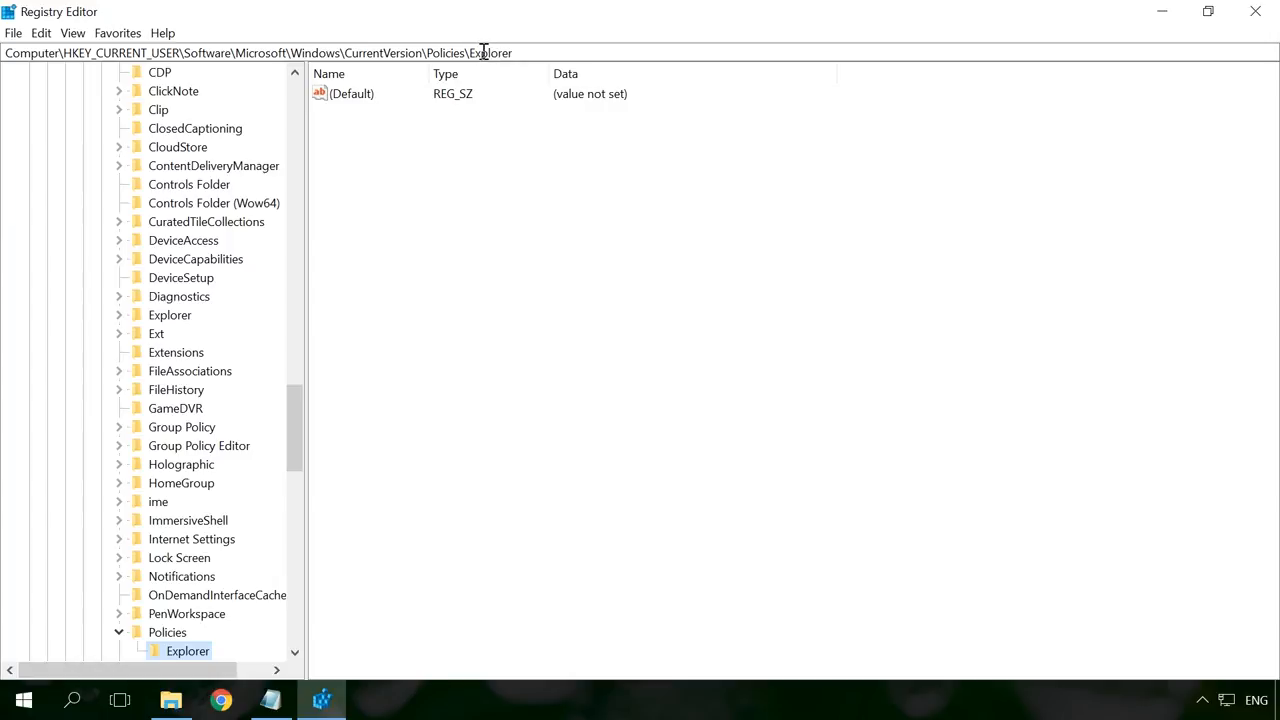
mouse_move(371, 583)
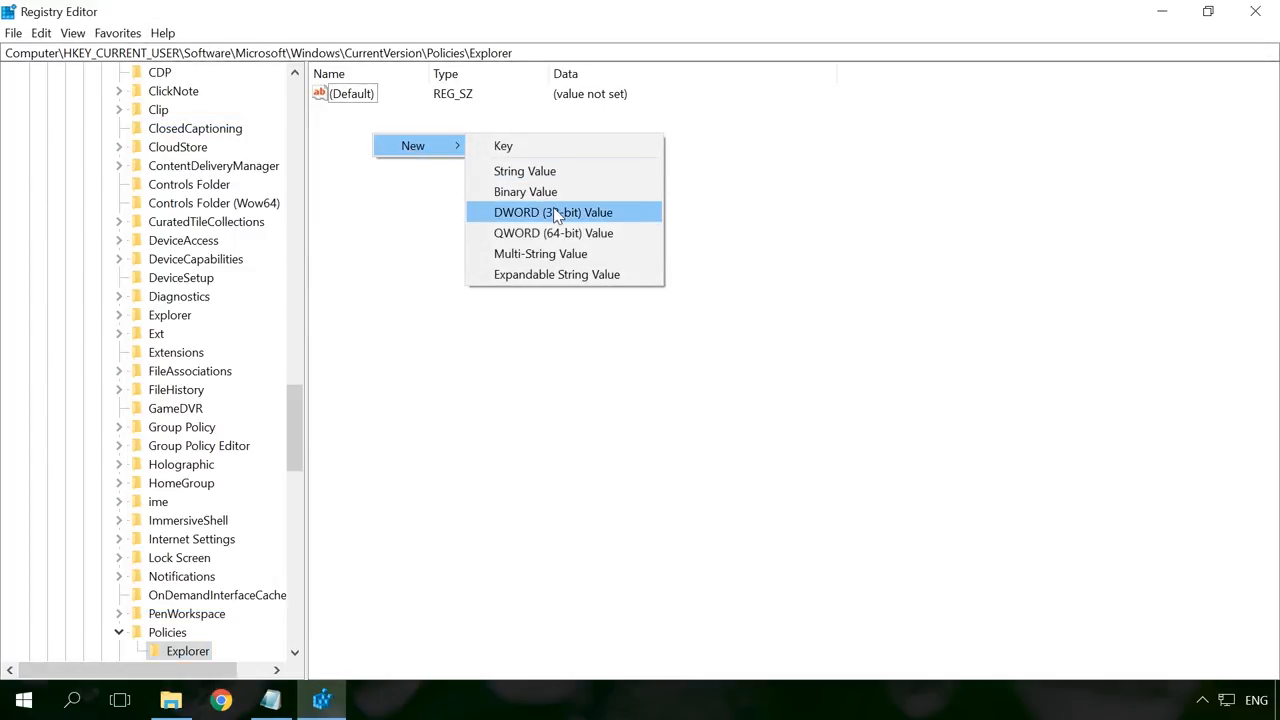
Step: Add a DWORD value DisallowRun set to 1 in the Explorer policies key
left_click(554, 212)
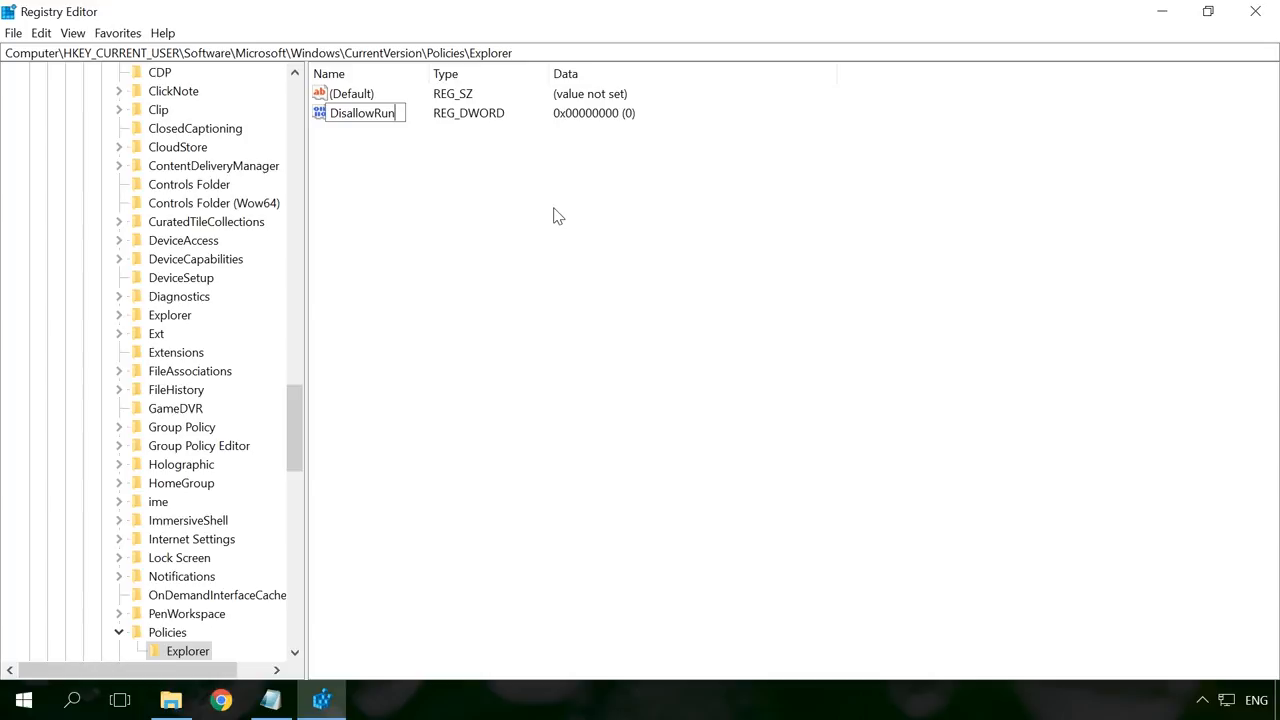
left_click(361, 112)
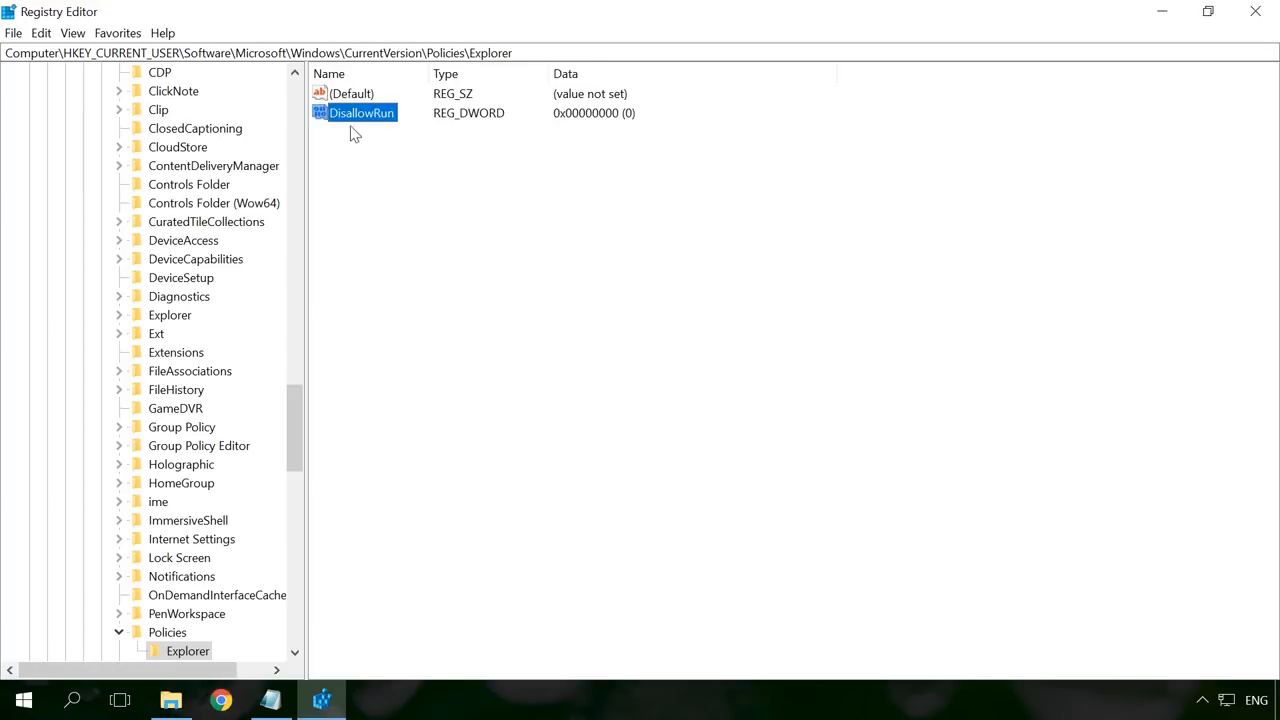
double_click(361, 112)
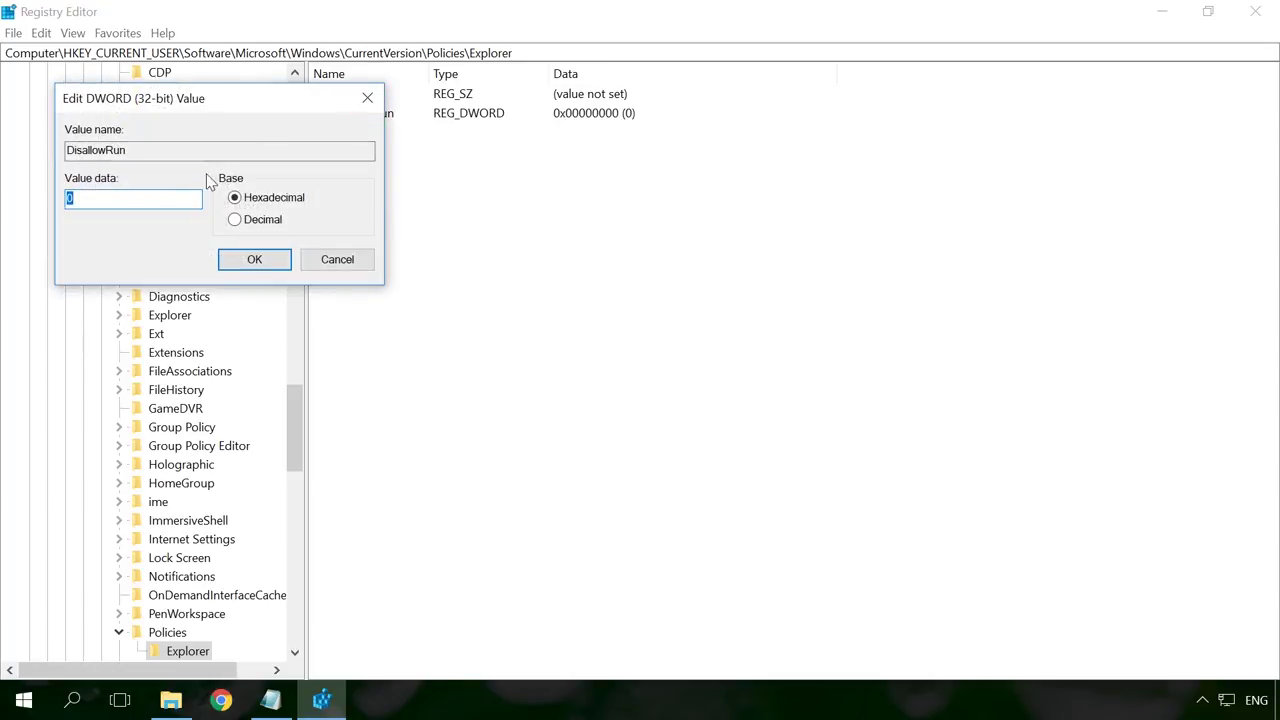
type("1")
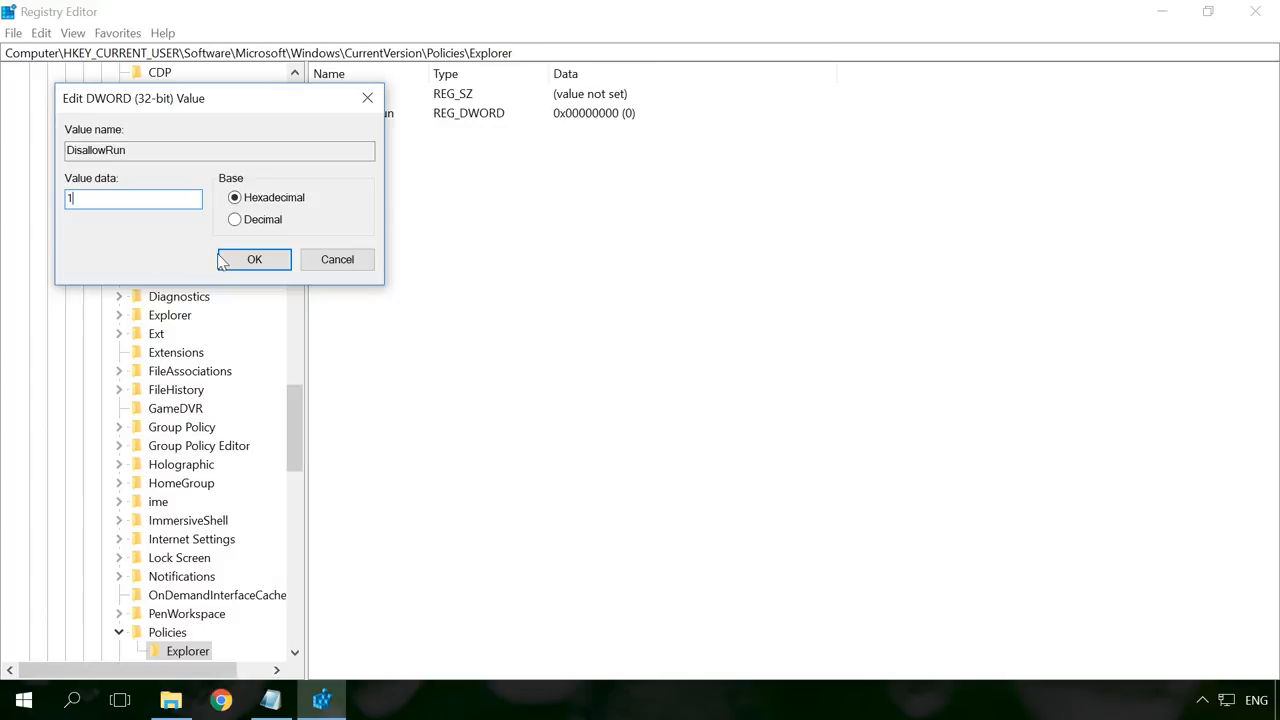
left_click(254, 259)
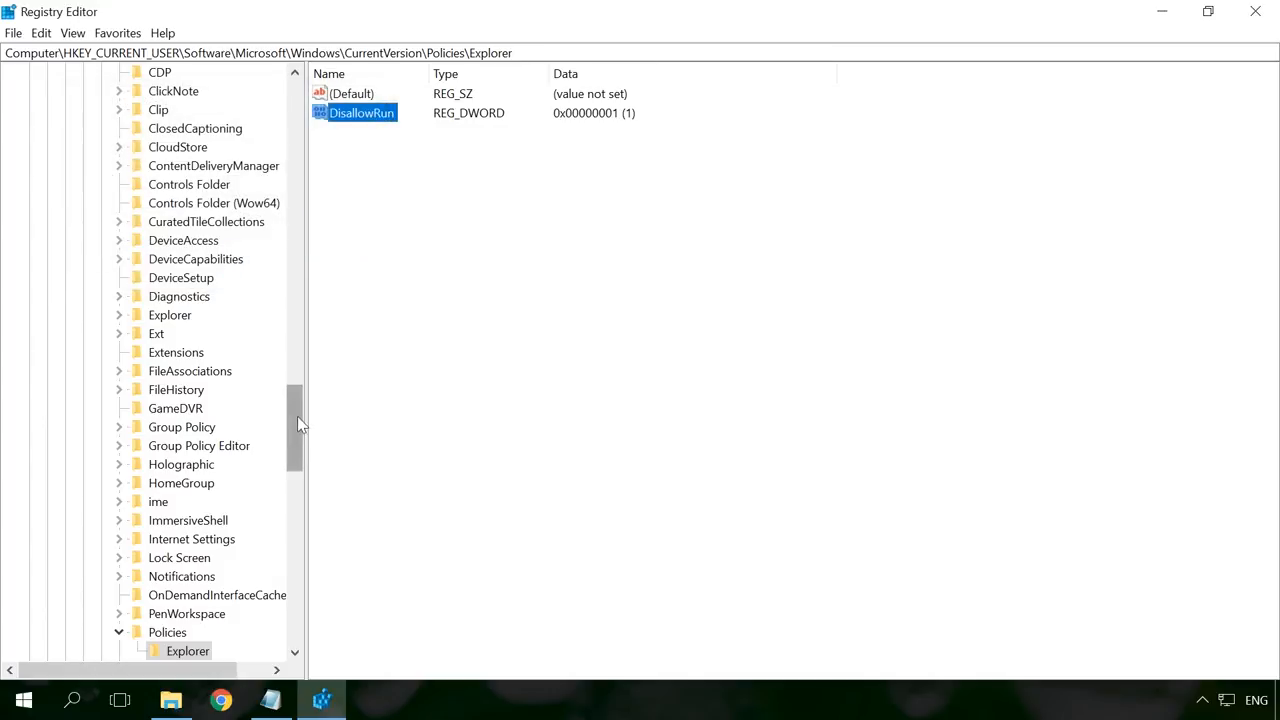
right_click(187, 427)
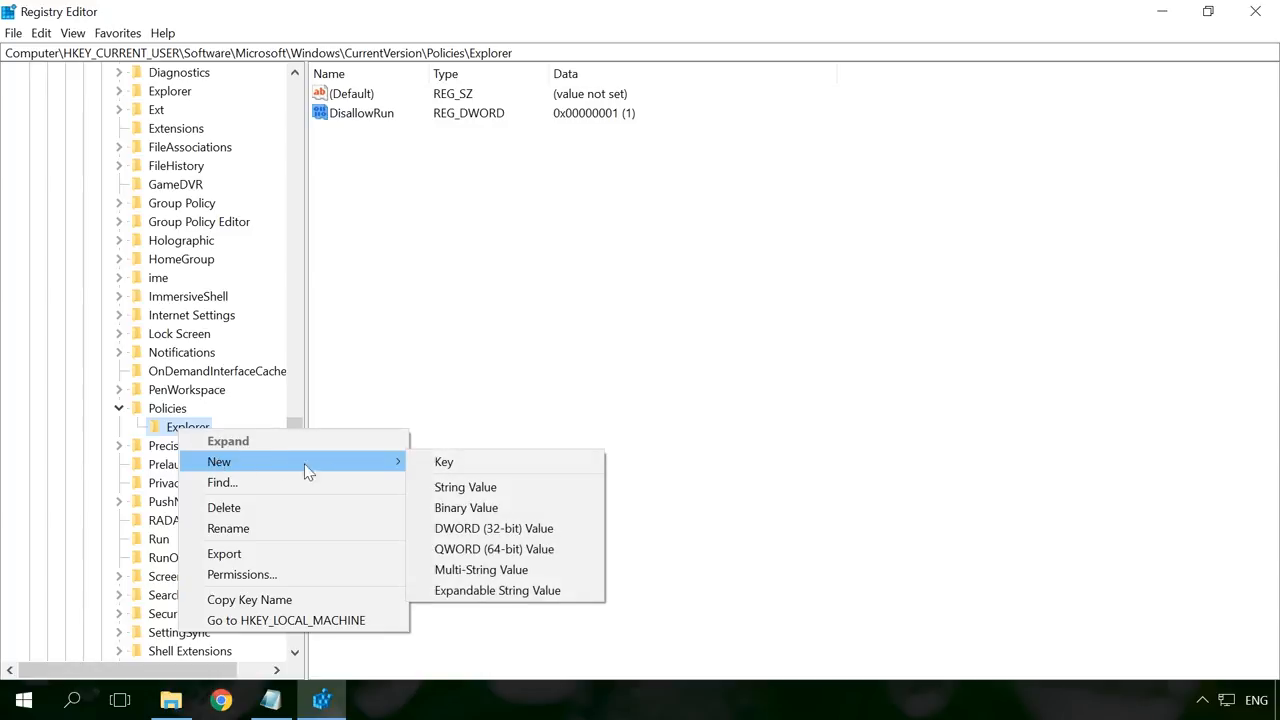
mouse_move(475, 462)
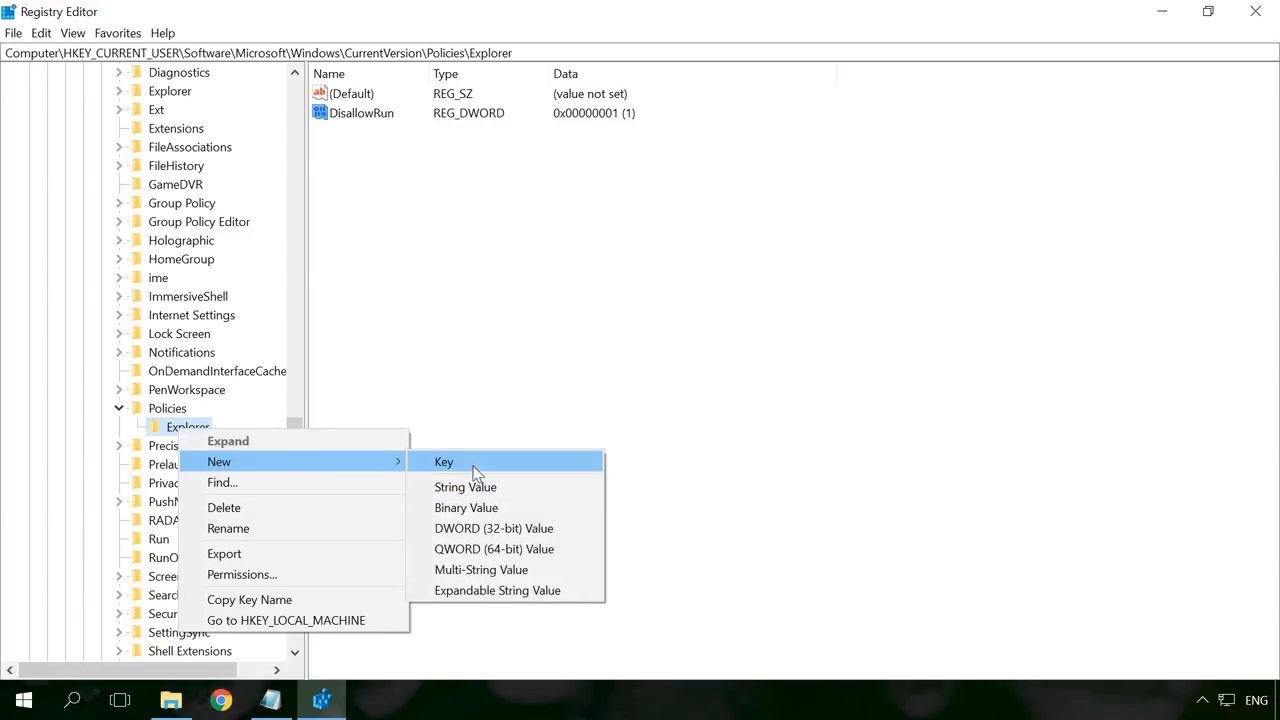
Step: Create a new subkey named DisallowRun under the Explorer key
left_click(443, 461)
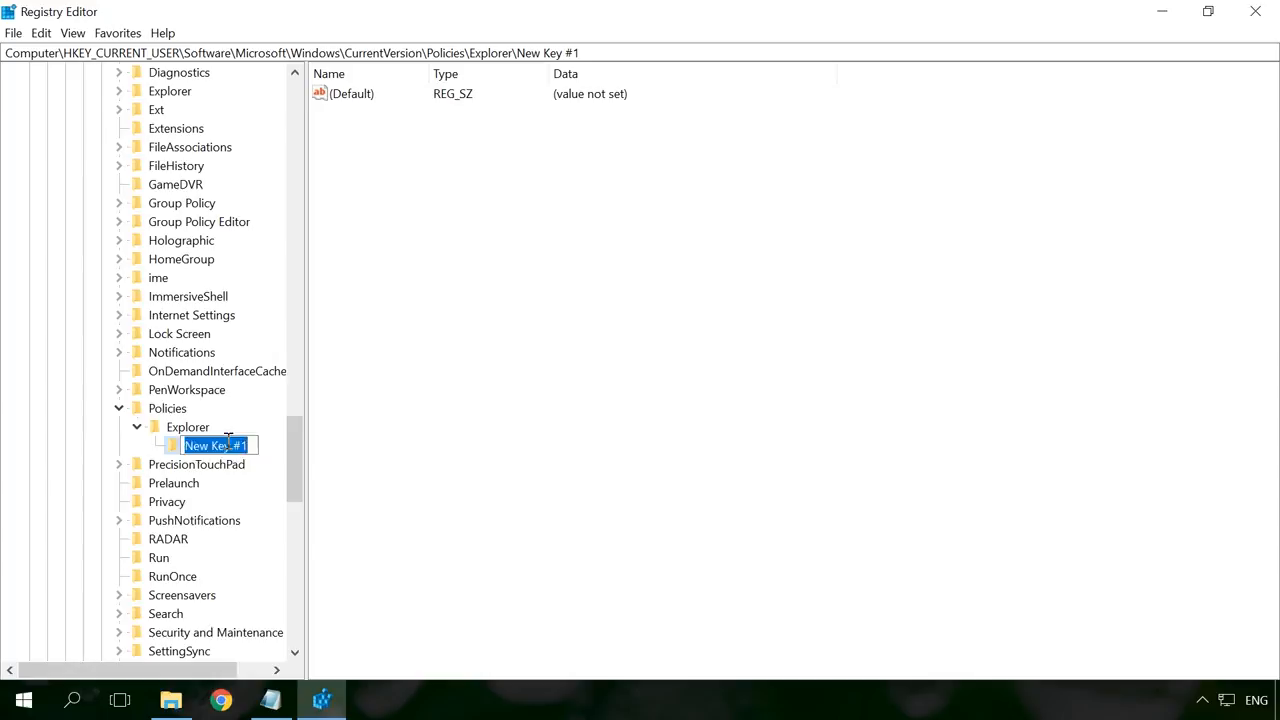
type("DisallowRun")
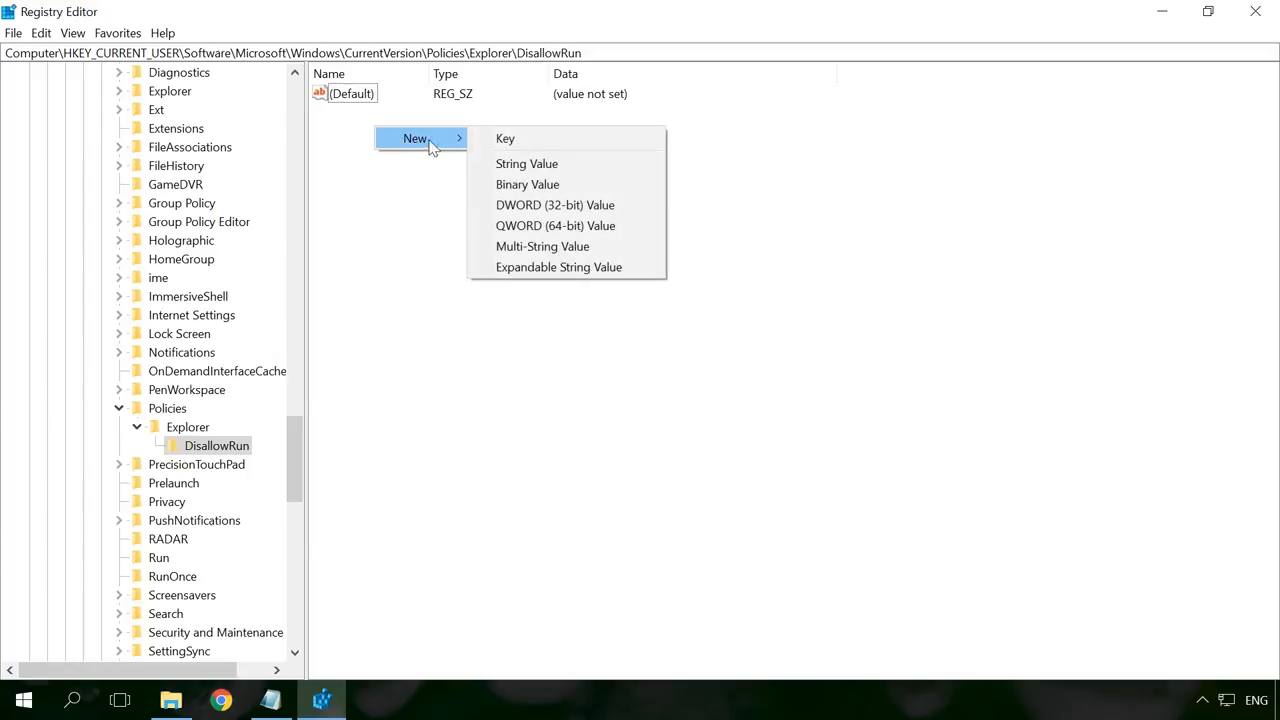
Step: Add a string value named 1 inside the DisallowRun key and open it for editing
left_click(527, 163)
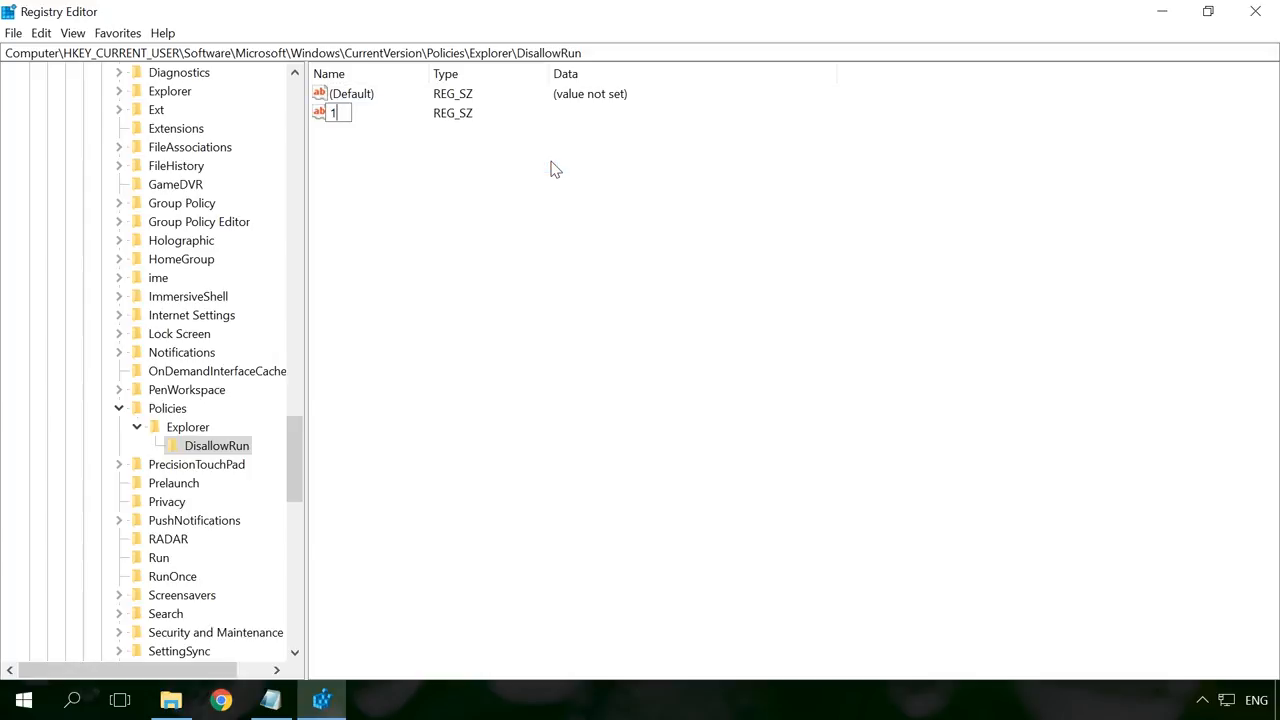
left_click(333, 112)
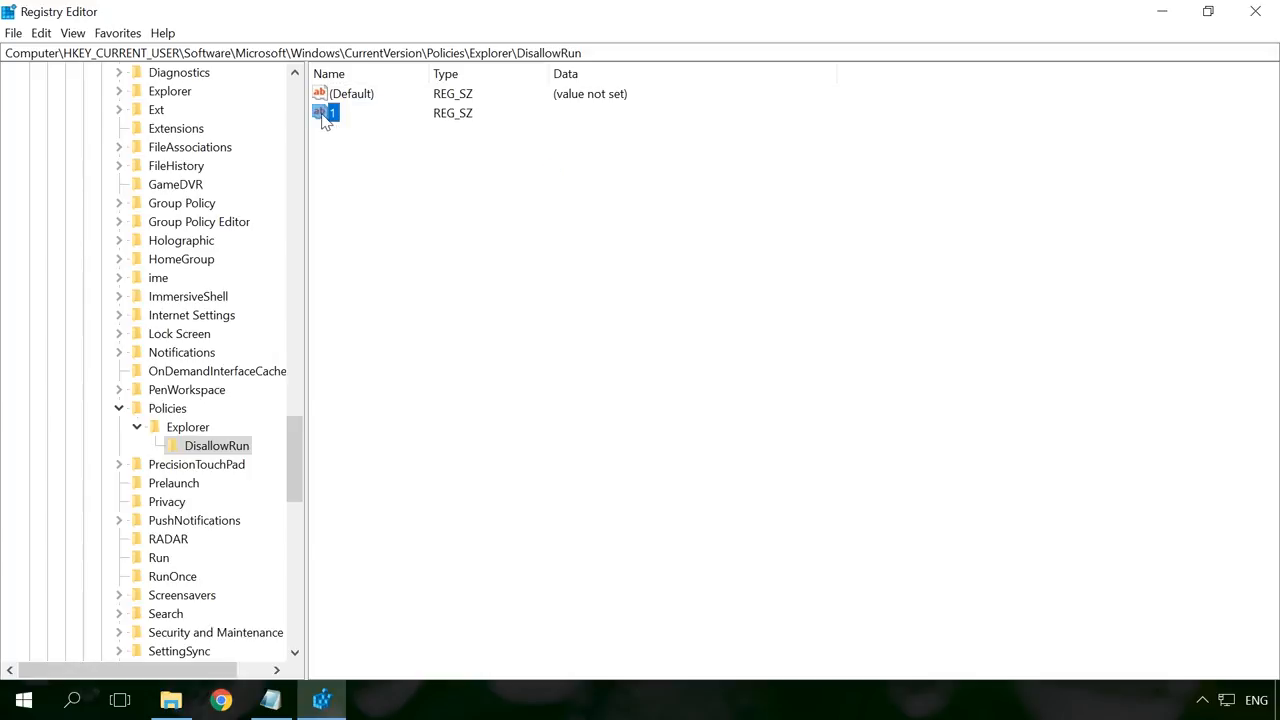
double_click(332, 113)
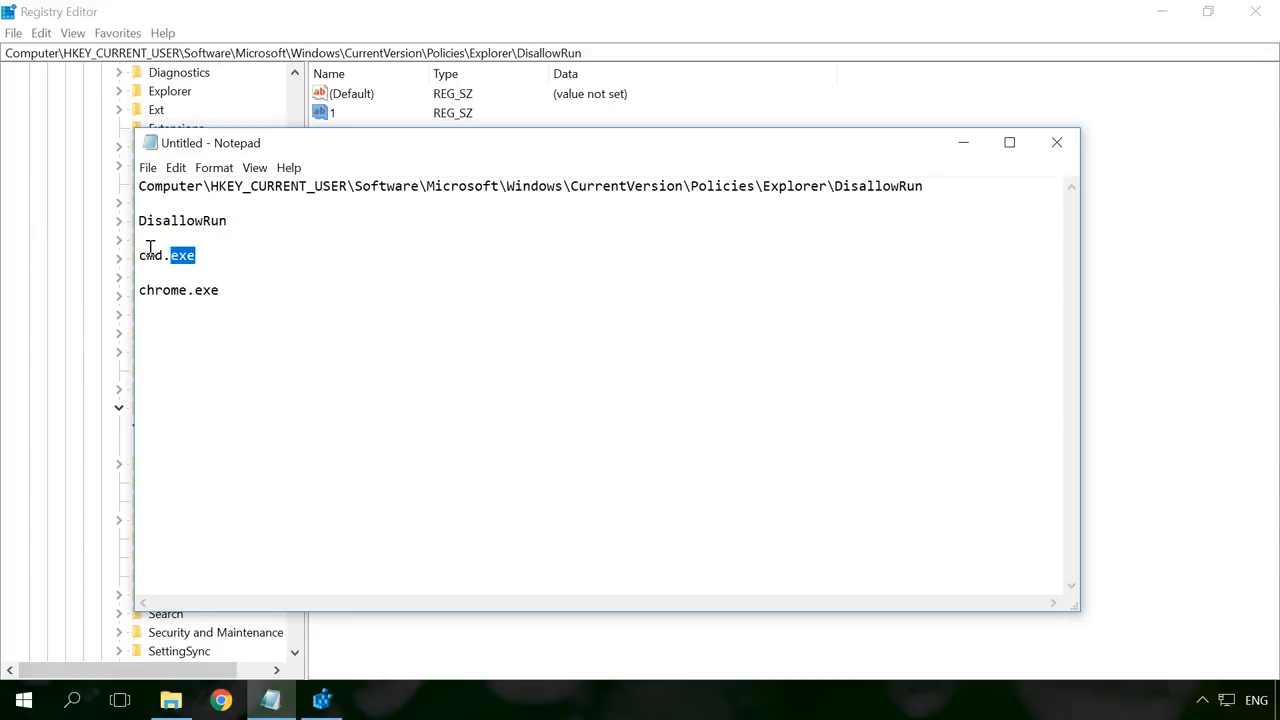
Step: Set cmd.exe from the notes as the data of value 1
double_click(166, 255)
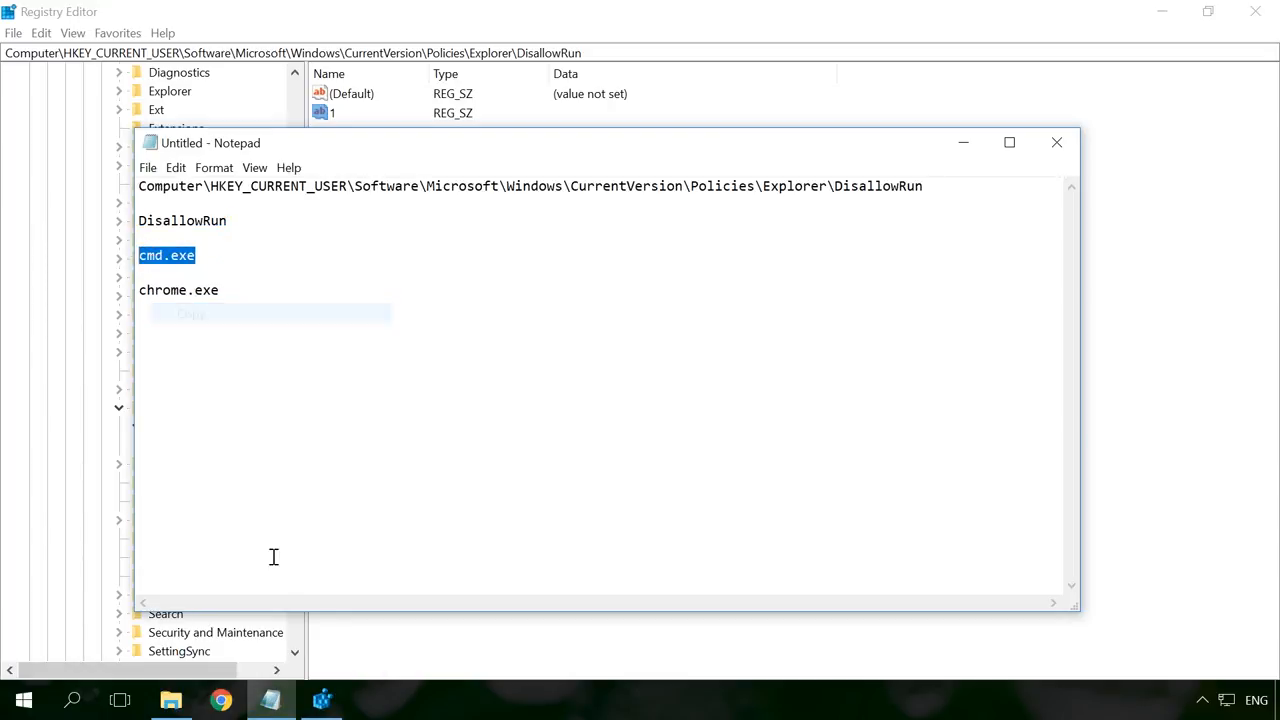
double_click(331, 112)
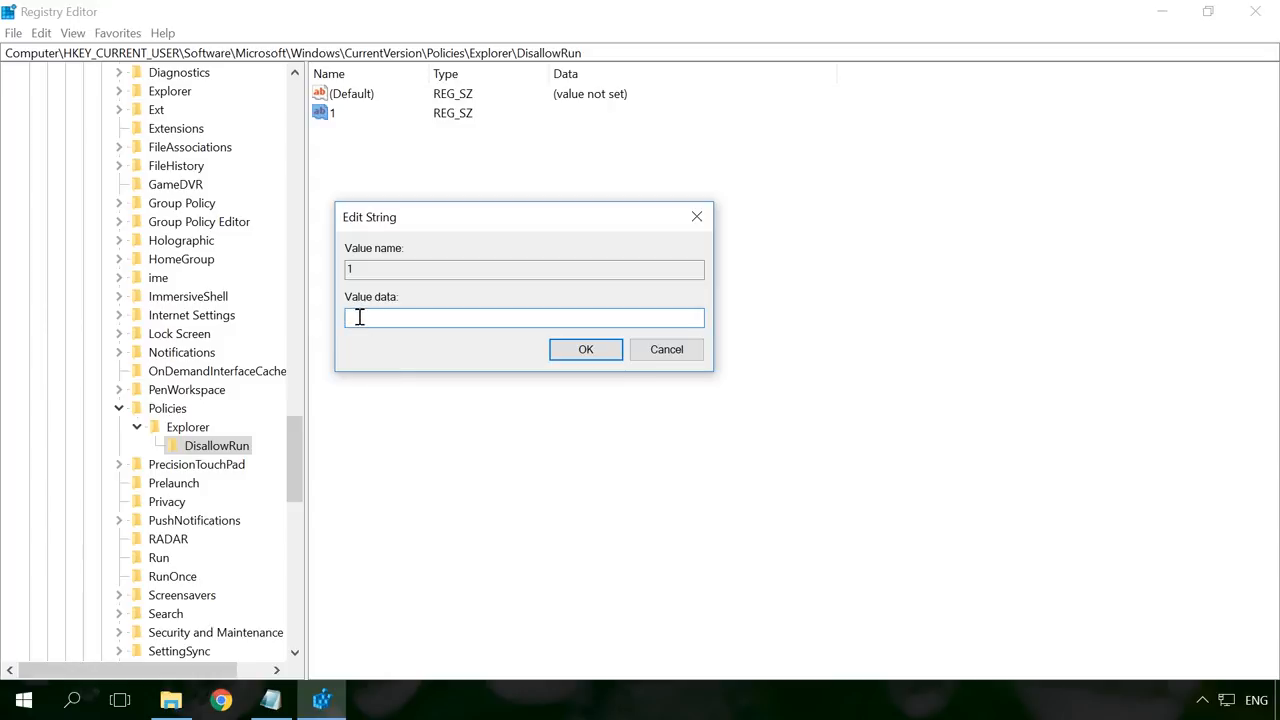
type("cmd.exe")
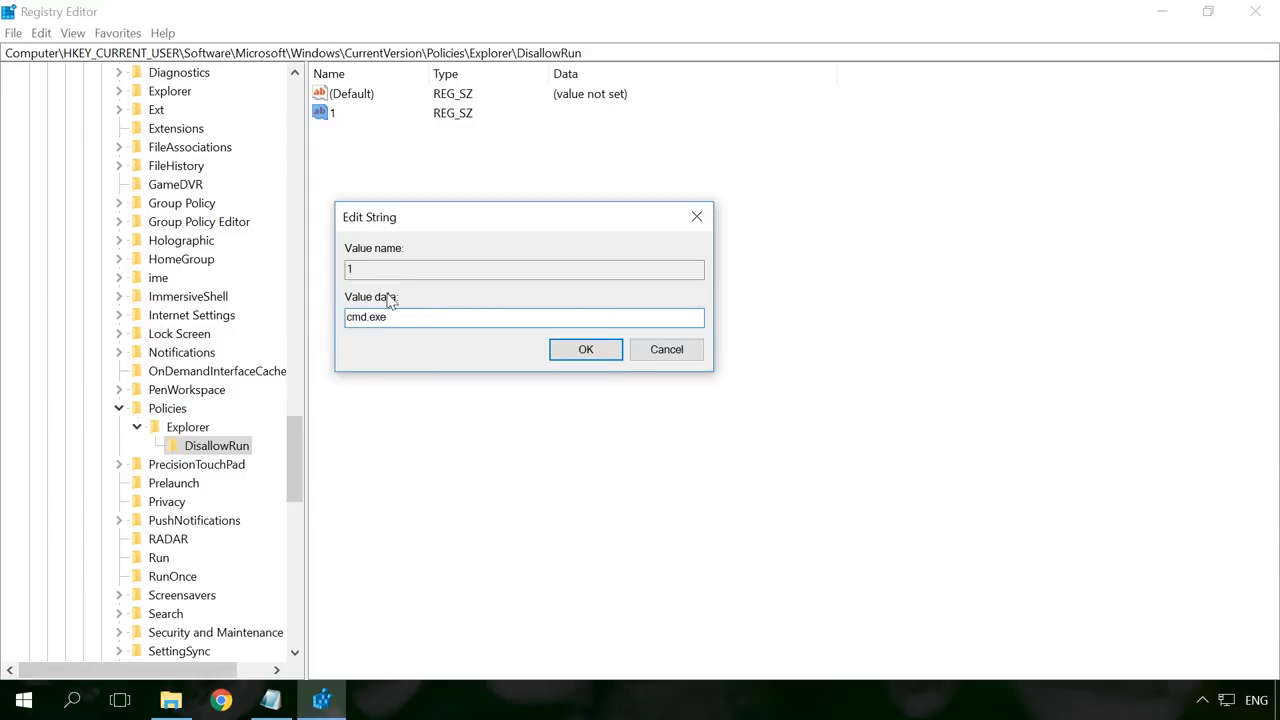
mouse_move(505, 361)
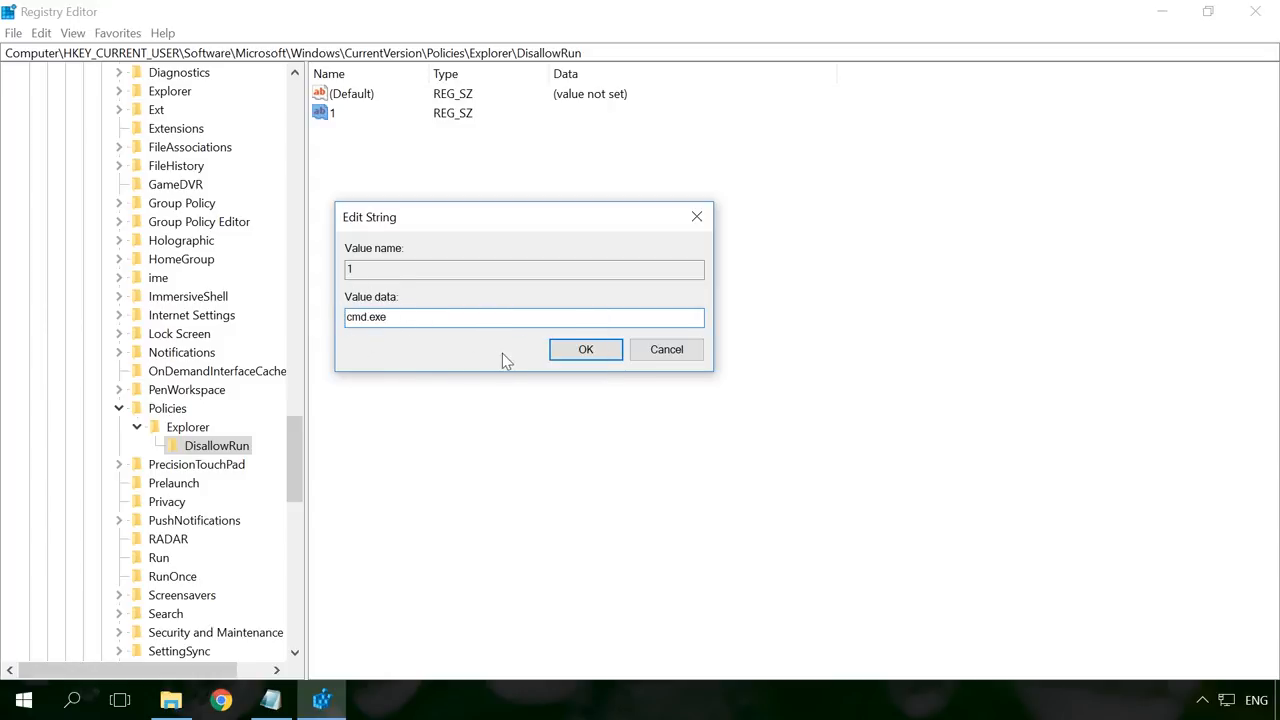
left_click(586, 349)
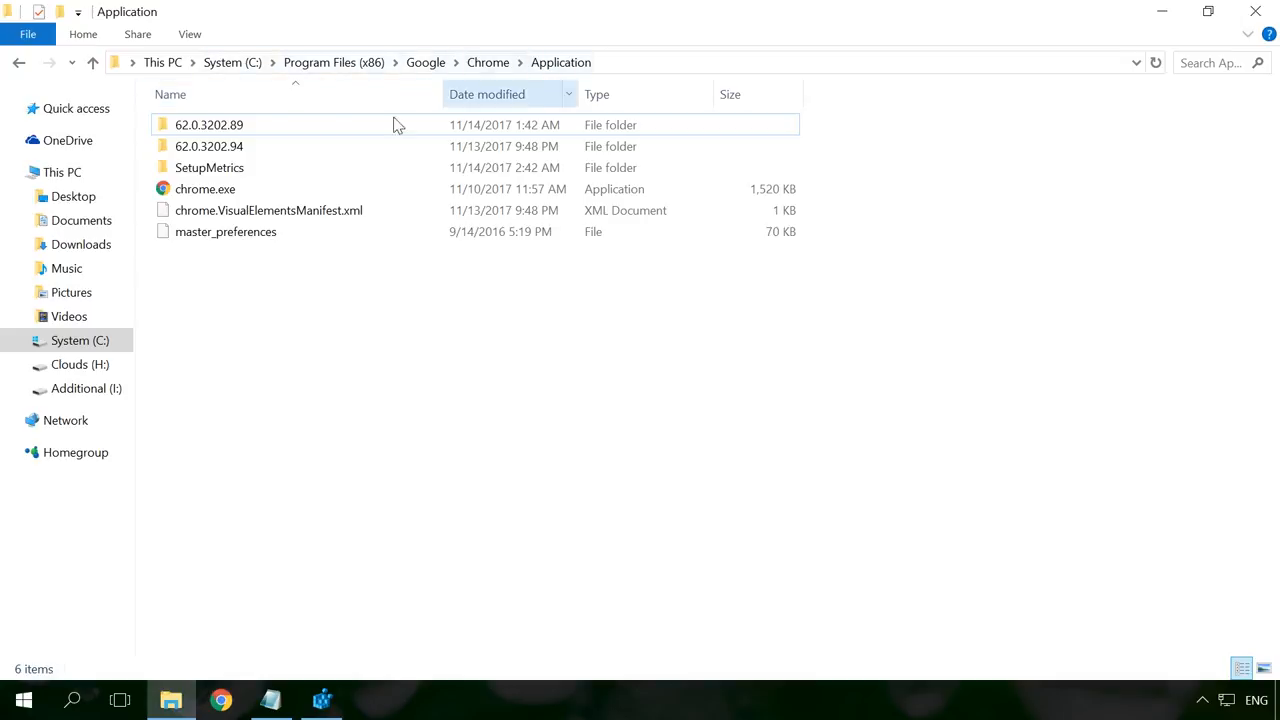
mouse_move(205, 189)
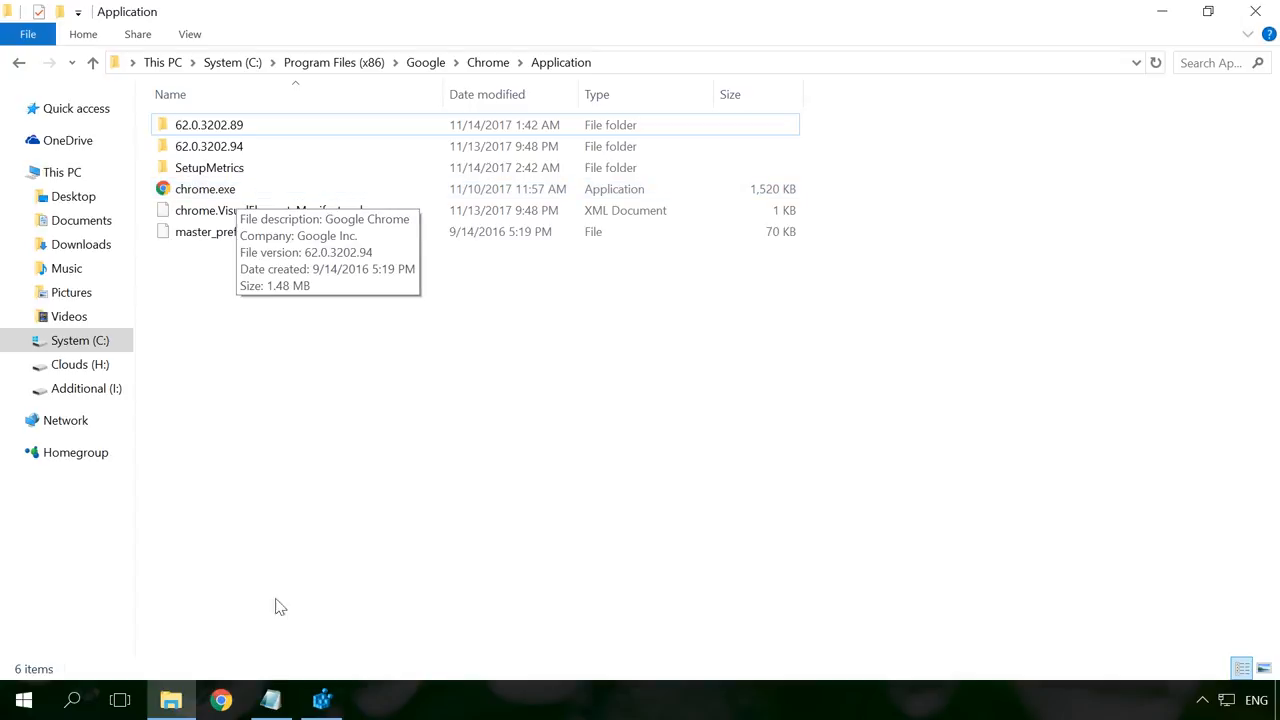
Step: Check chrome.exe in Chrome's Application folder and return to Registry Editor
left_click(270, 698)
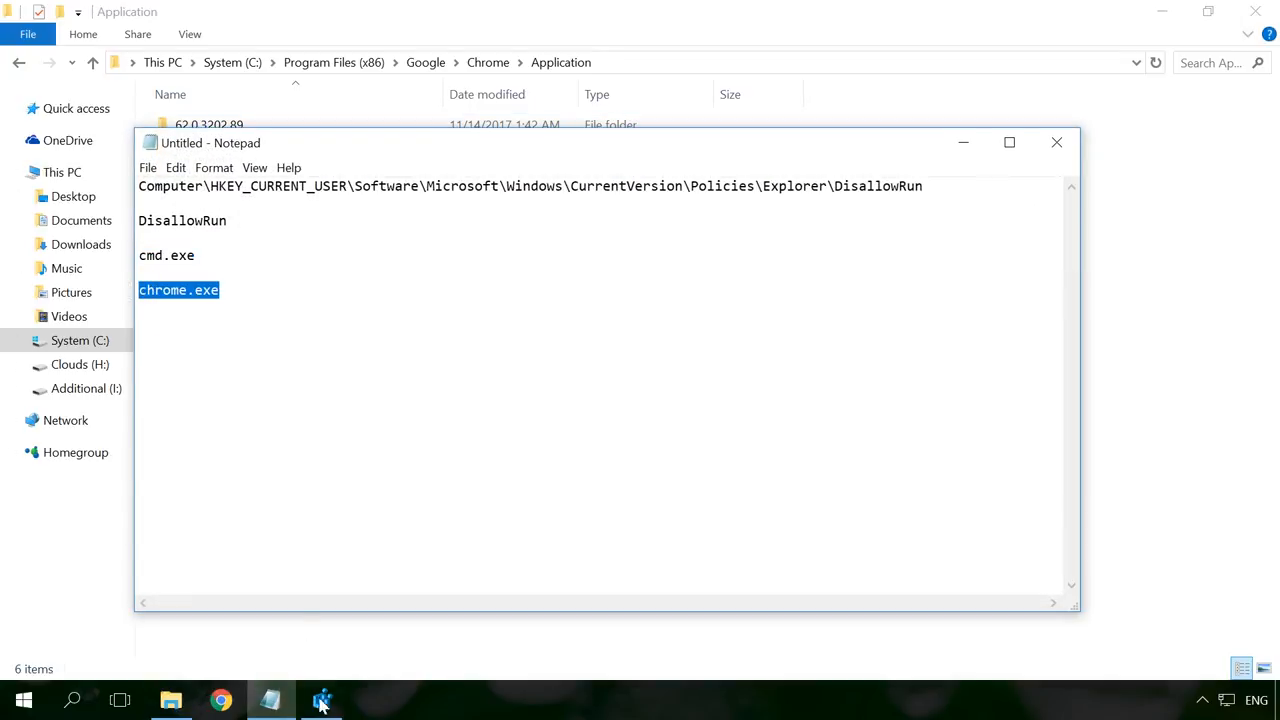
left_click(322, 699)
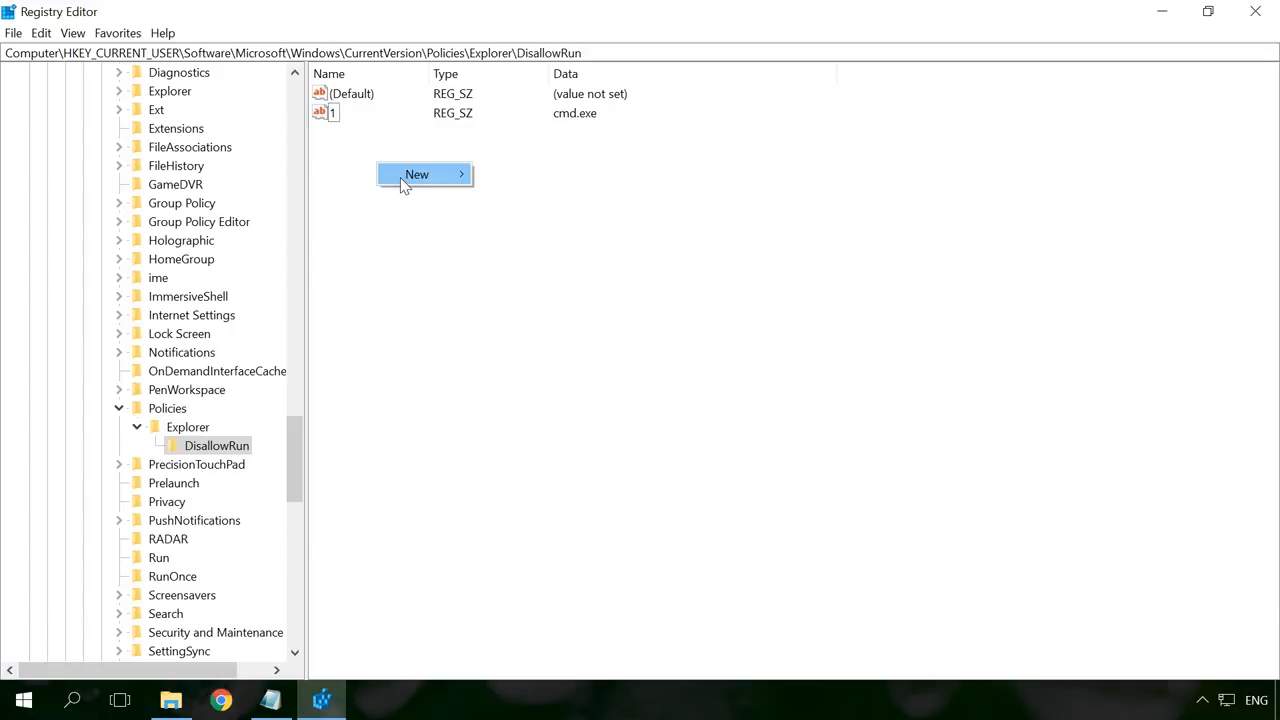
Step: Add string value 2 holding chrome.exe to the DisallowRun key
left_click(416, 174)
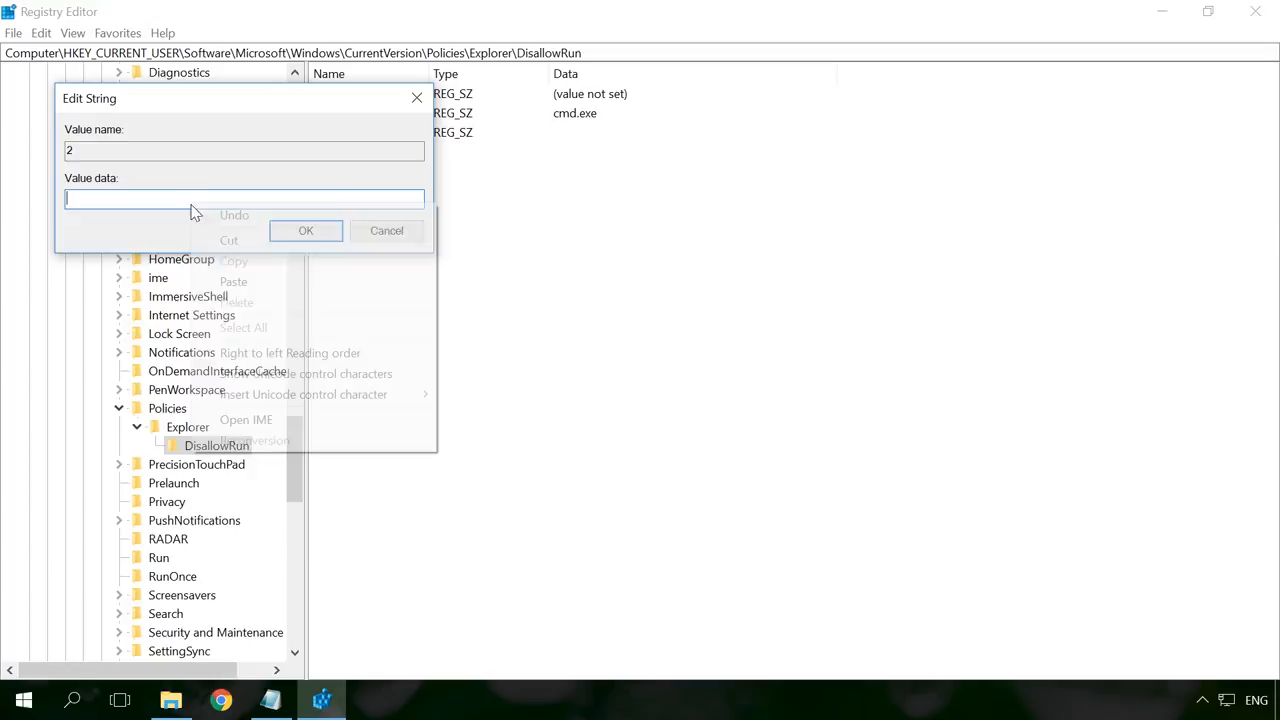
left_click(305, 230)
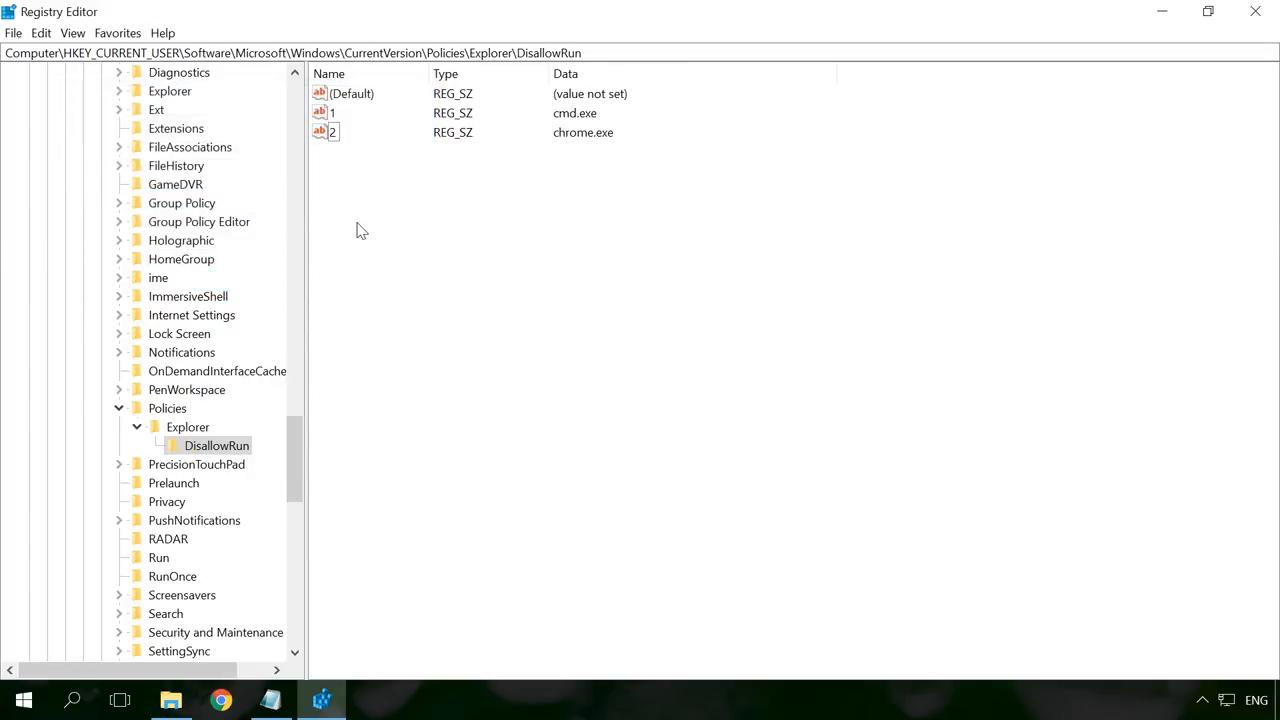
mouse_move(601, 270)
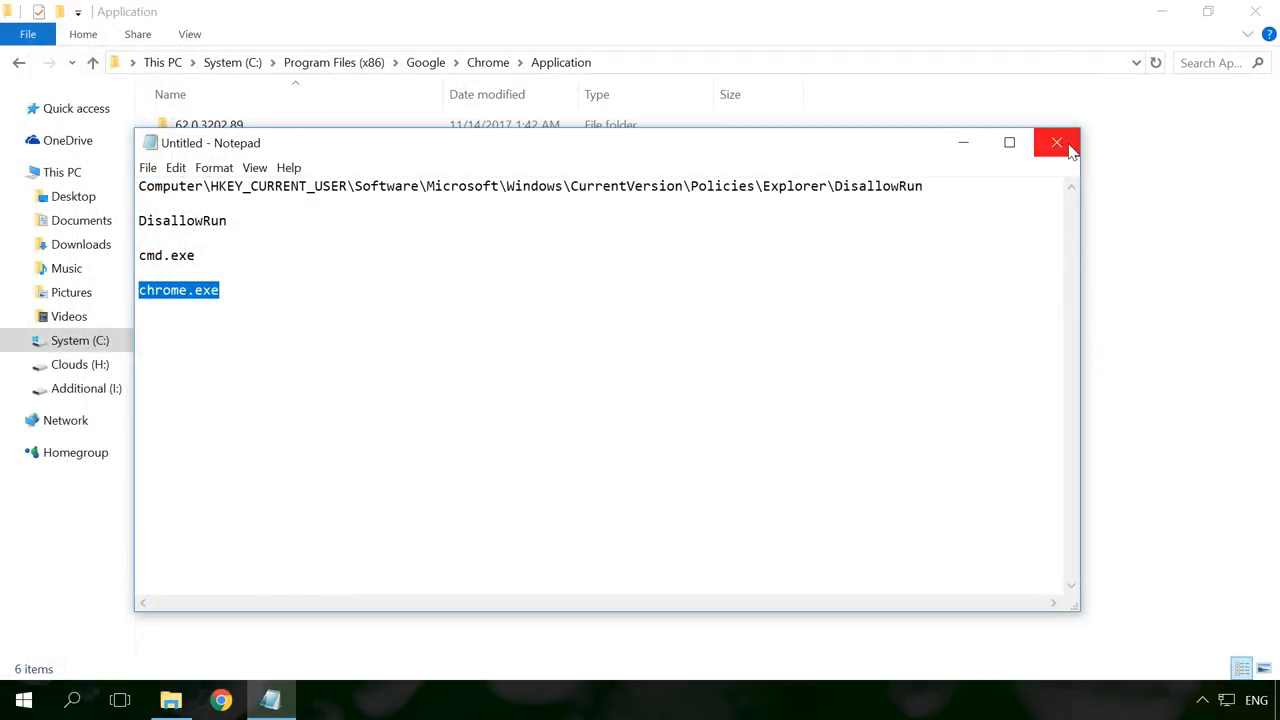
Step: Close Notepad and bring up the Run dialog on the desktop
left_click(1056, 142)
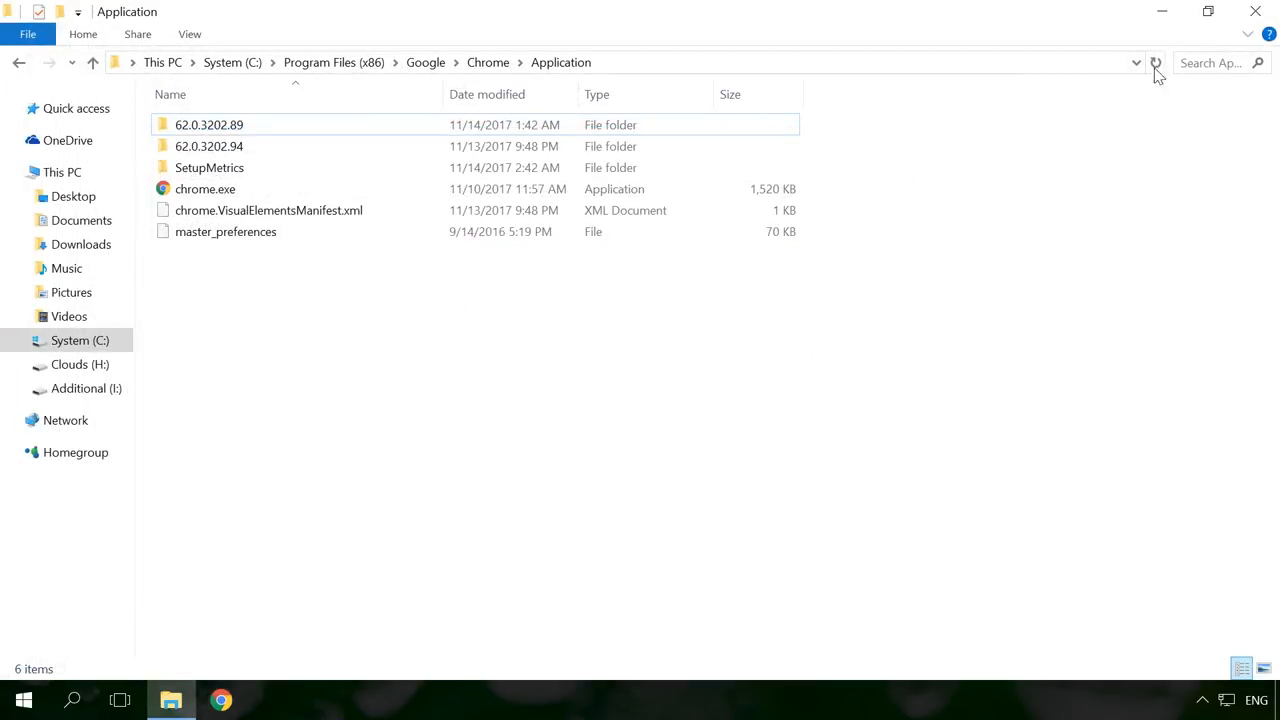
left_click(22, 699)
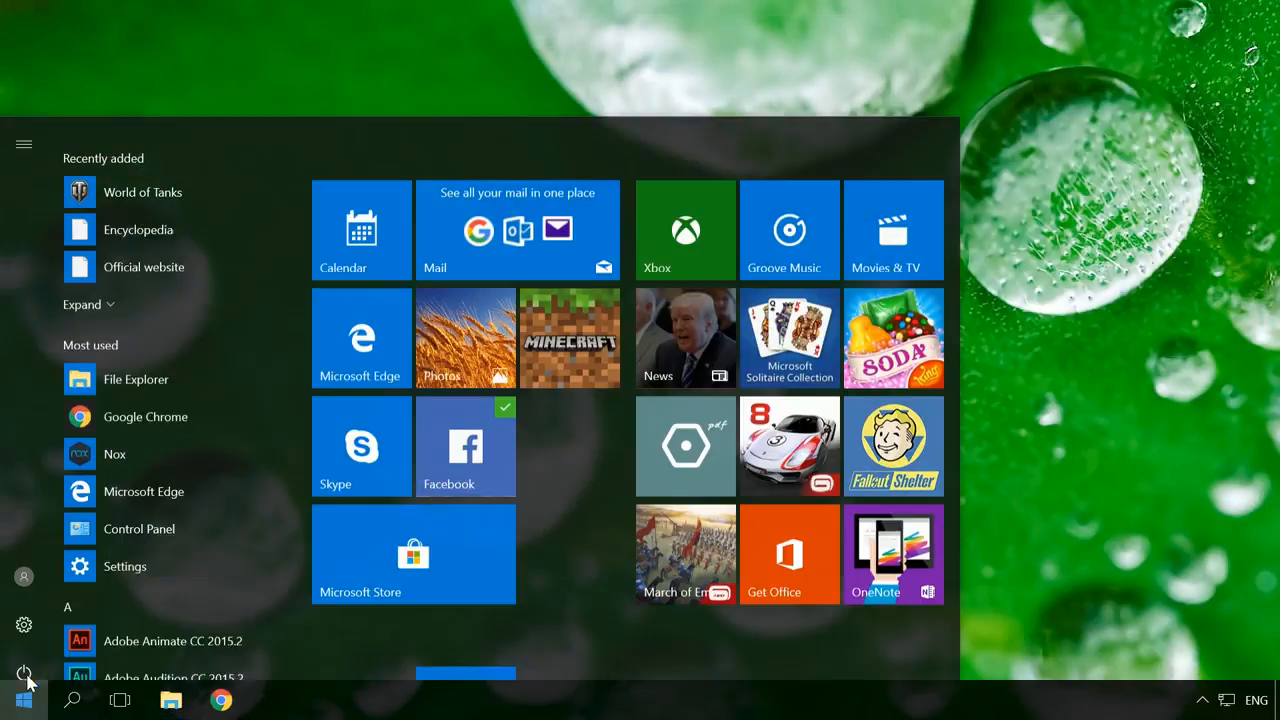
left_click(23, 697)
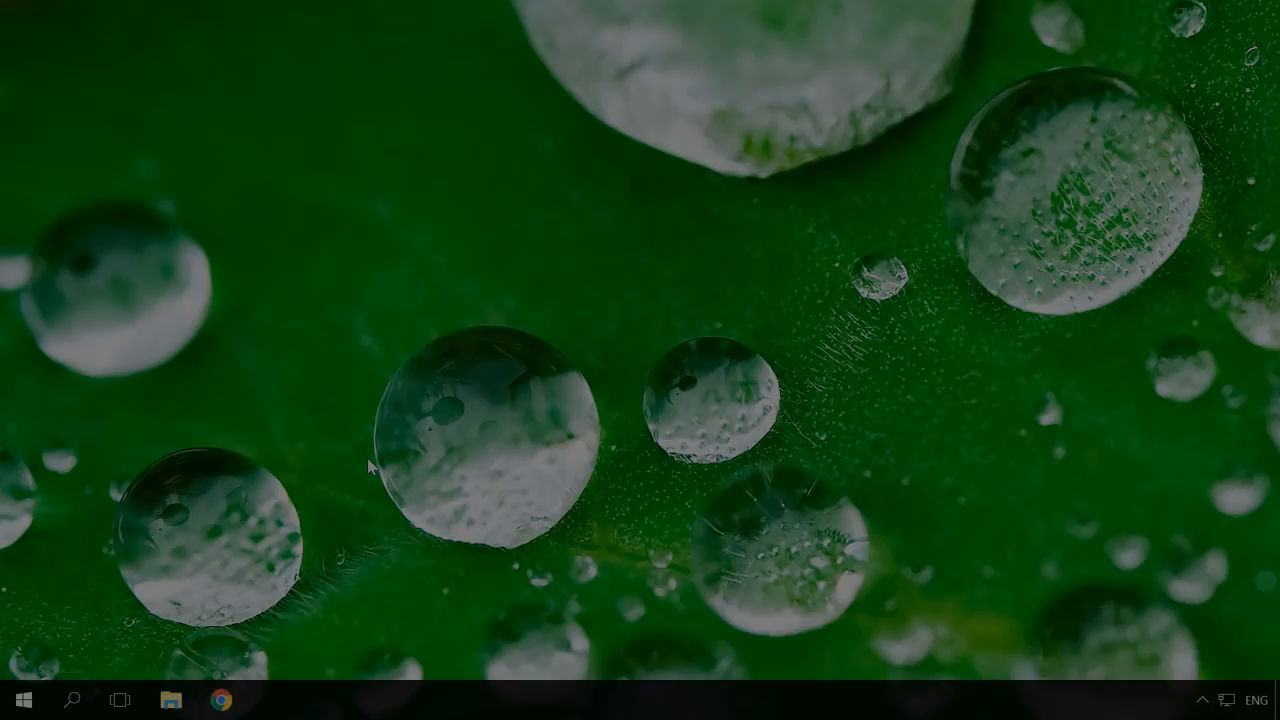
key("Win+r")
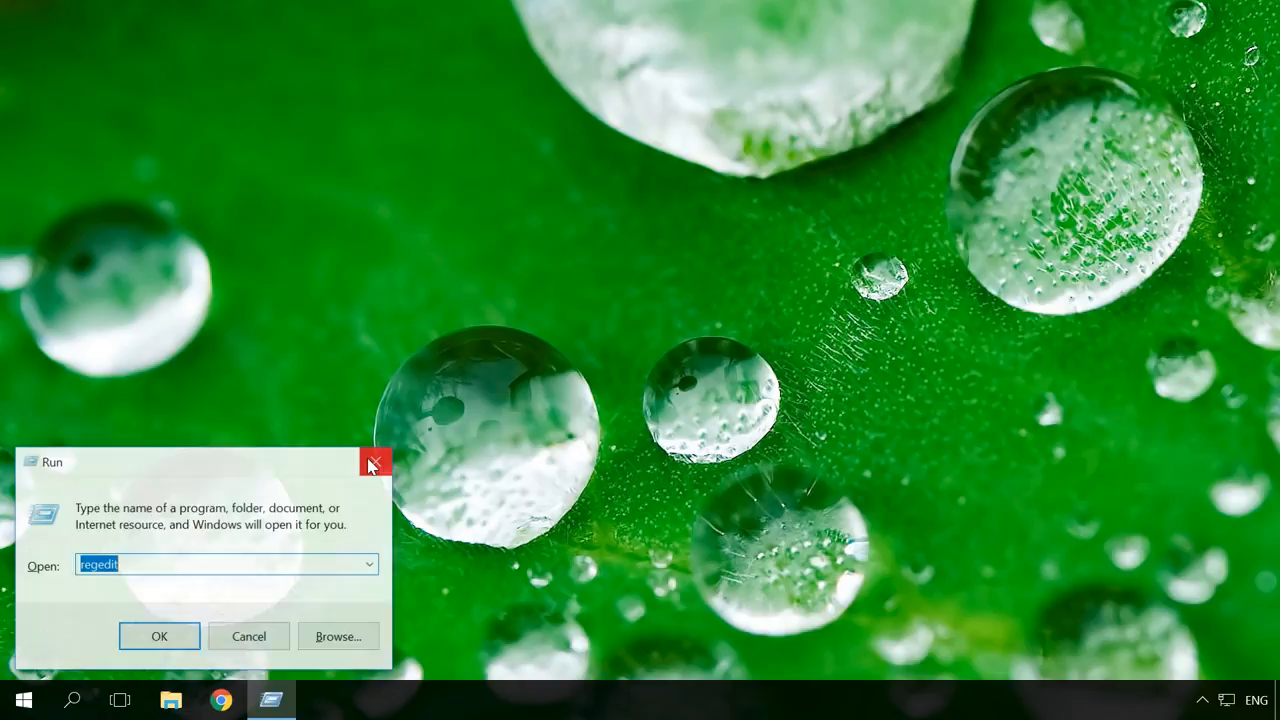
Step: Attempt to launch cmd.exe from Run and dismiss the resulting Restrictions error
type("cmd")
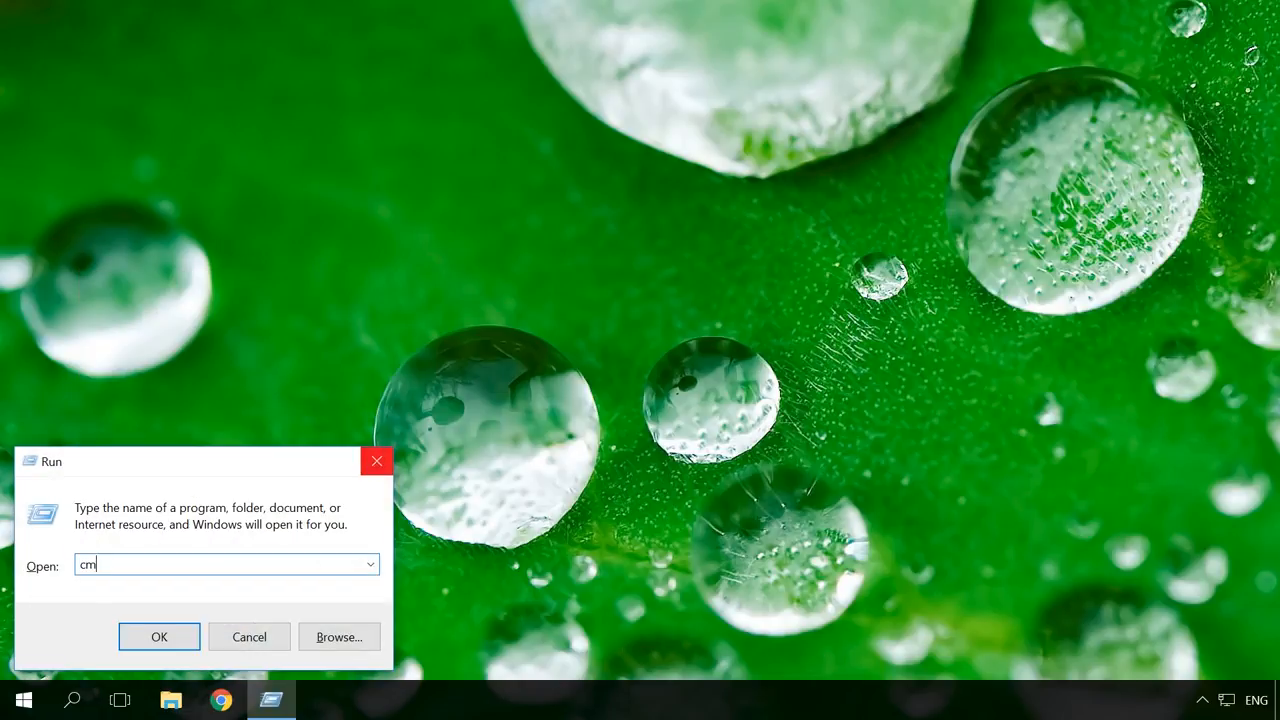
type("d.exe")
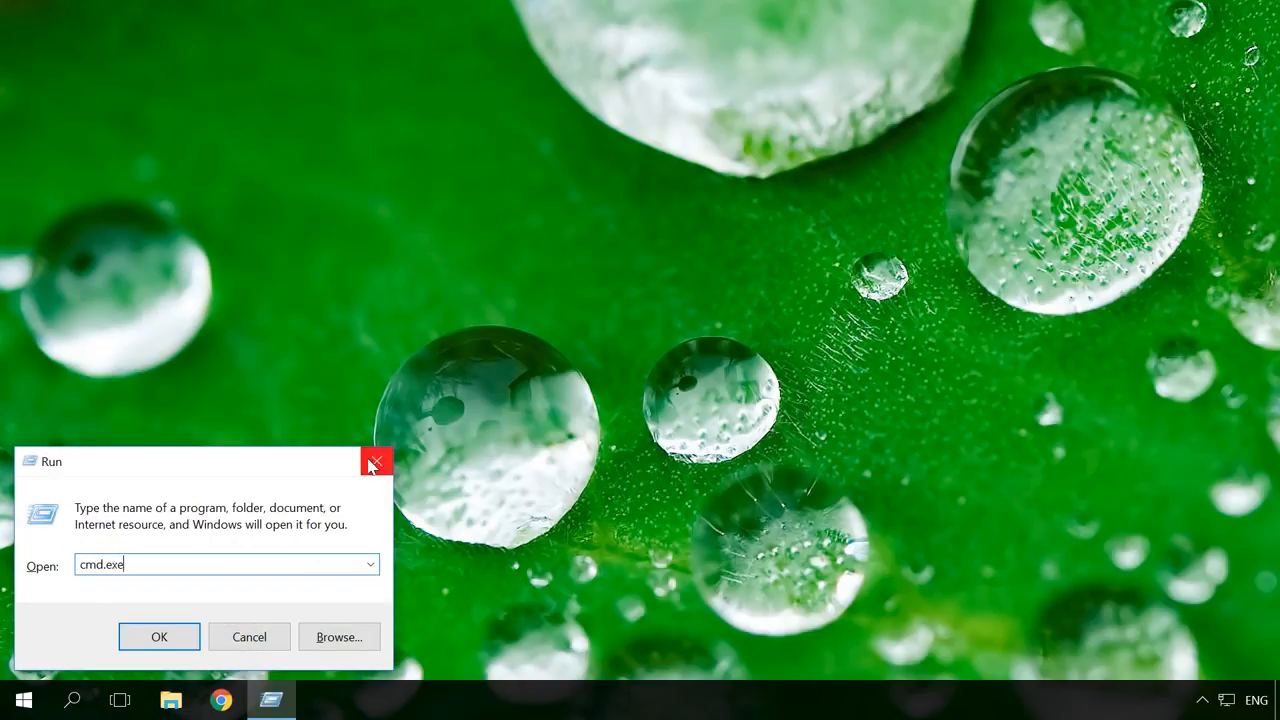
left_click(158, 637)
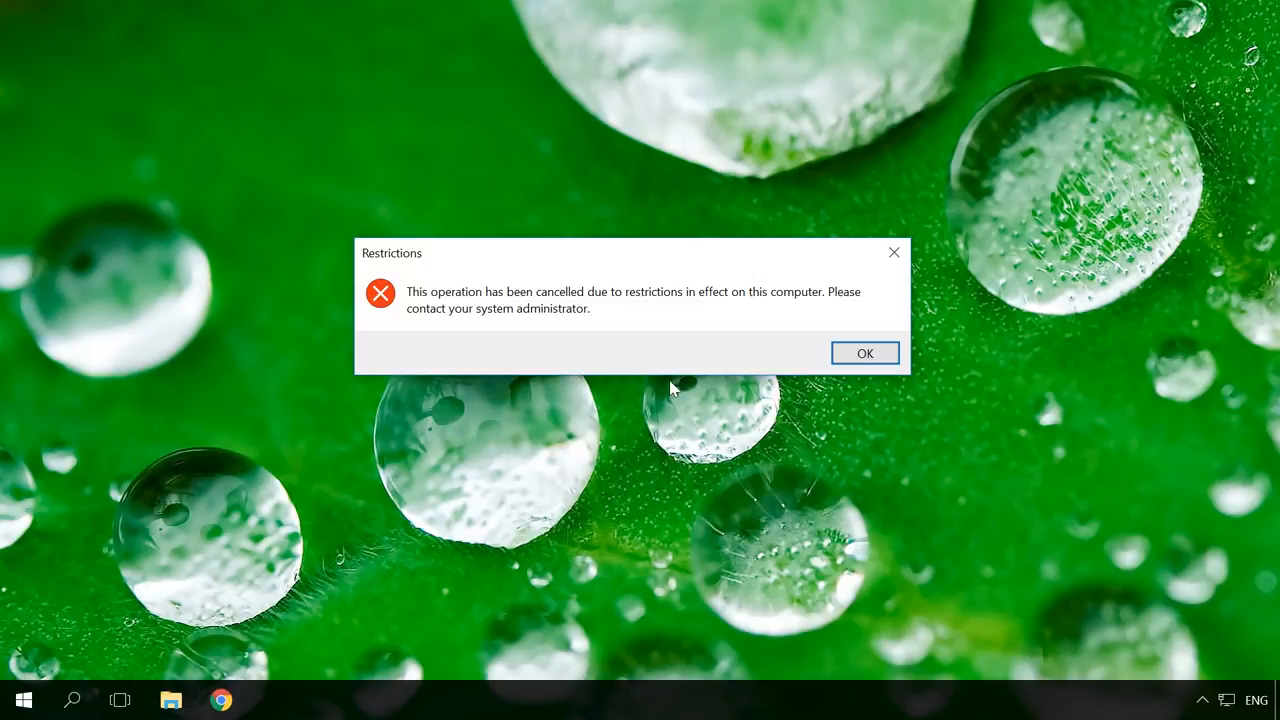
left_click(864, 352)
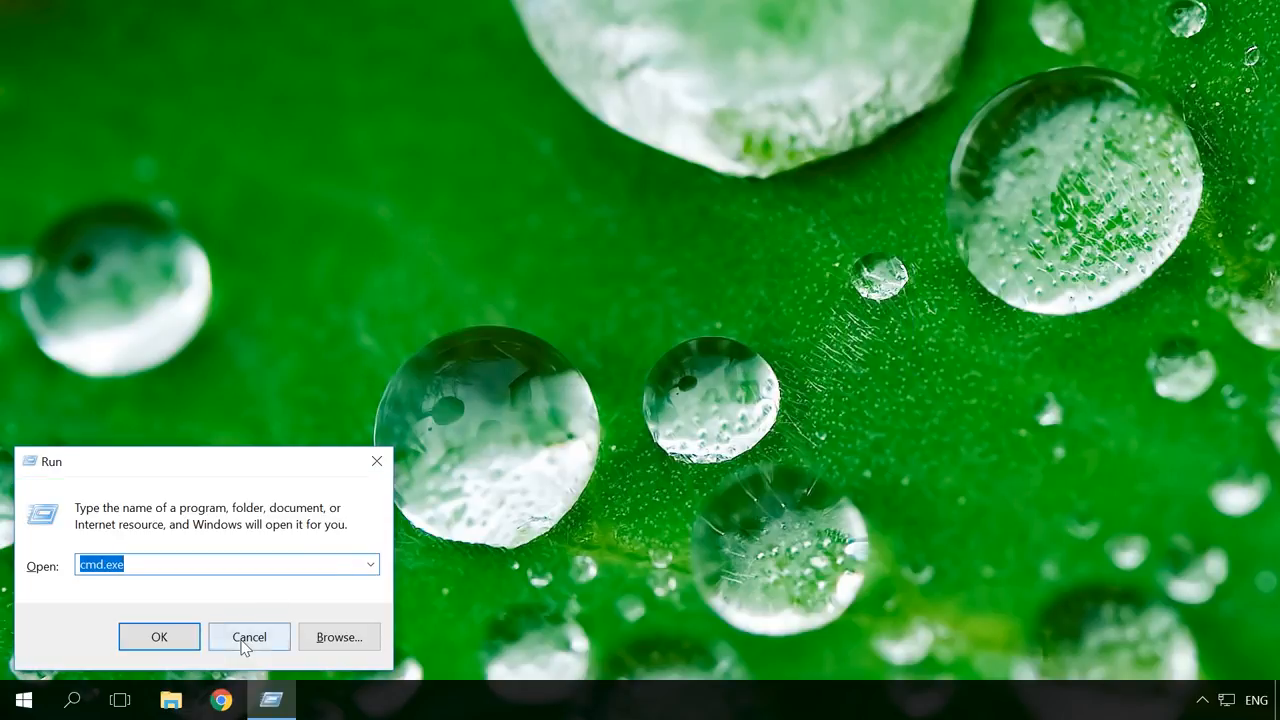
left_click(158, 637)
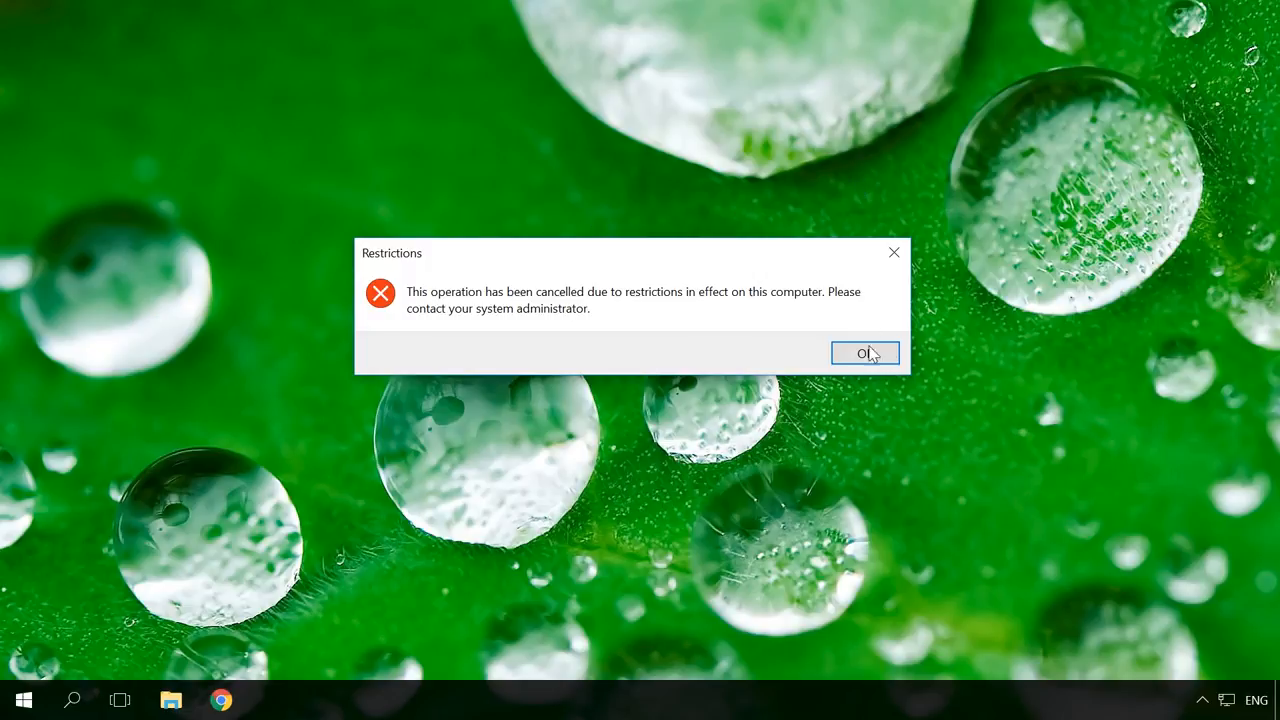
left_click(865, 353)
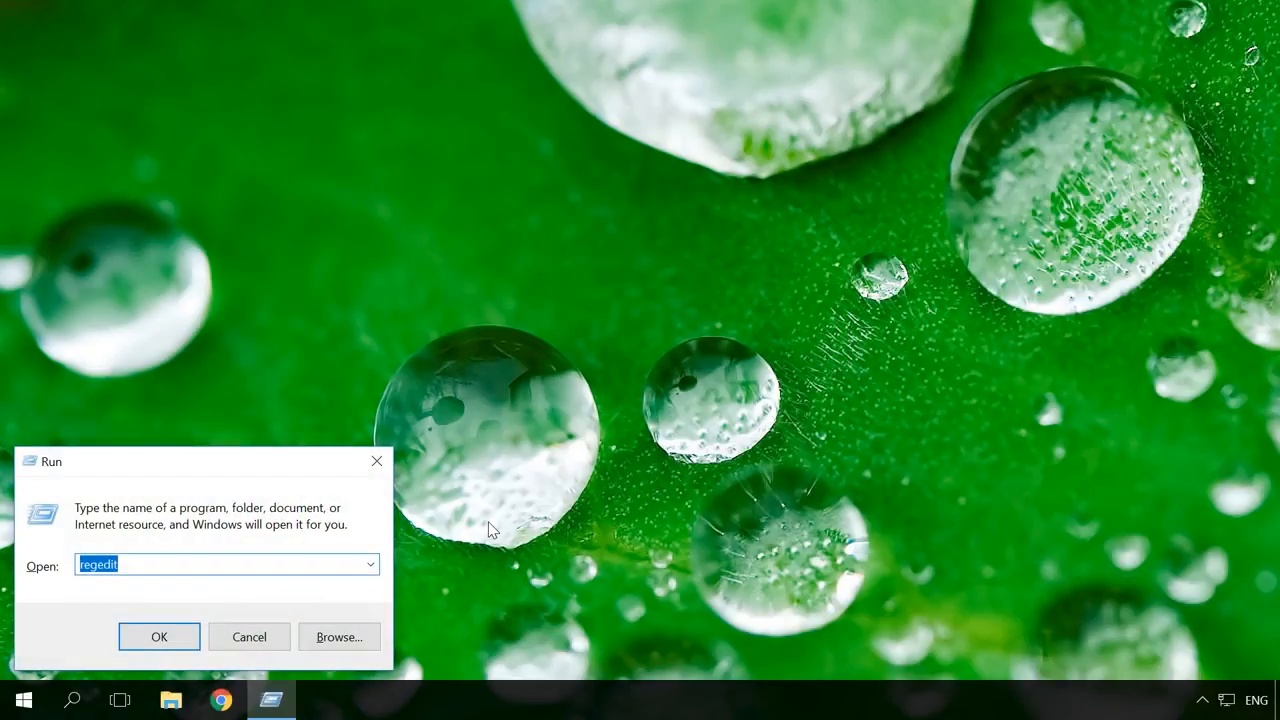
Step: Submit regedit from the Run dialog to launch Registry Editor
left_click(159, 637)
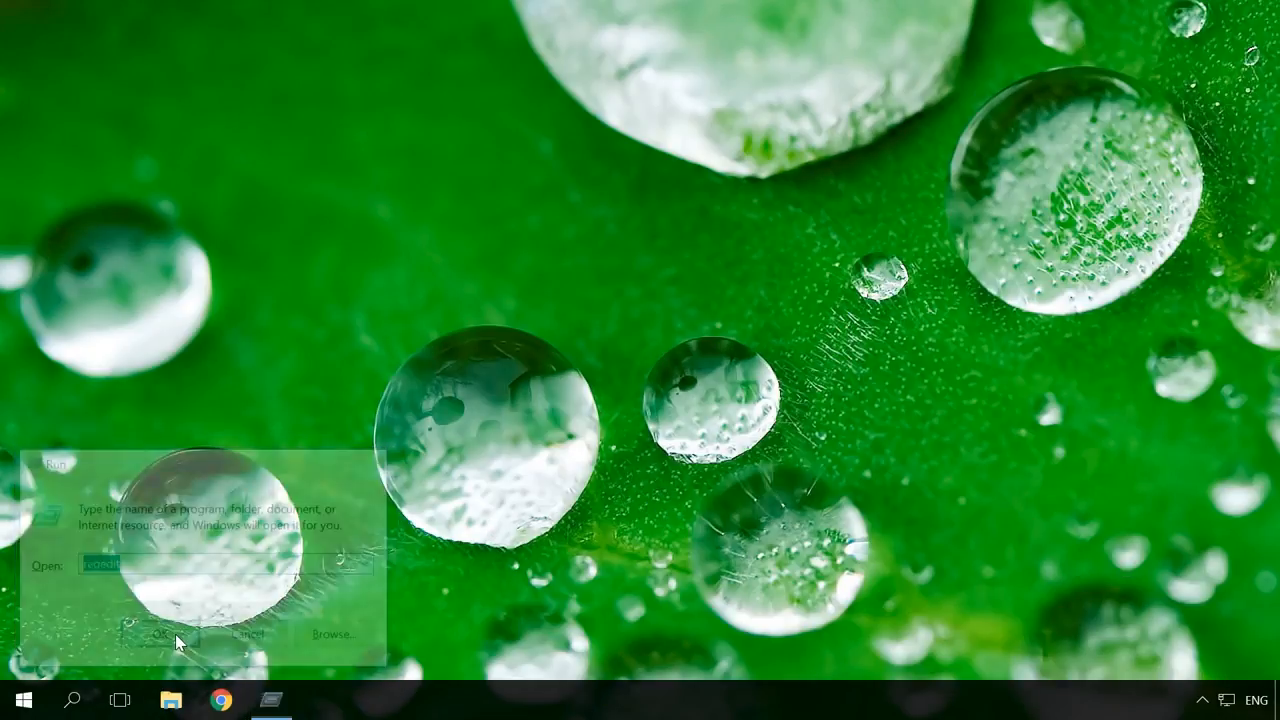
Step: Review and edit the DisallowRun value under Policies\Explorer in Registry Editor
left_click(157, 634)
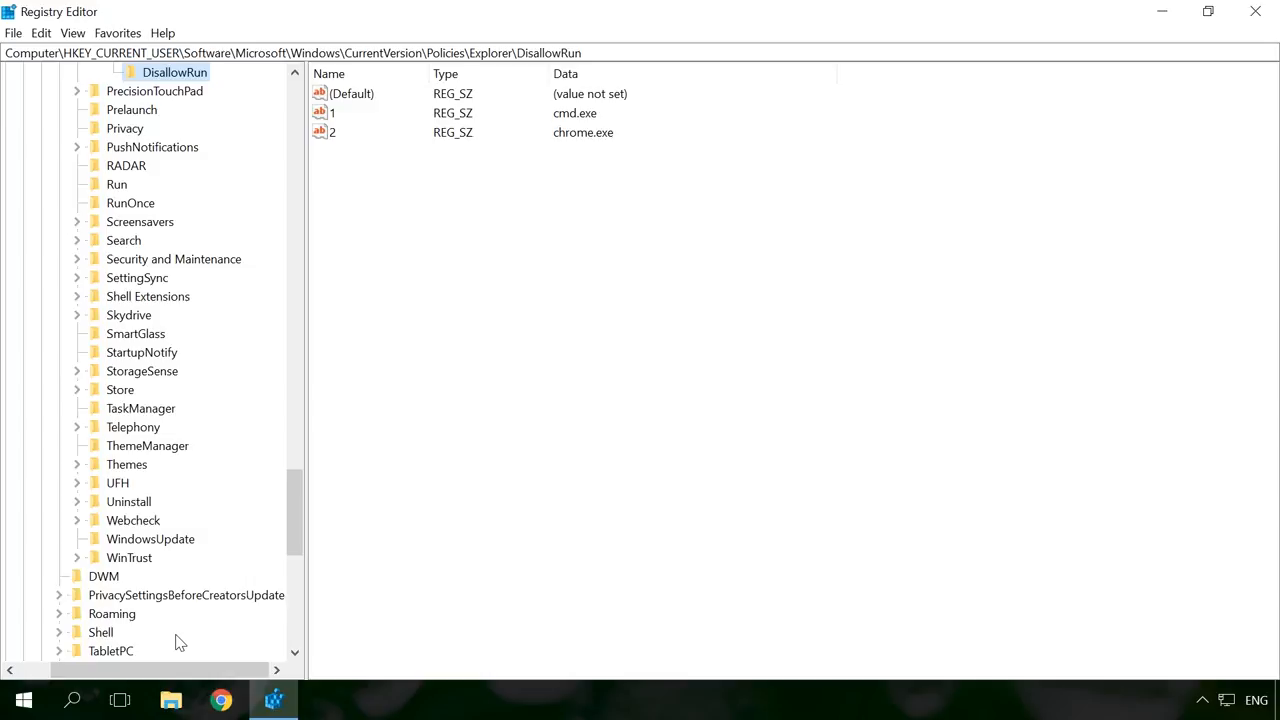
scroll("up", 3)
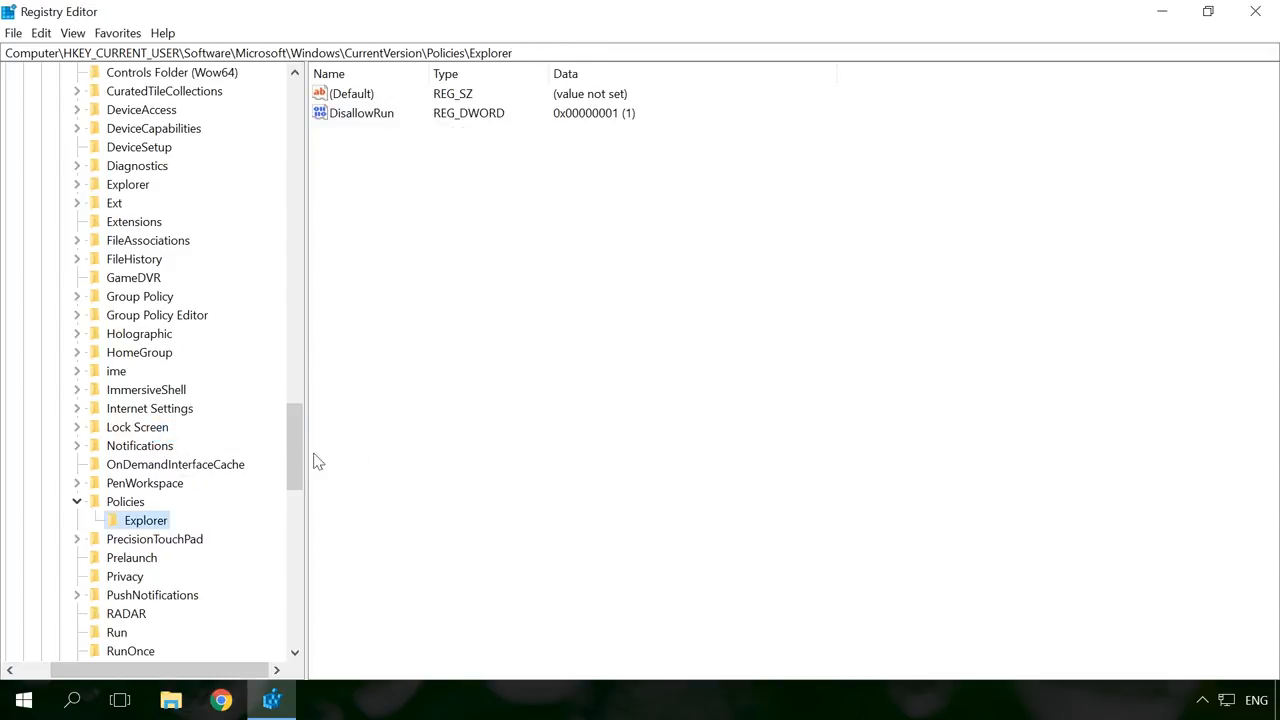
right_click(362, 112)
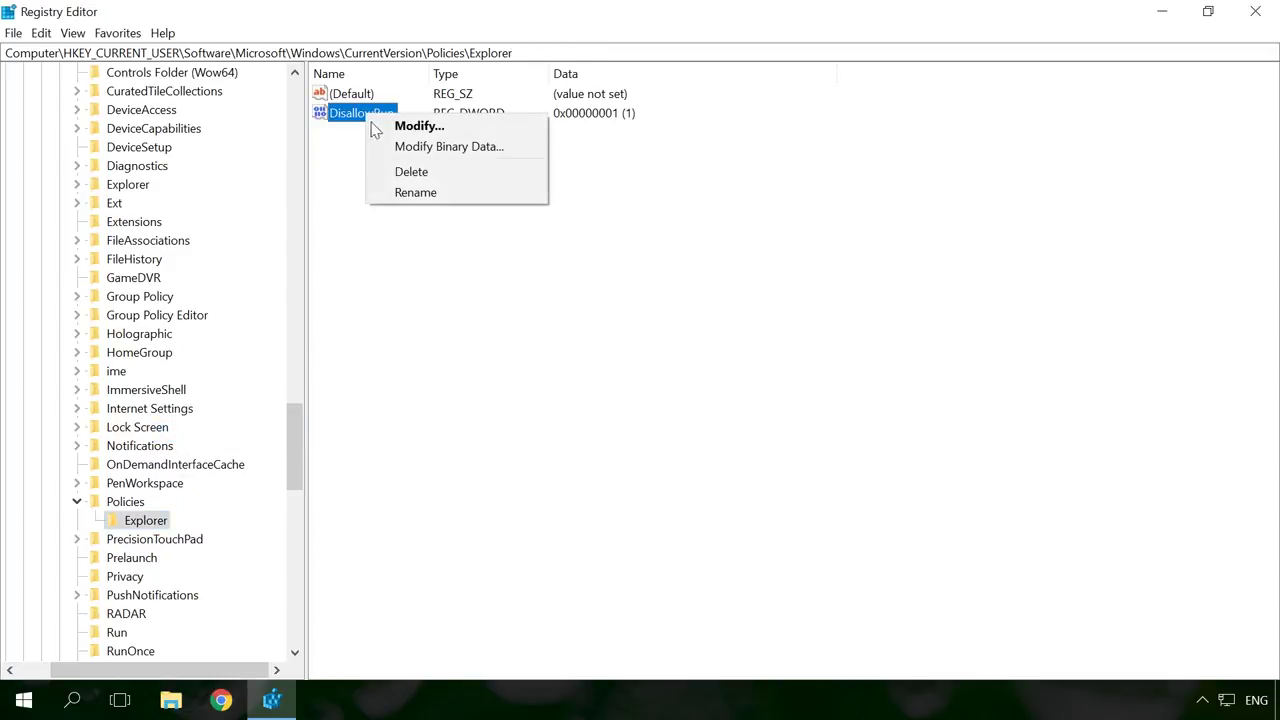
left_click(411, 171)
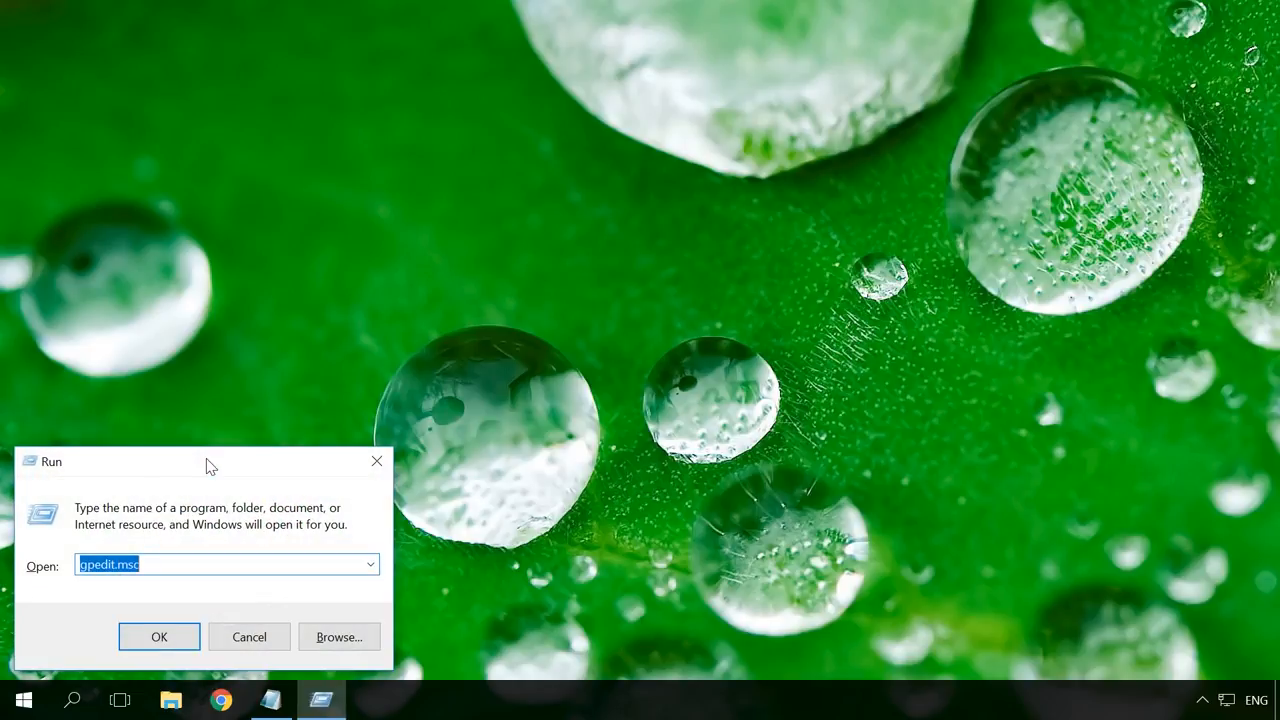
mouse_move(172, 557)
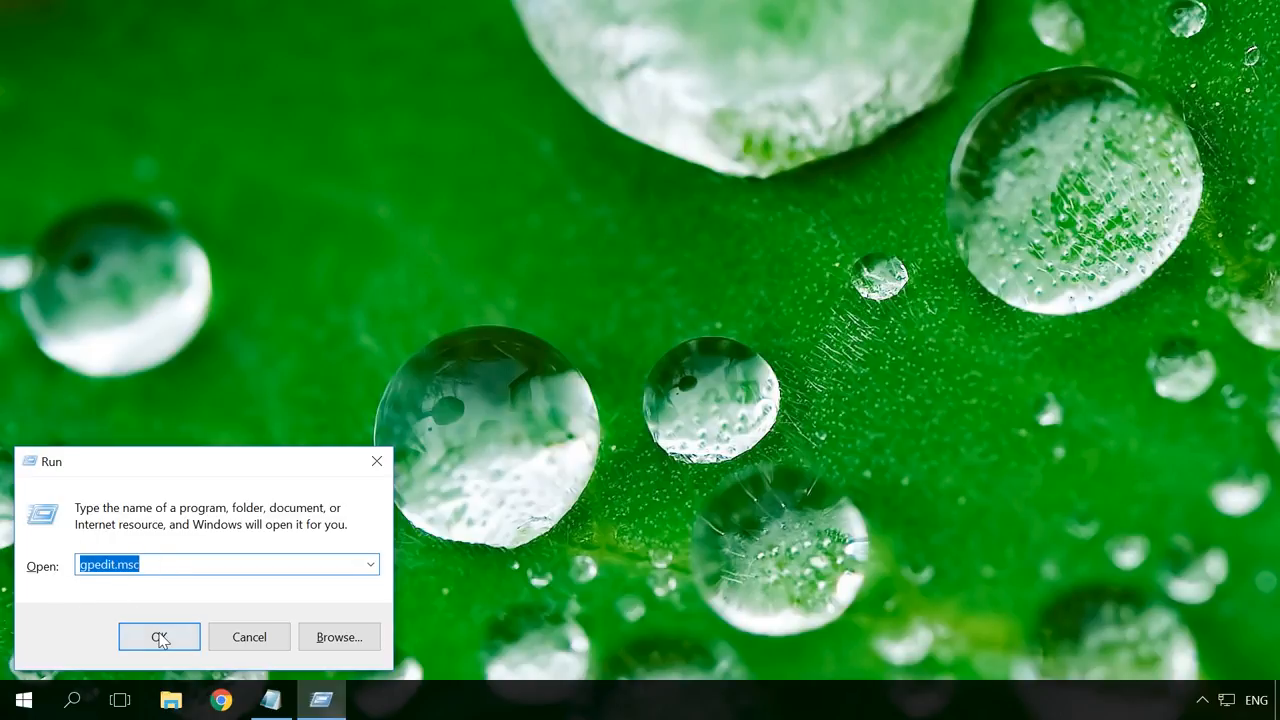
Step: Launch the Local Group Policy Editor via gpedit.msc from Run
left_click(159, 637)
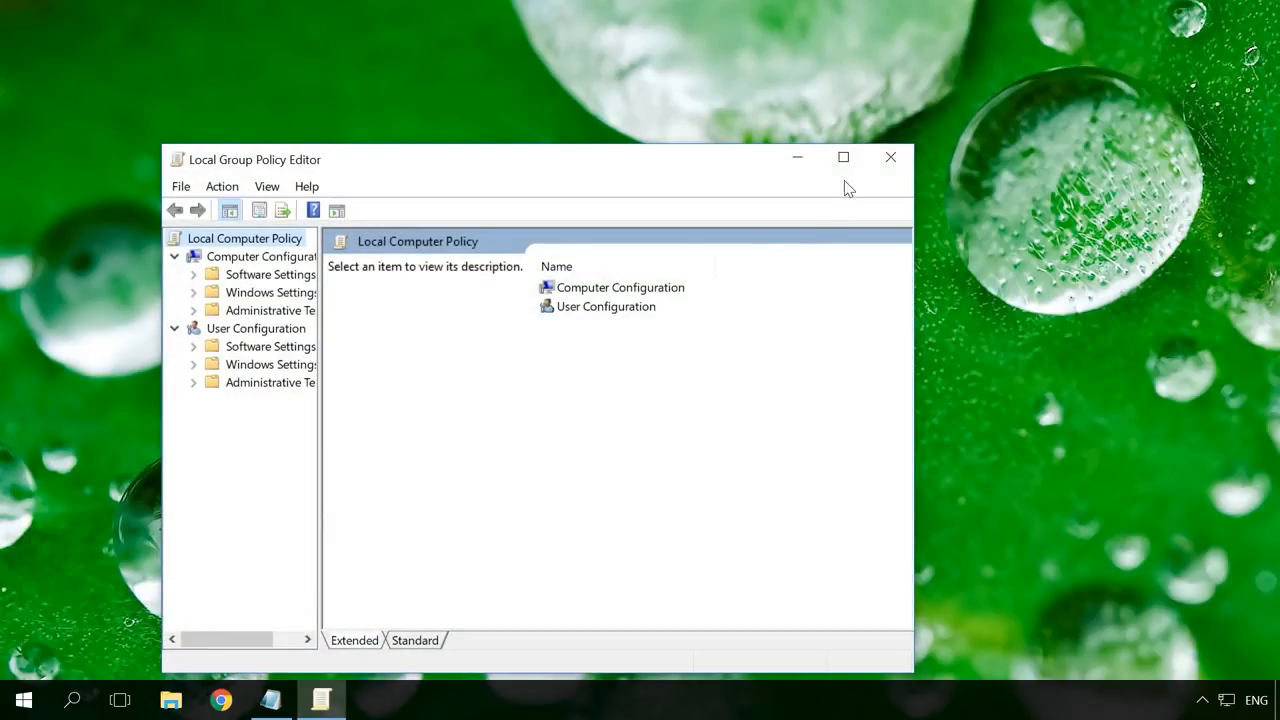
Step: Maximize the editor and select Don't run specified Windows applications under User Administrative Templates > All Settings
left_click(843, 157)
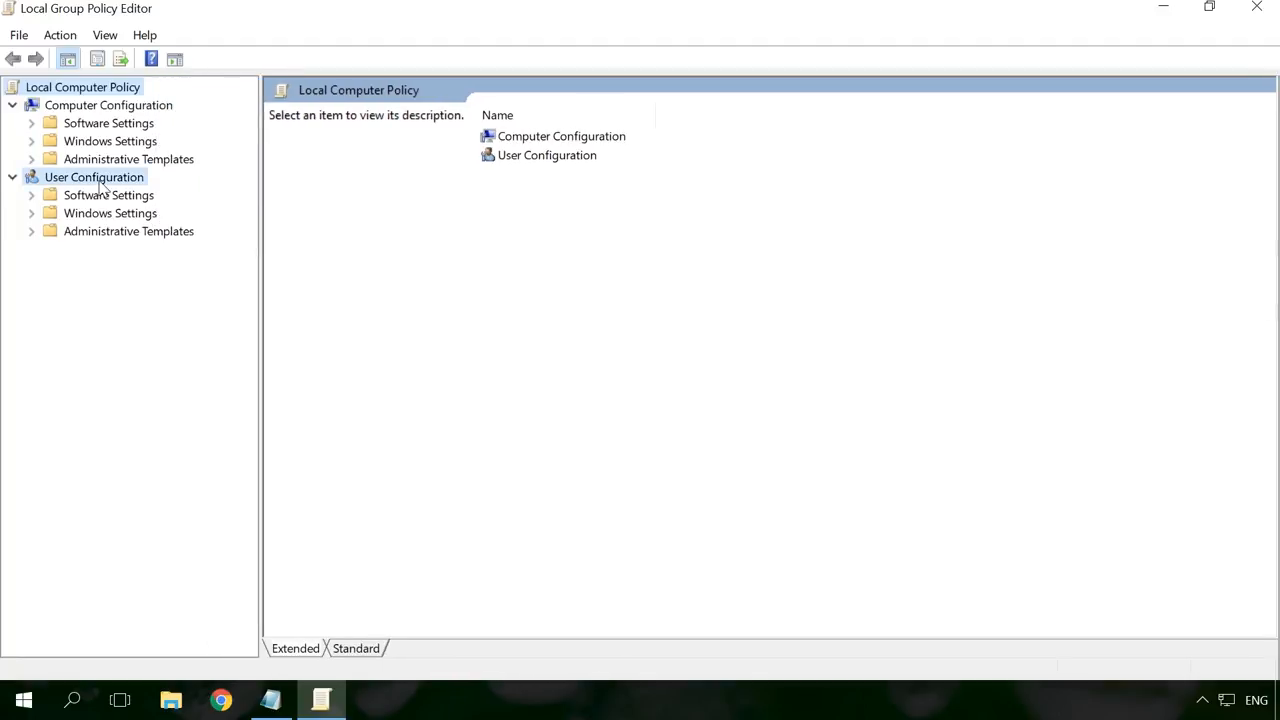
left_click(129, 231)
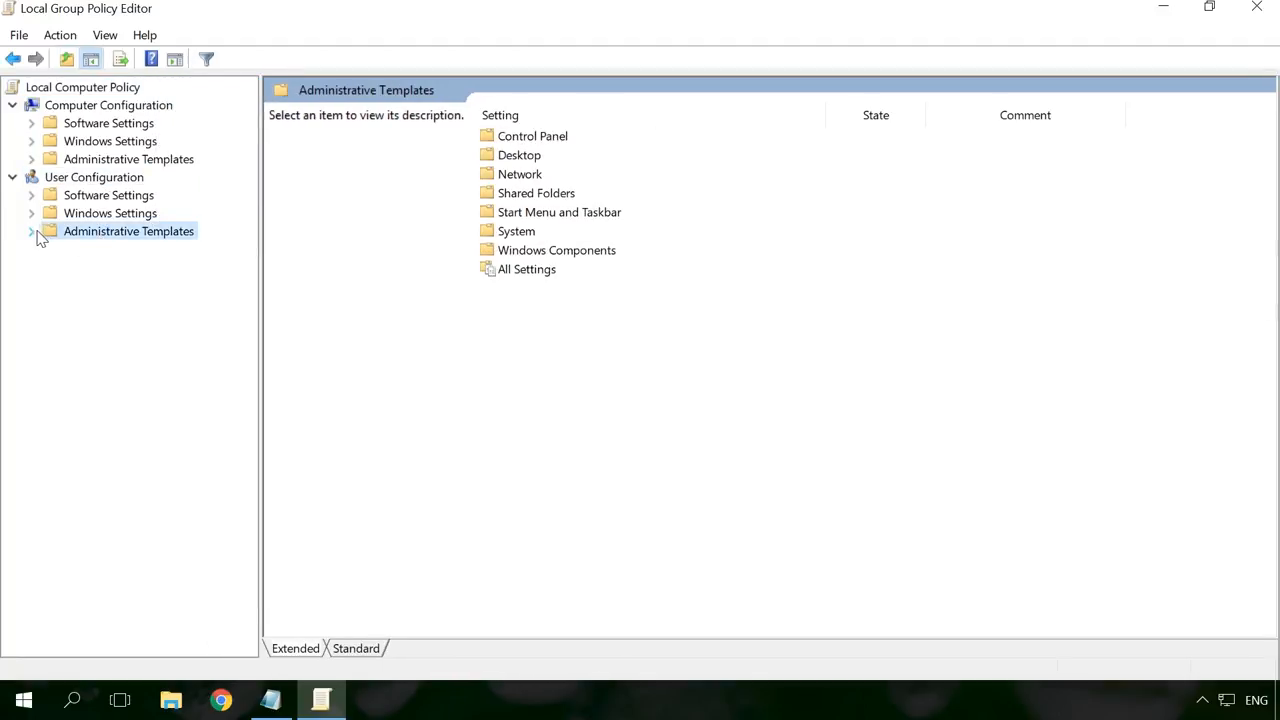
left_click(32, 231)
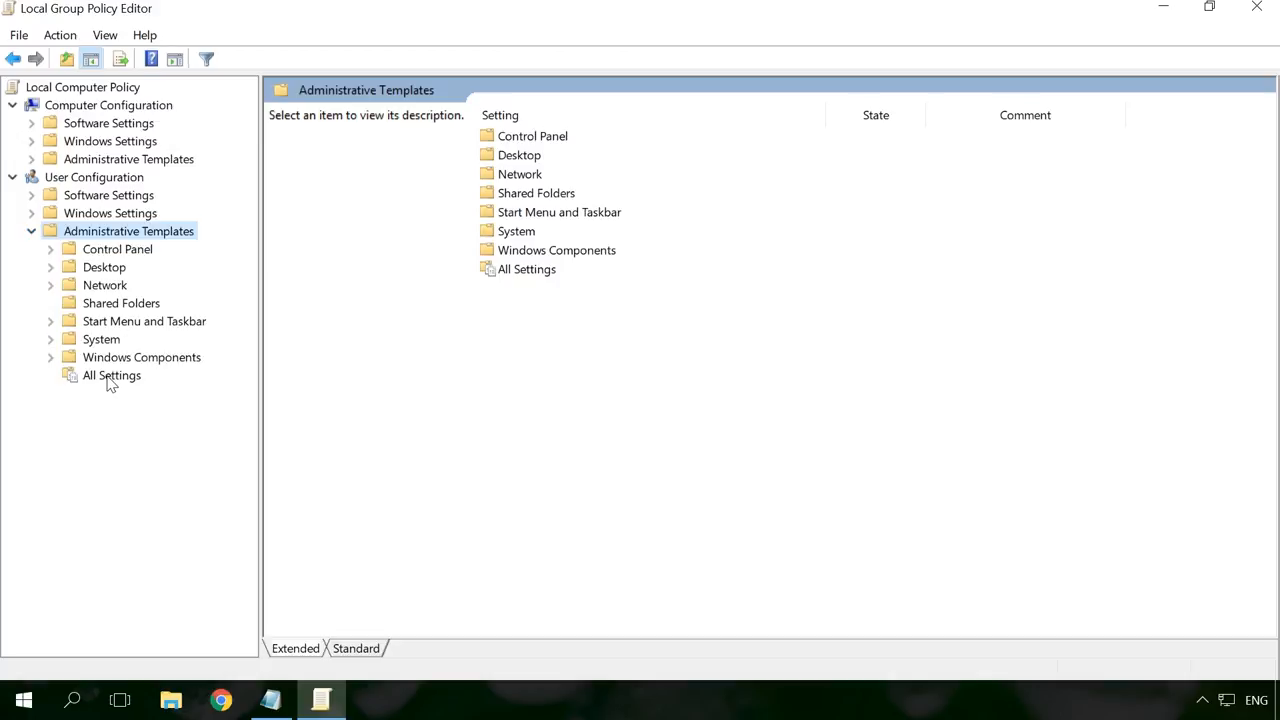
left_click(111, 375)
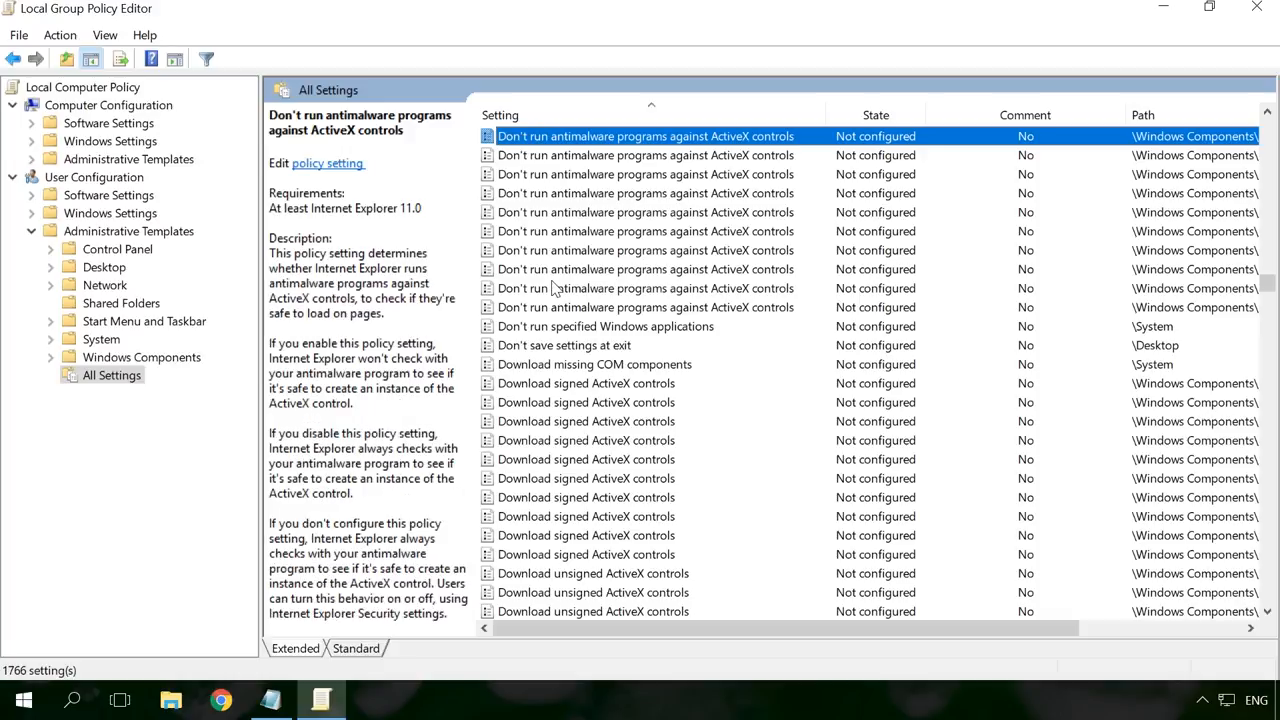
left_click(605, 326)
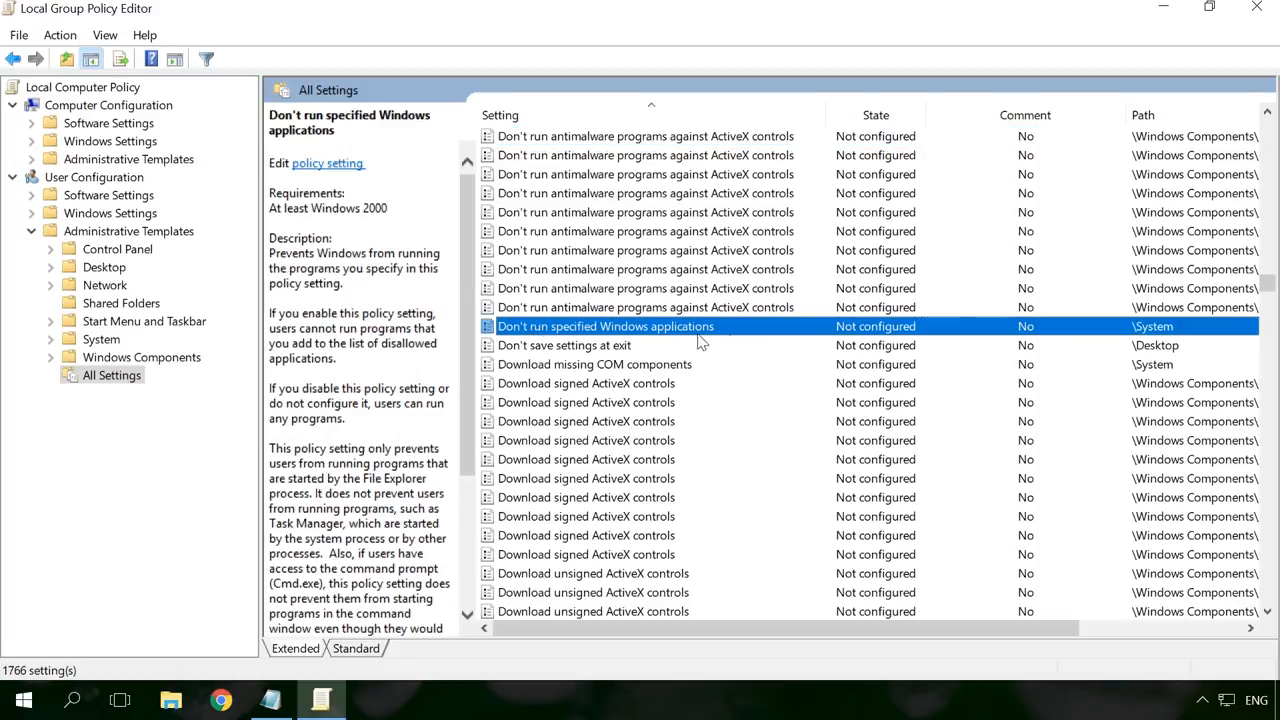
mouse_move(650, 343)
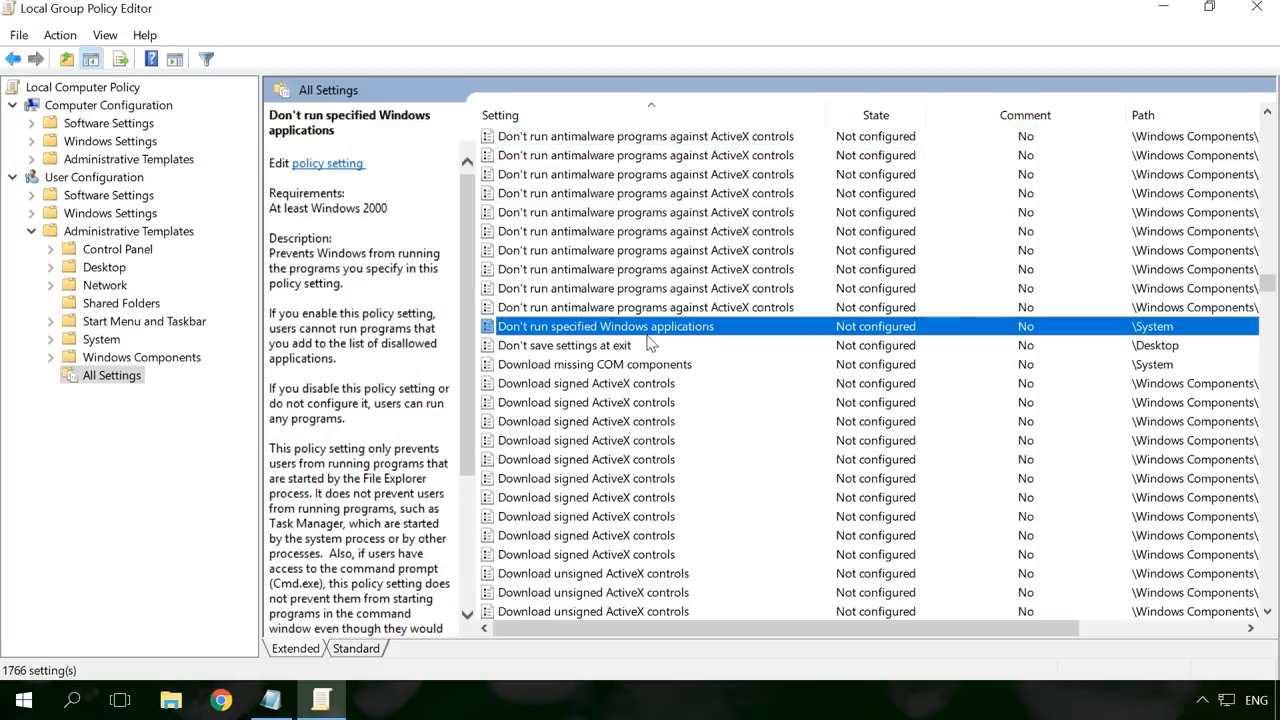
mouse_move(684, 328)
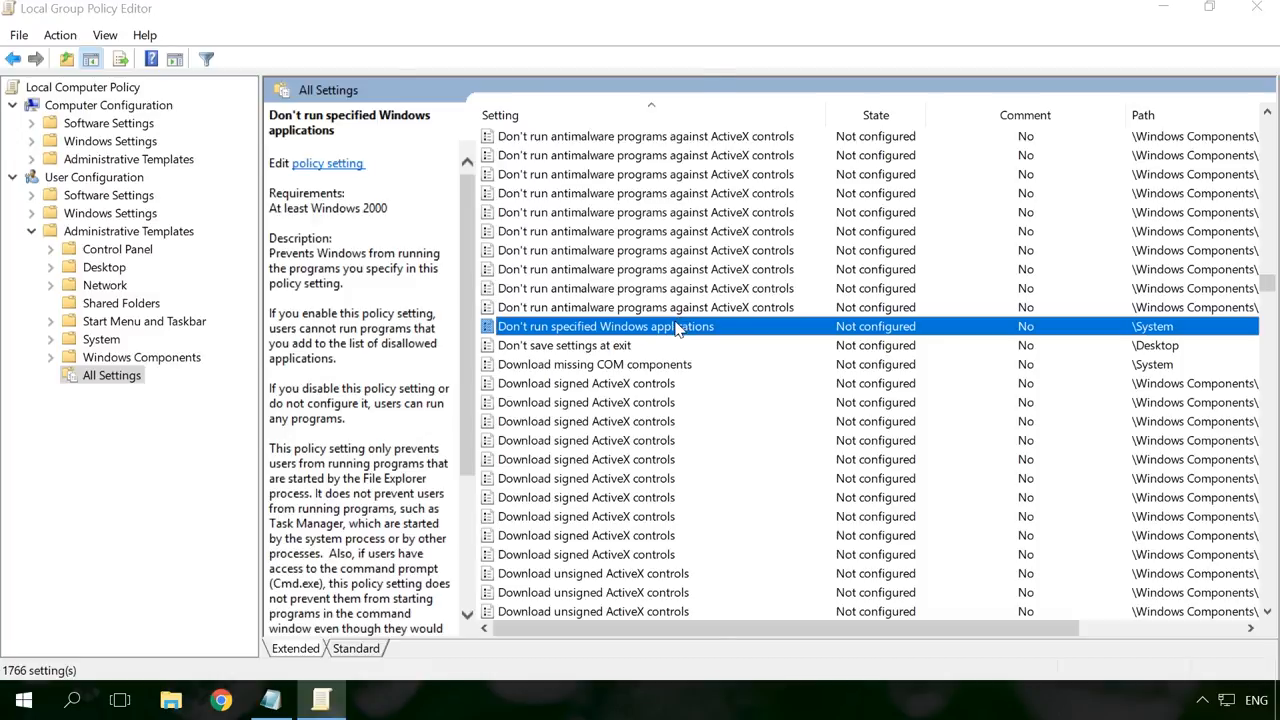
Step: Set the Don't run specified Windows applications policy to Enabled in its dialog
double_click(605, 326)
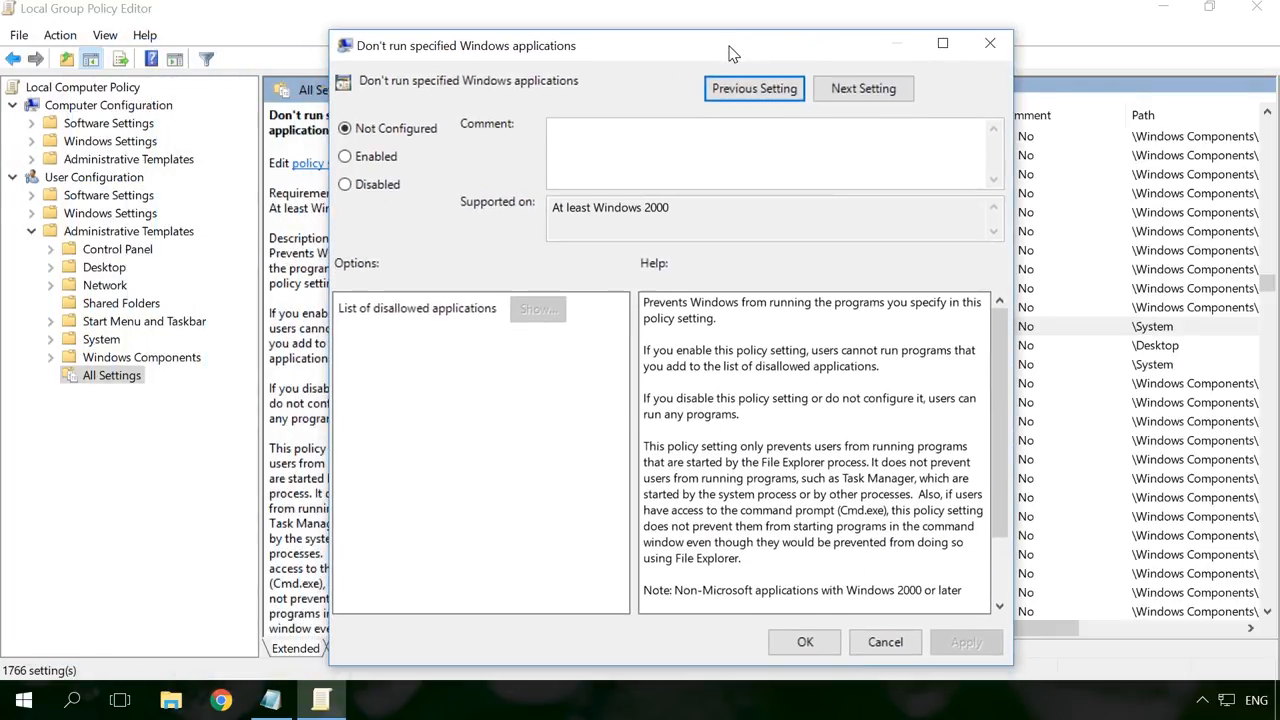
left_click(344, 156)
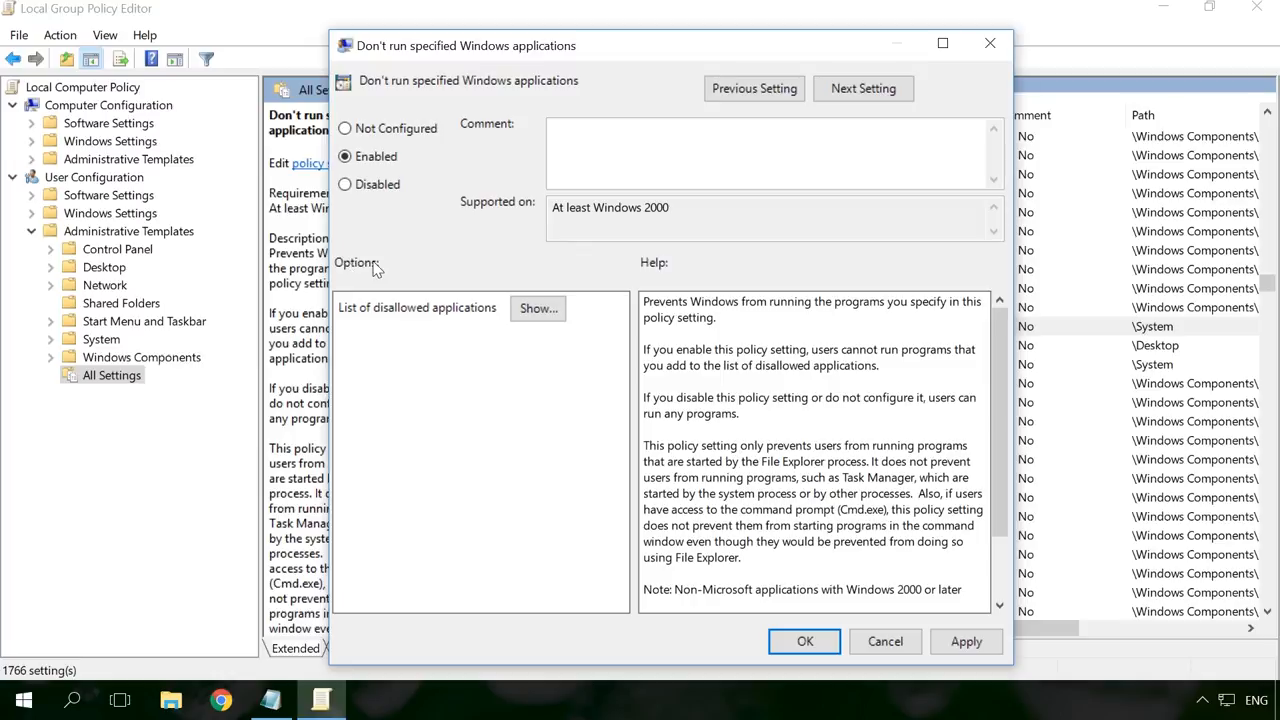
mouse_move(505, 315)
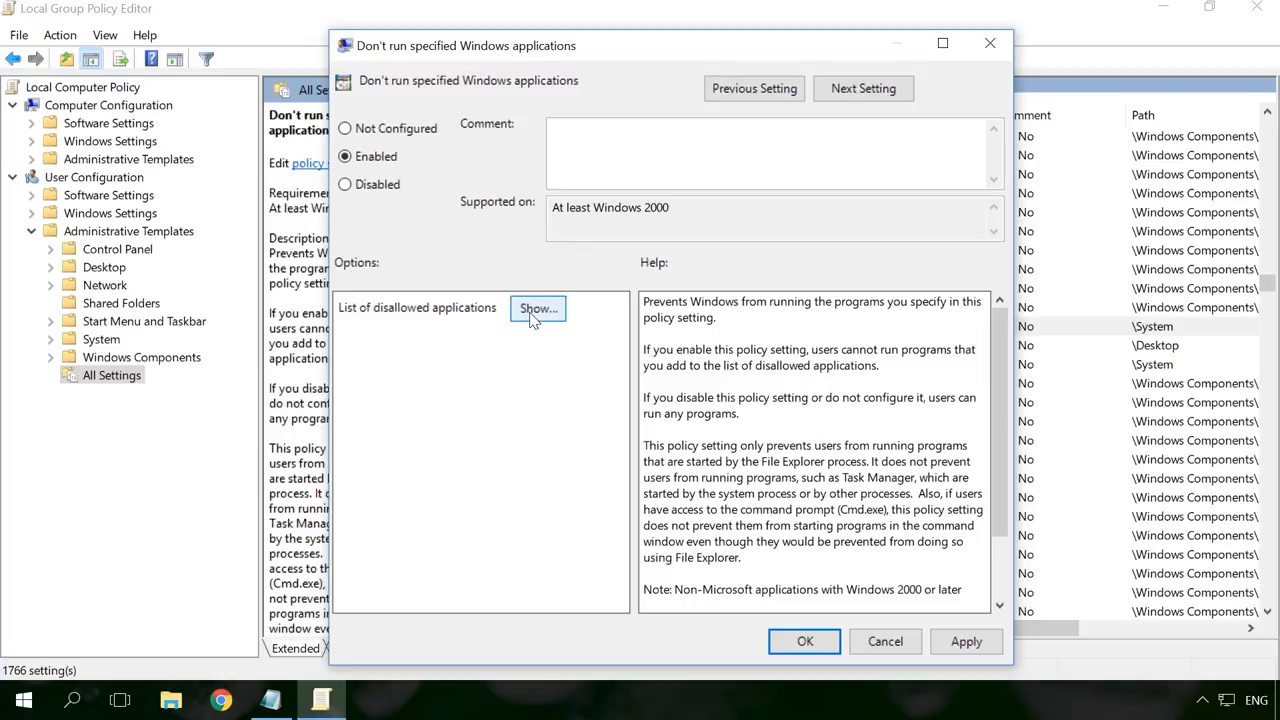
Step: Add regedit.exe as the first entry in the disallowed applications Show Contents list
left_click(538, 308)
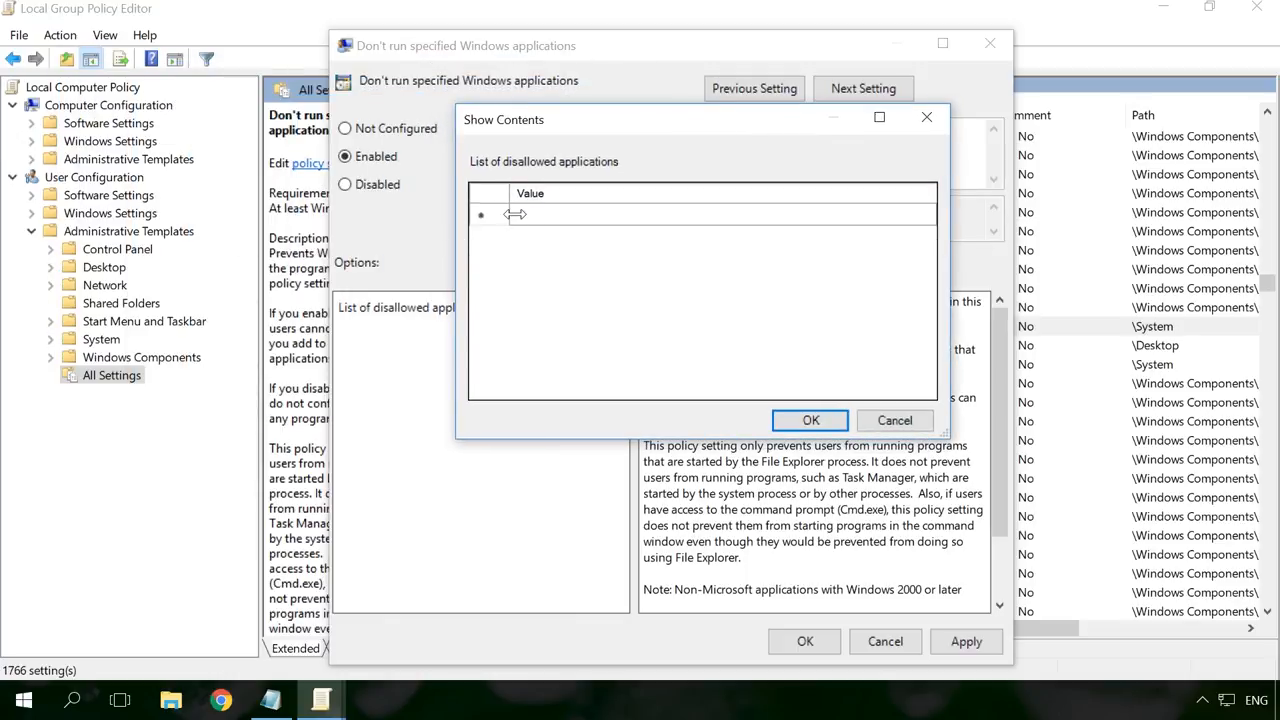
left_click(560, 214)
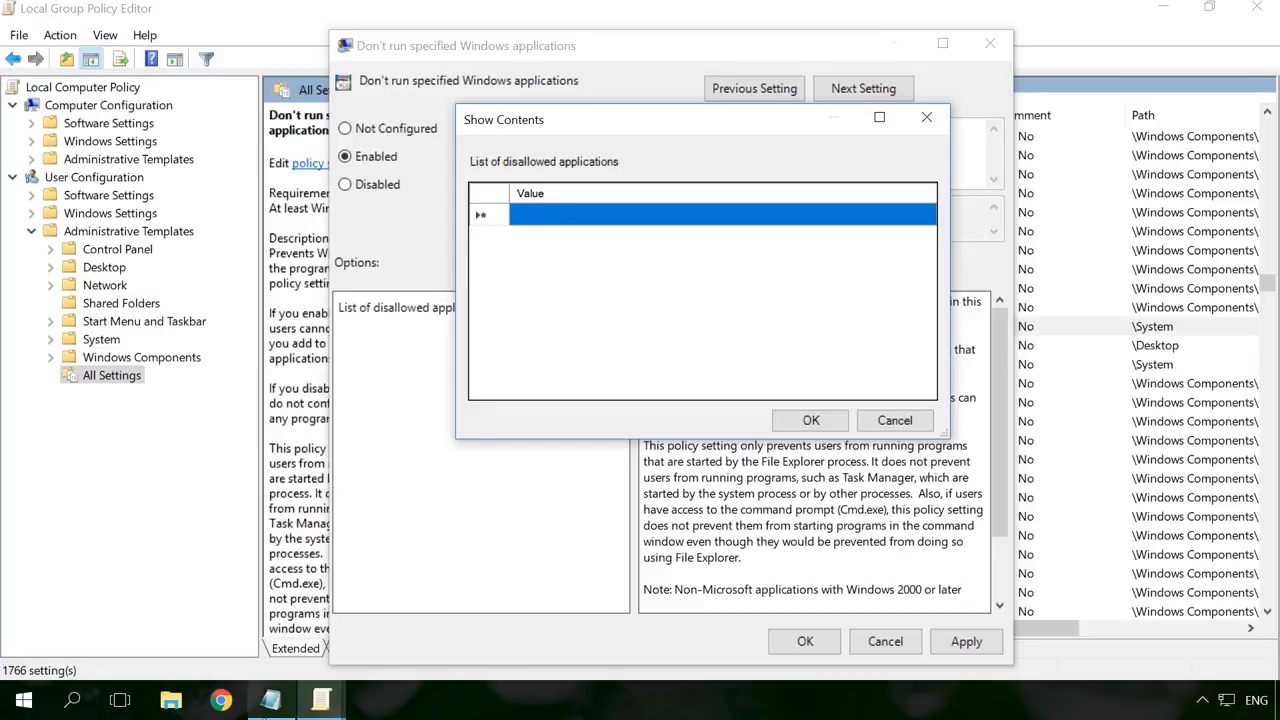
left_click(320, 699)
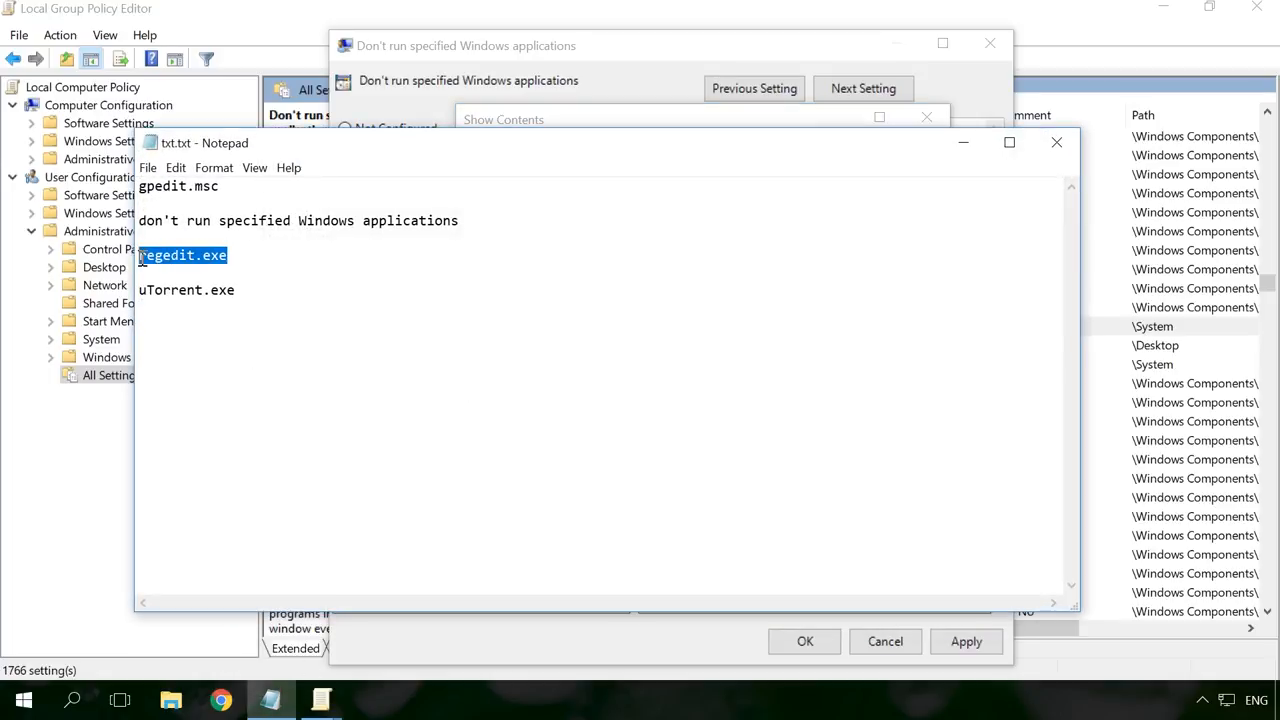
mouse_move(932, 198)
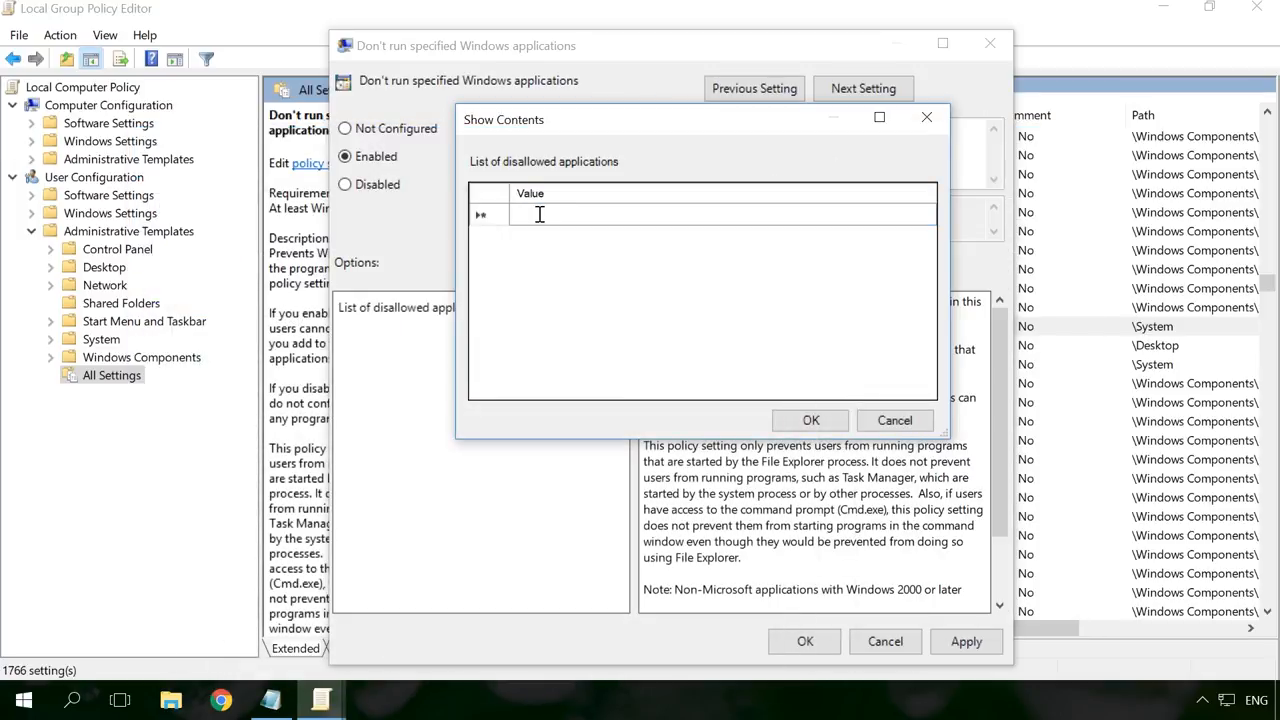
type("regedit.exe")
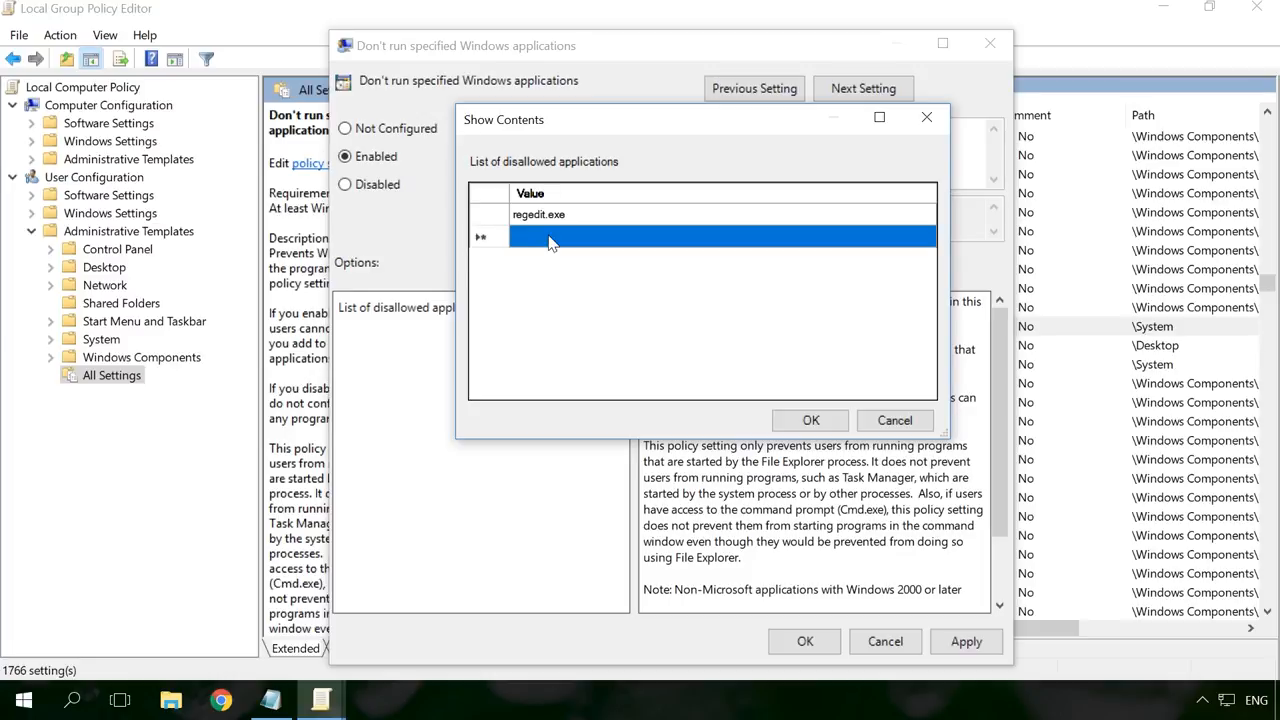
mouse_move(407, 350)
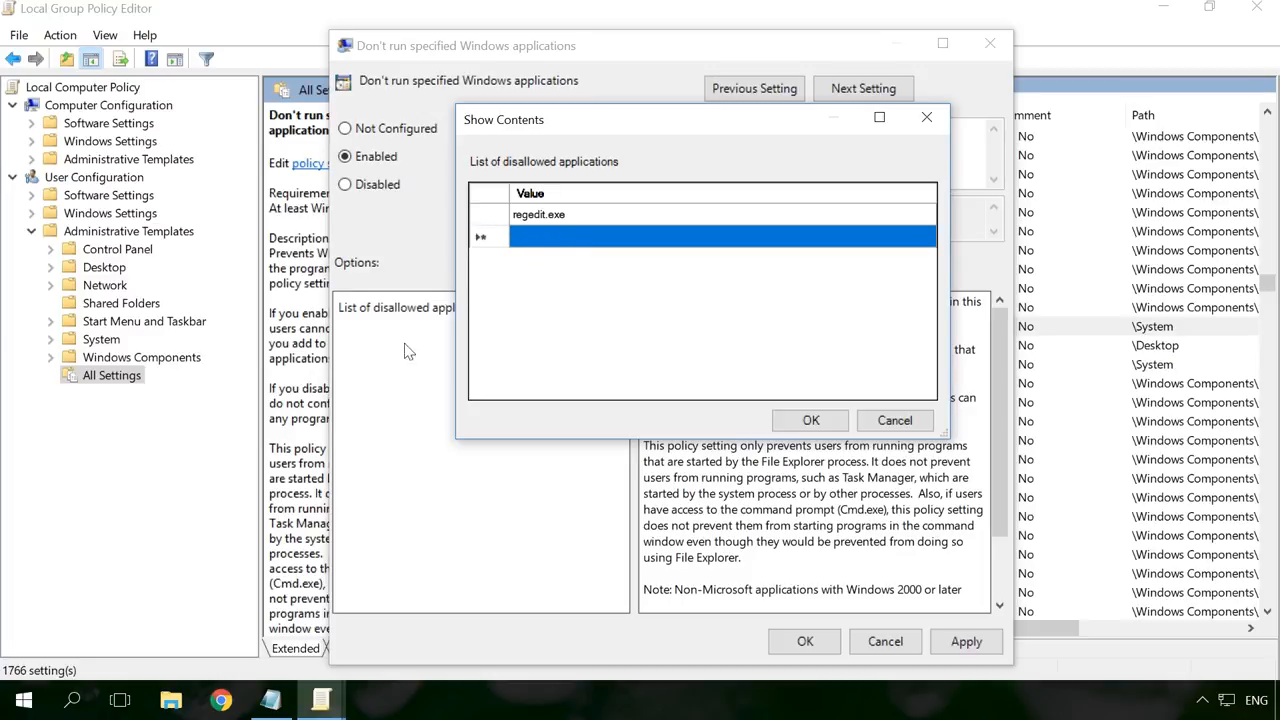
mouse_move(72, 699)
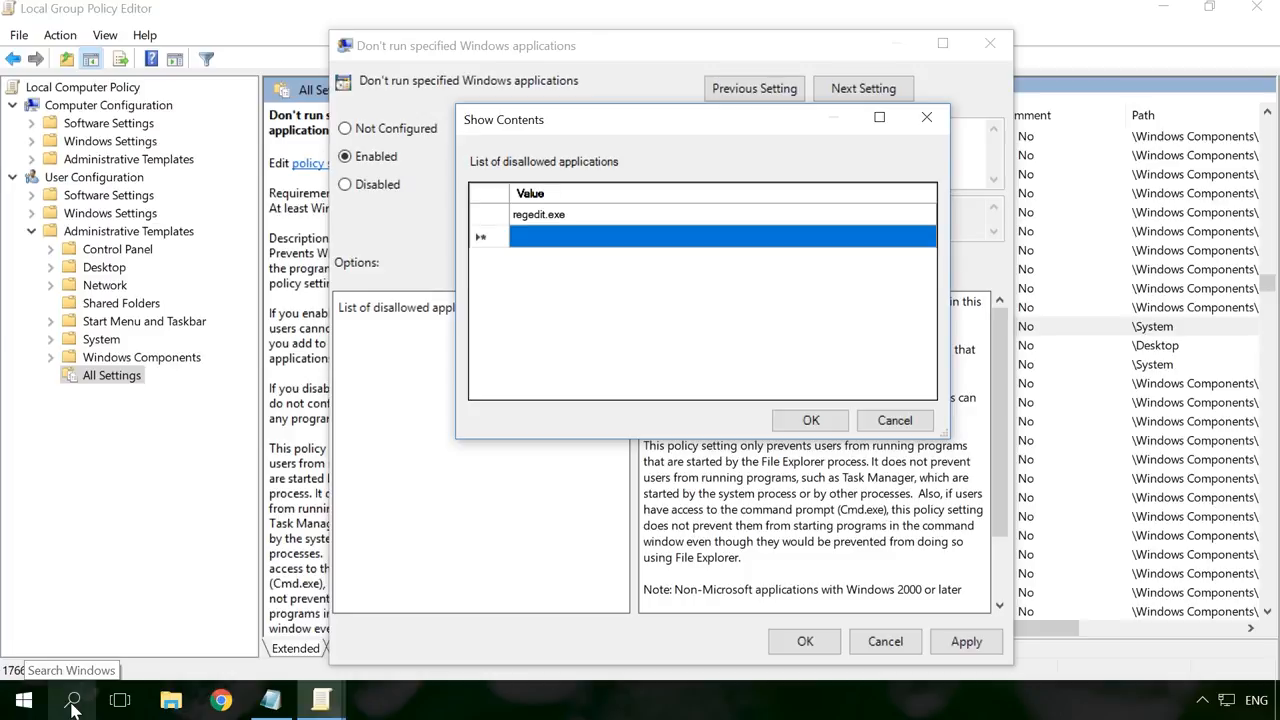
Step: Search Start for μTorrent and open the folder holding its shortcut
left_click(72, 699)
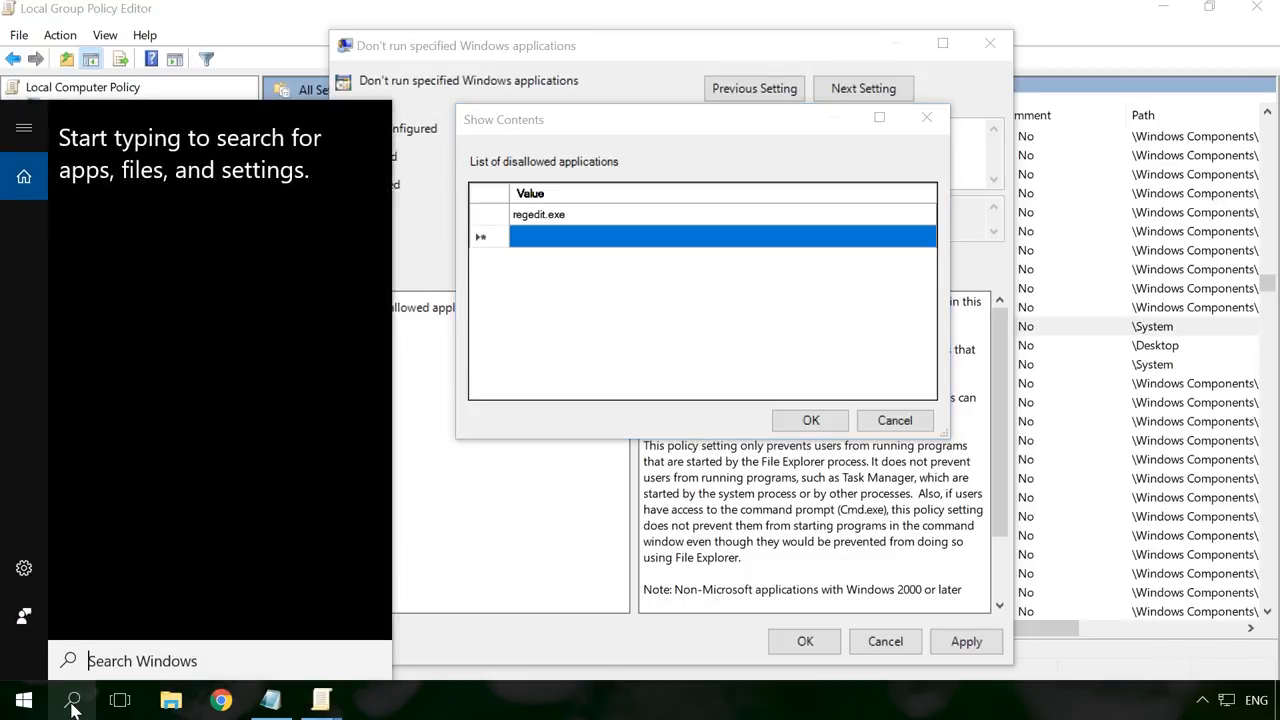
type("ut")
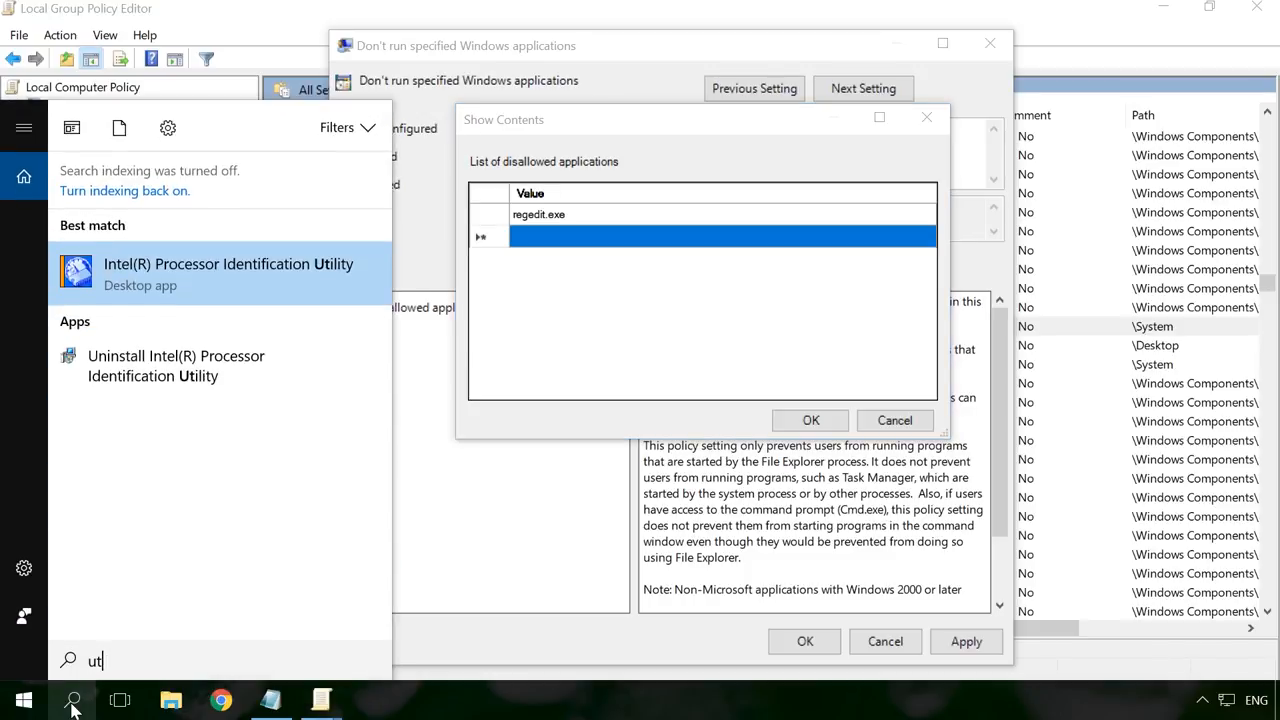
type("or")
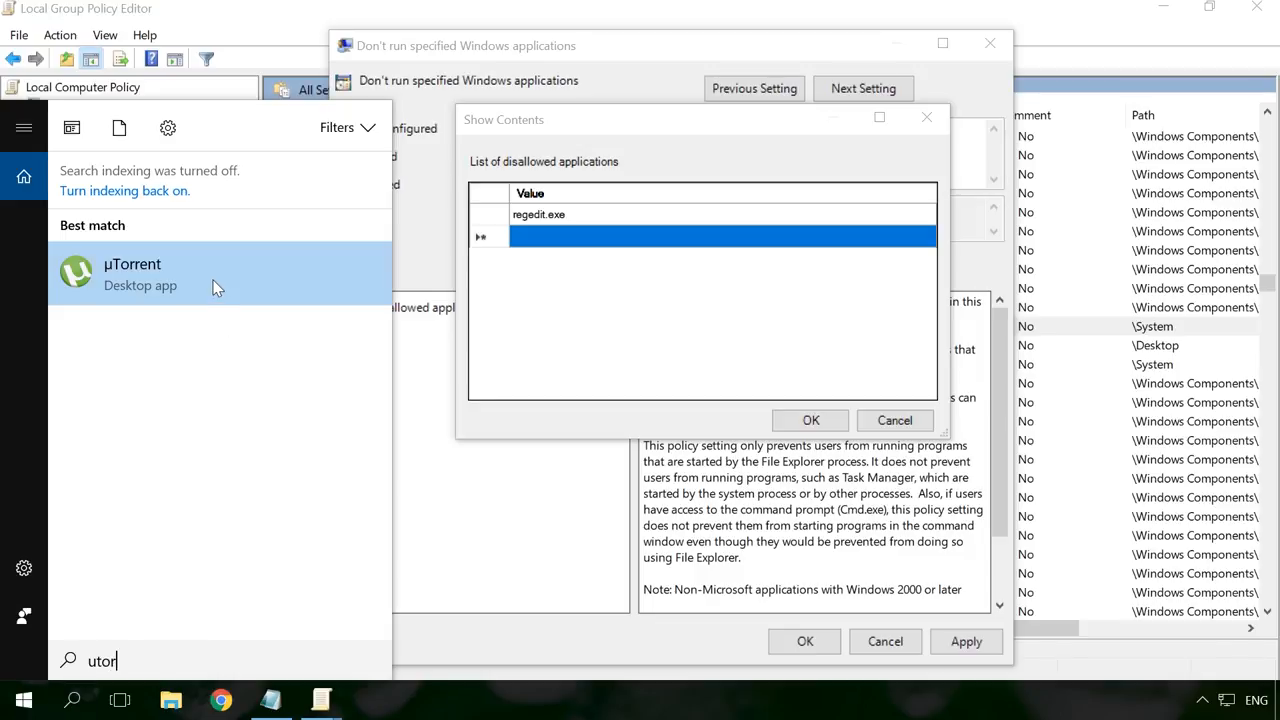
right_click(132, 274)
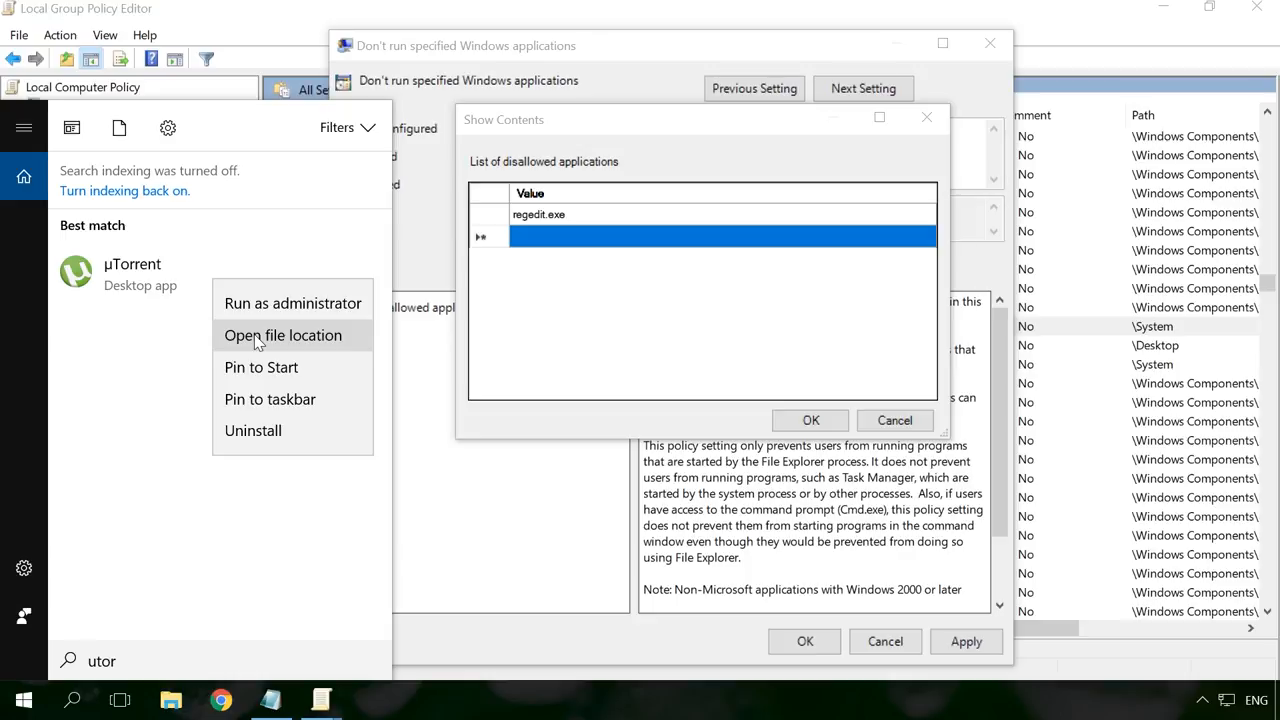
left_click(283, 335)
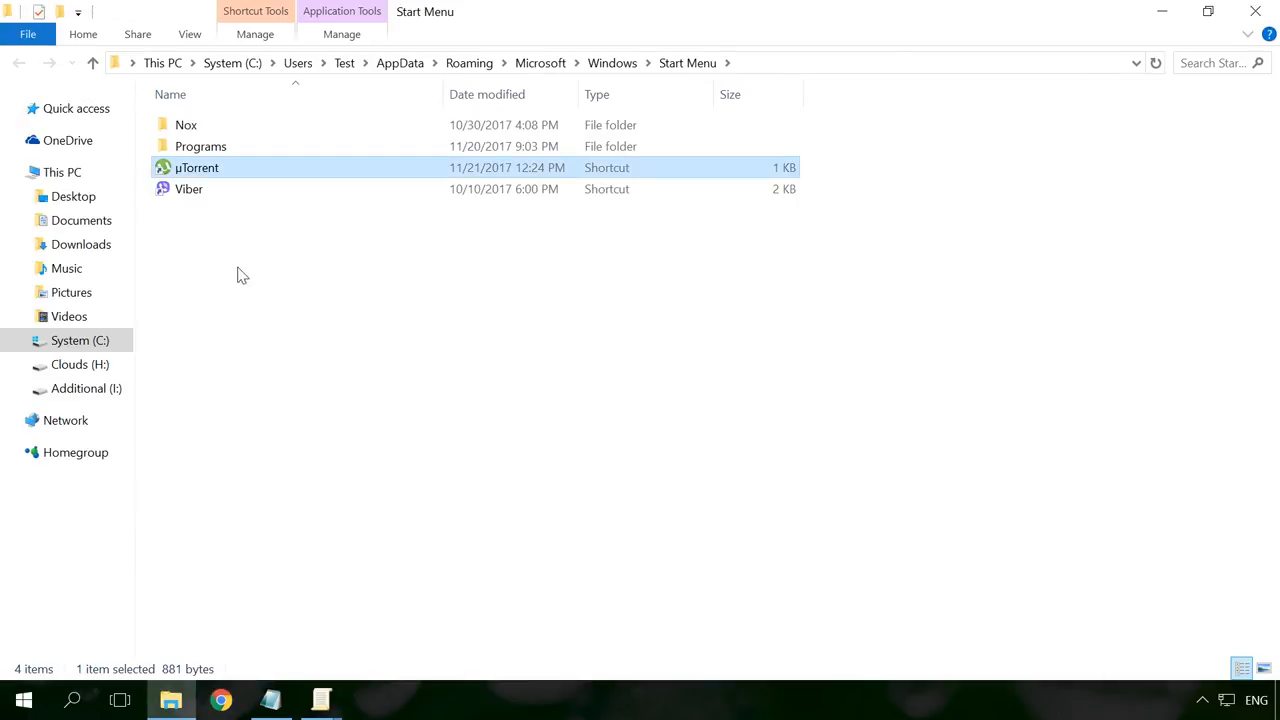
Step: From the μTorrent shortcut's Properties, open the folder containing uTorrent.exe
right_click(196, 167)
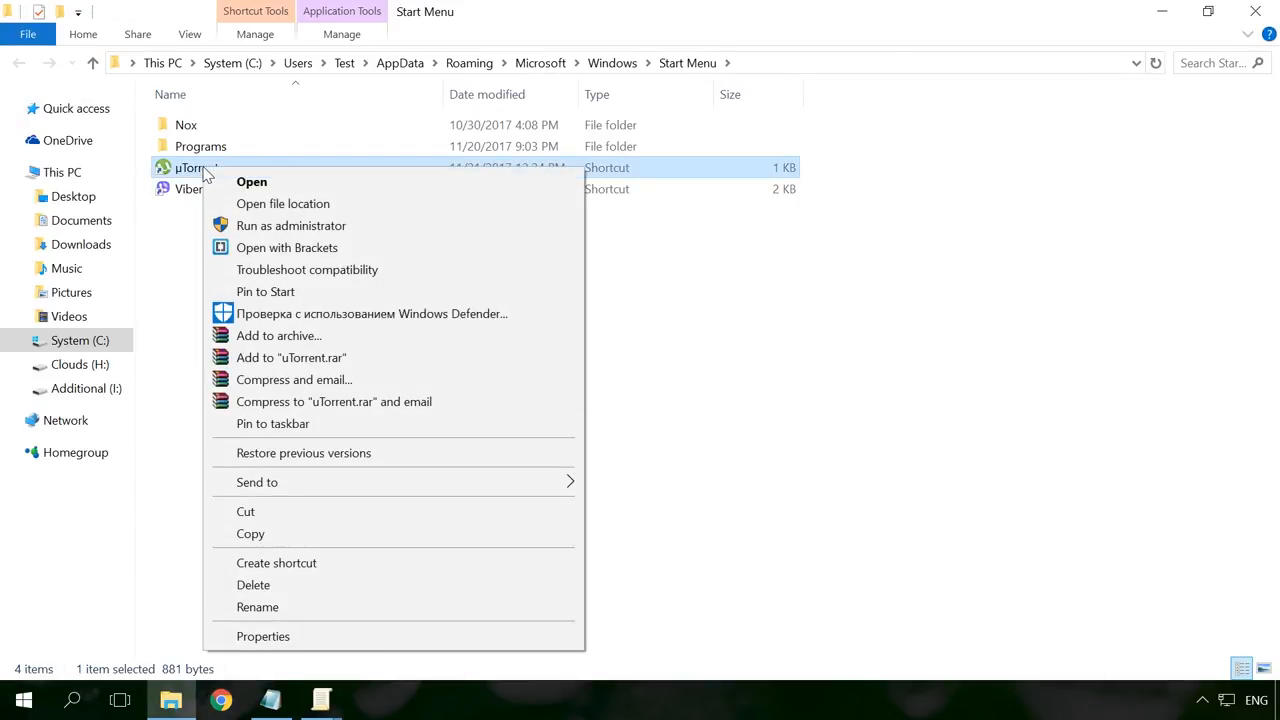
mouse_move(283, 203)
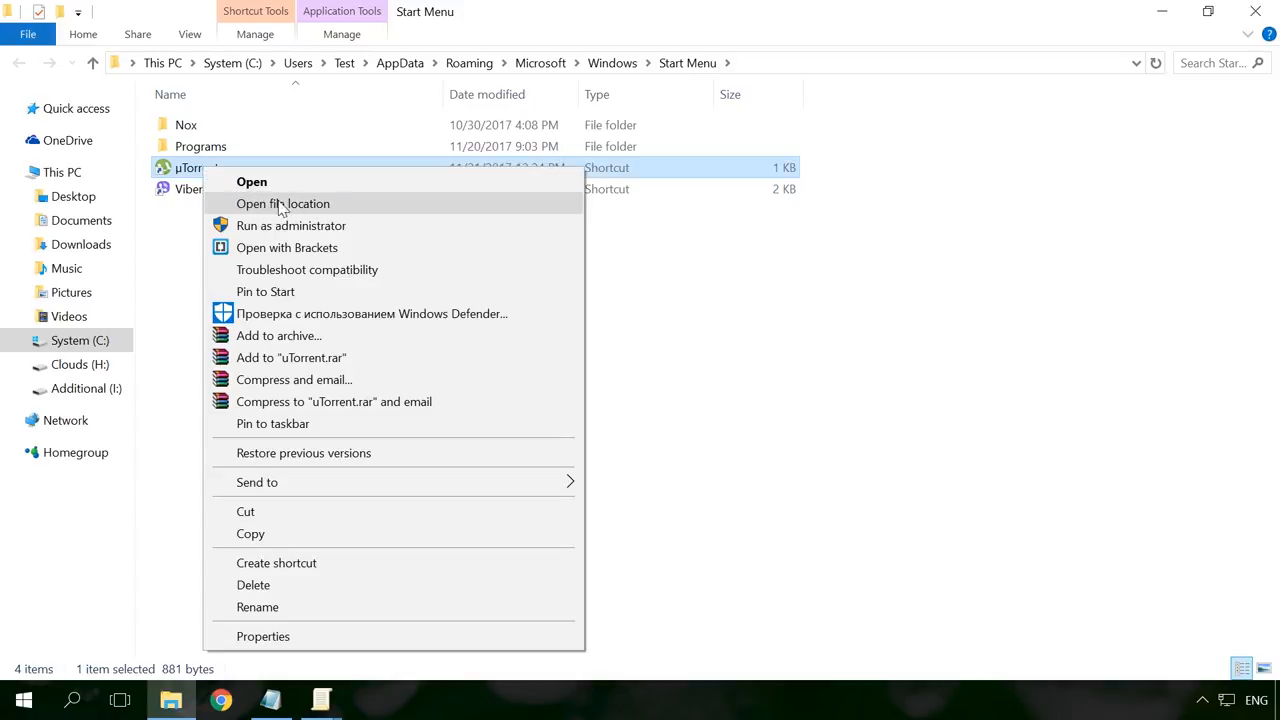
left_click(262, 636)
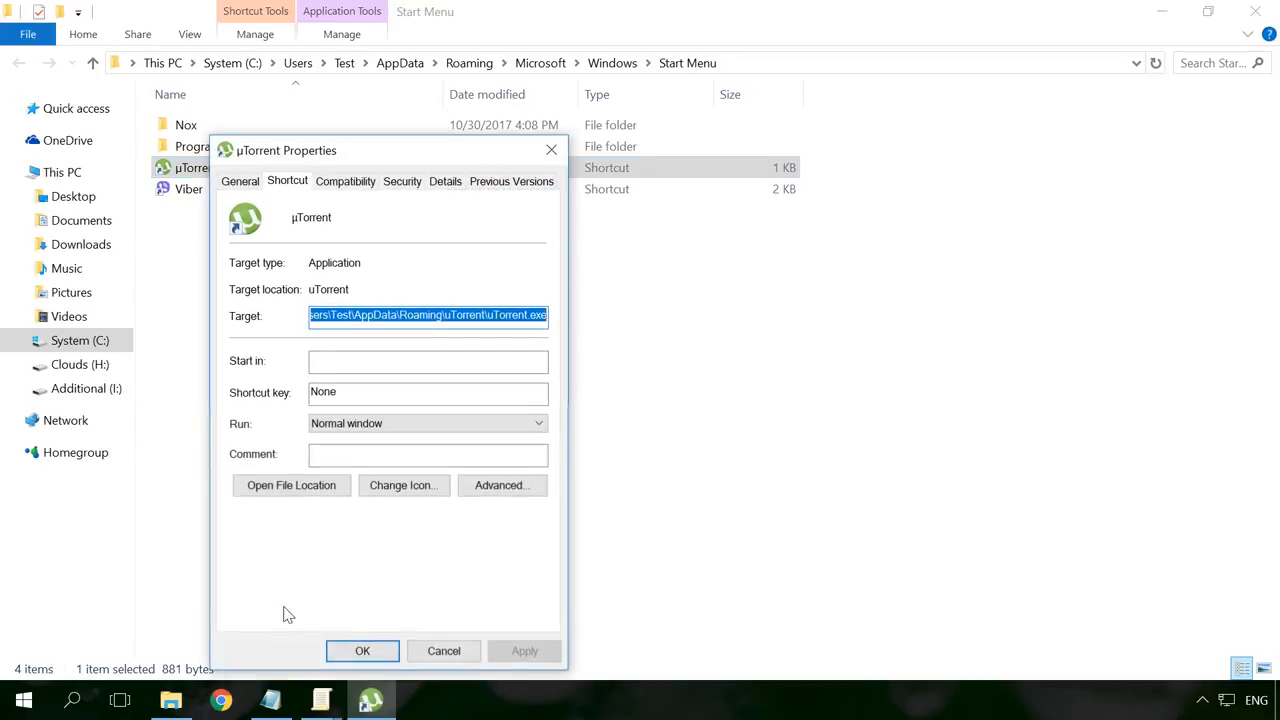
left_click(291, 485)
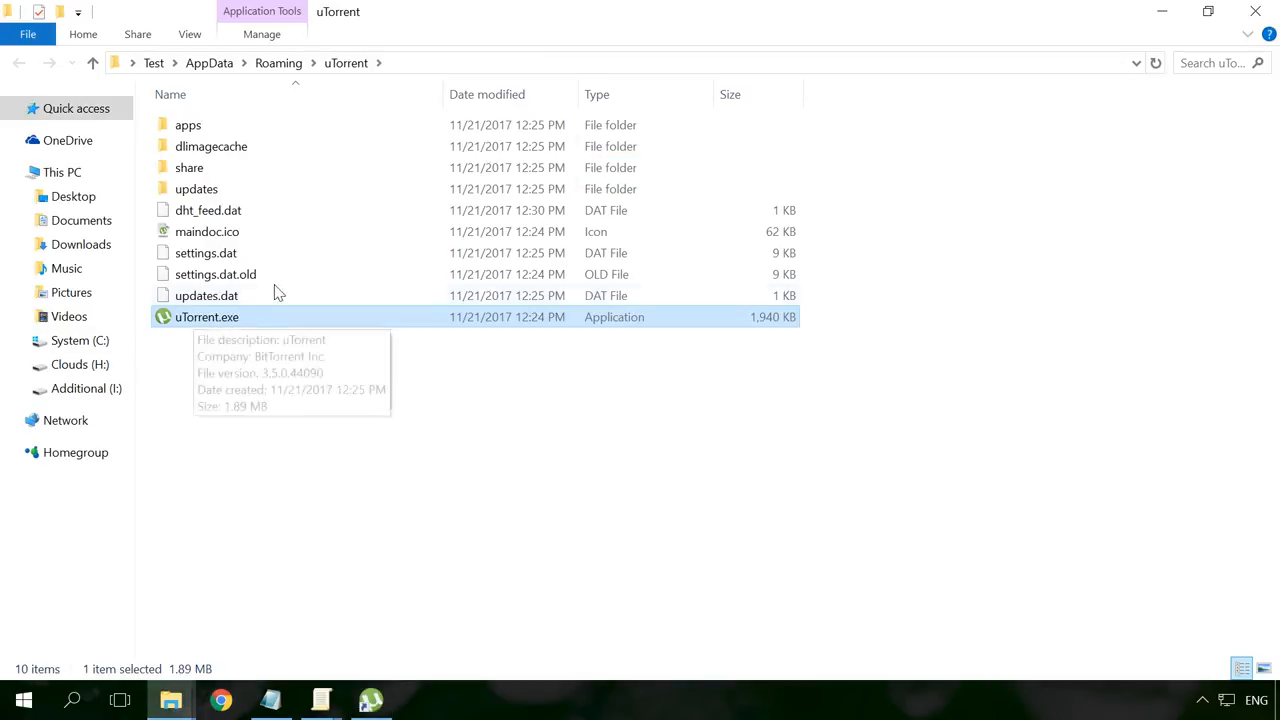
mouse_move(352, 78)
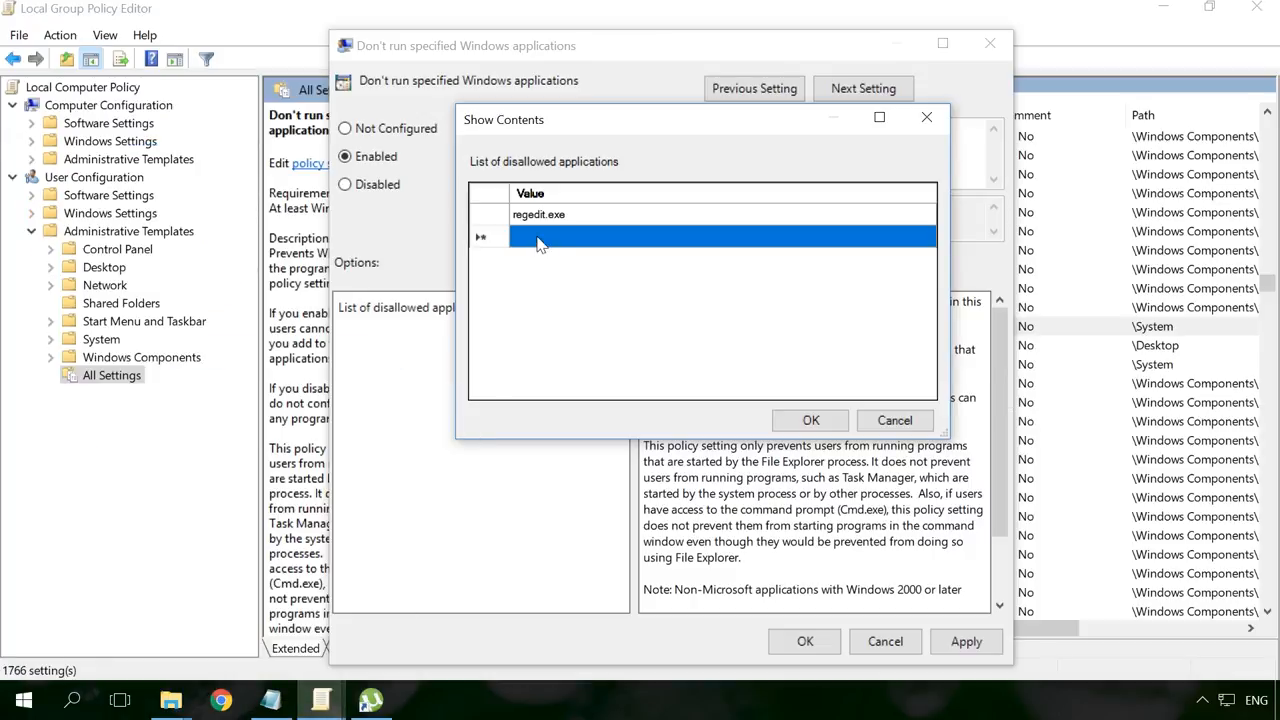
Step: Add uTorrent.exe beneath regedit.exe, confirm the list and apply the policy
type("uTorrent.exe")
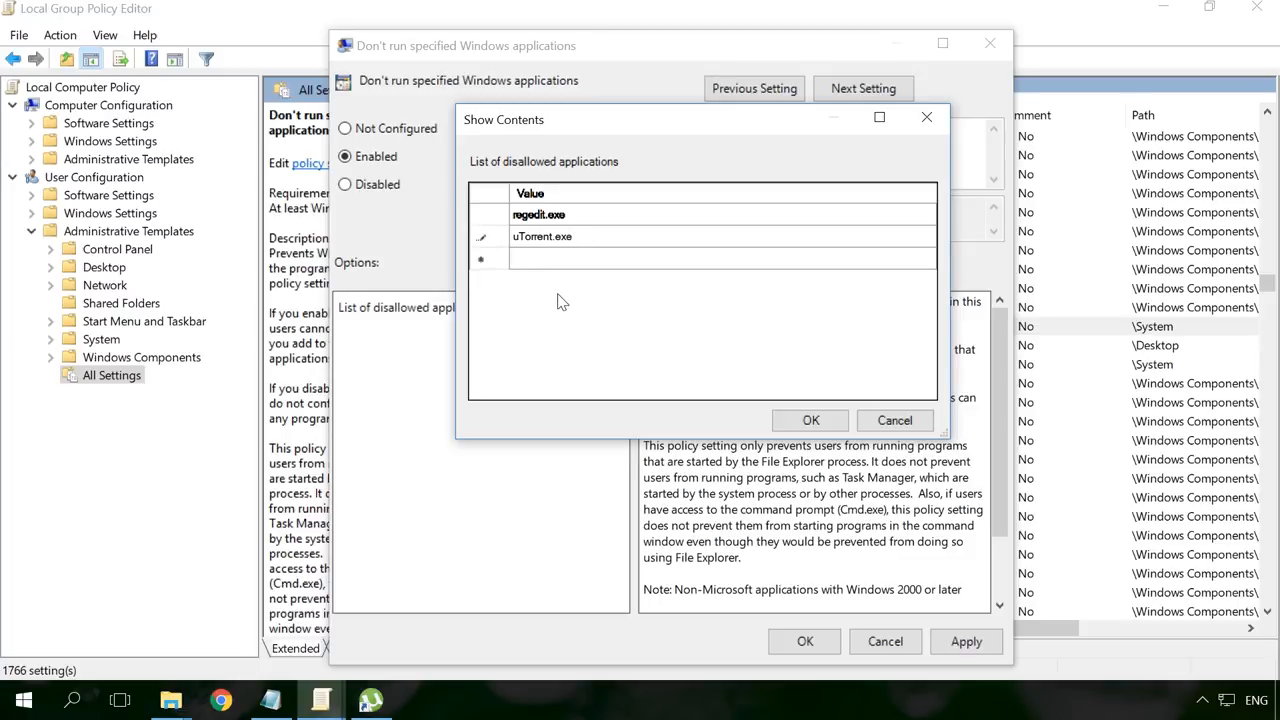
left_click(810, 419)
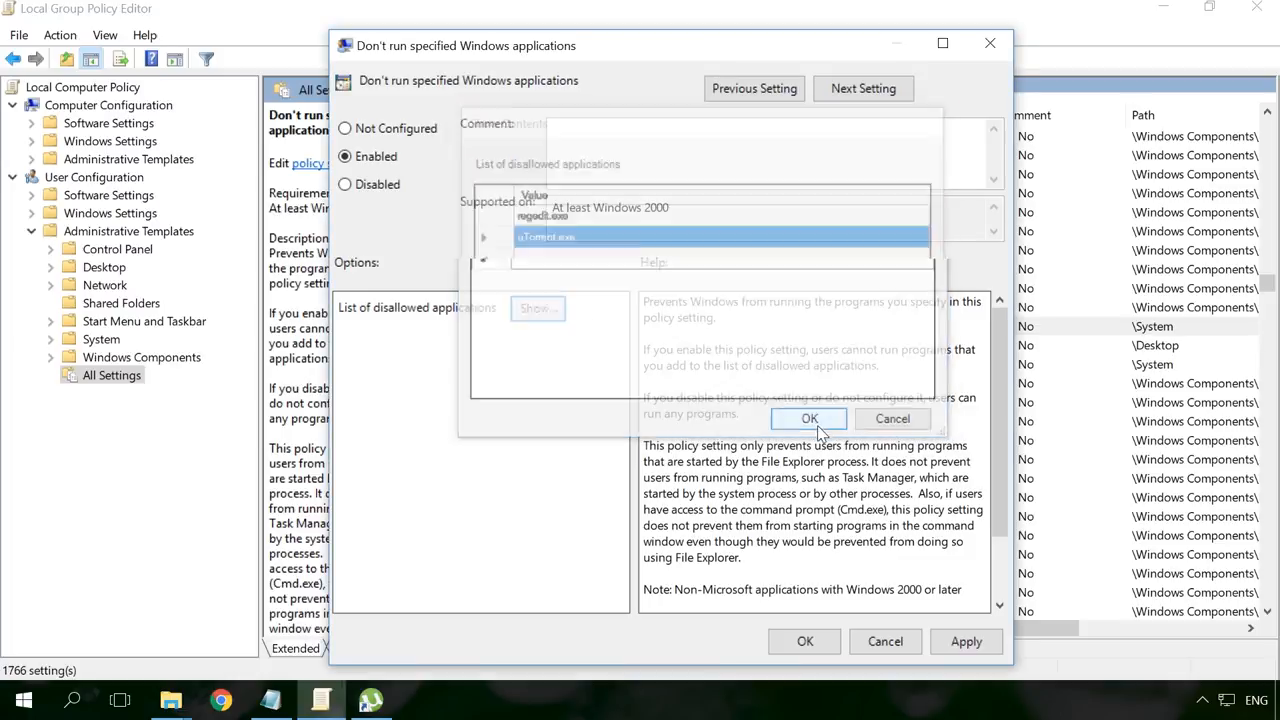
left_click(809, 418)
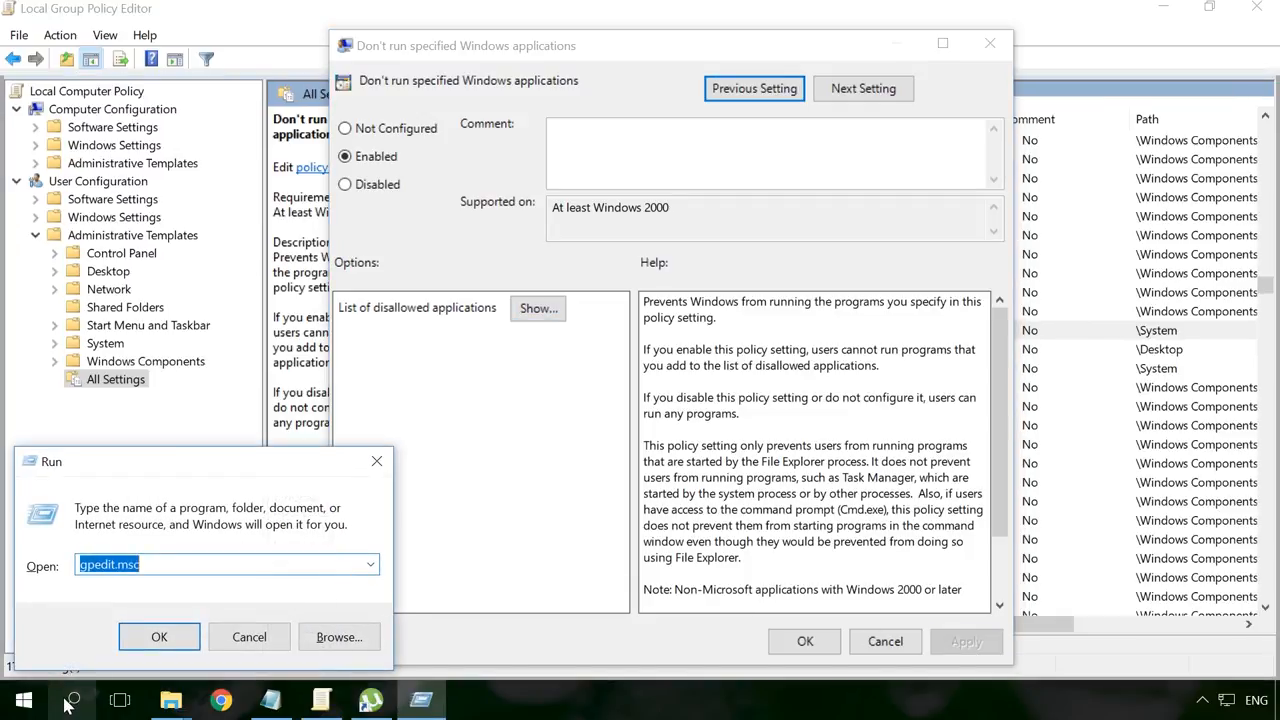
Step: Attempt to launch regedit.exe from Run, dismiss the Restrictions error, and begin typing the uTorrent test
type("re")
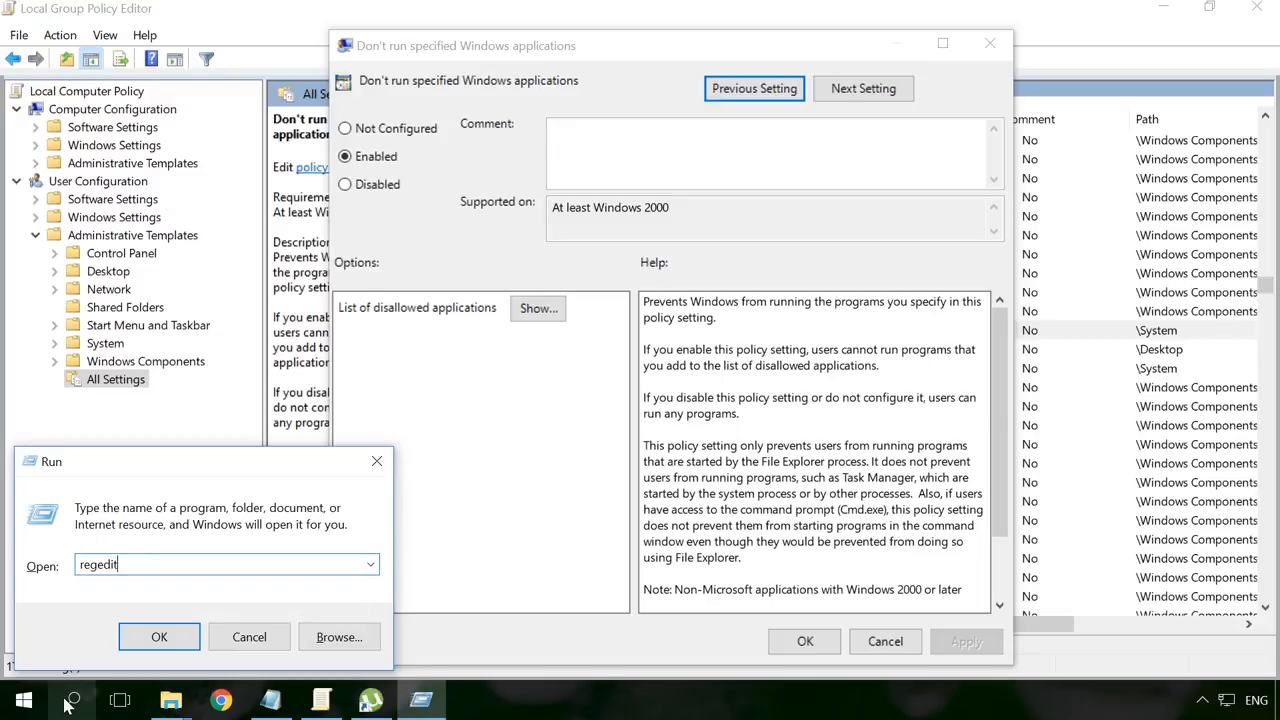
type(".exe")
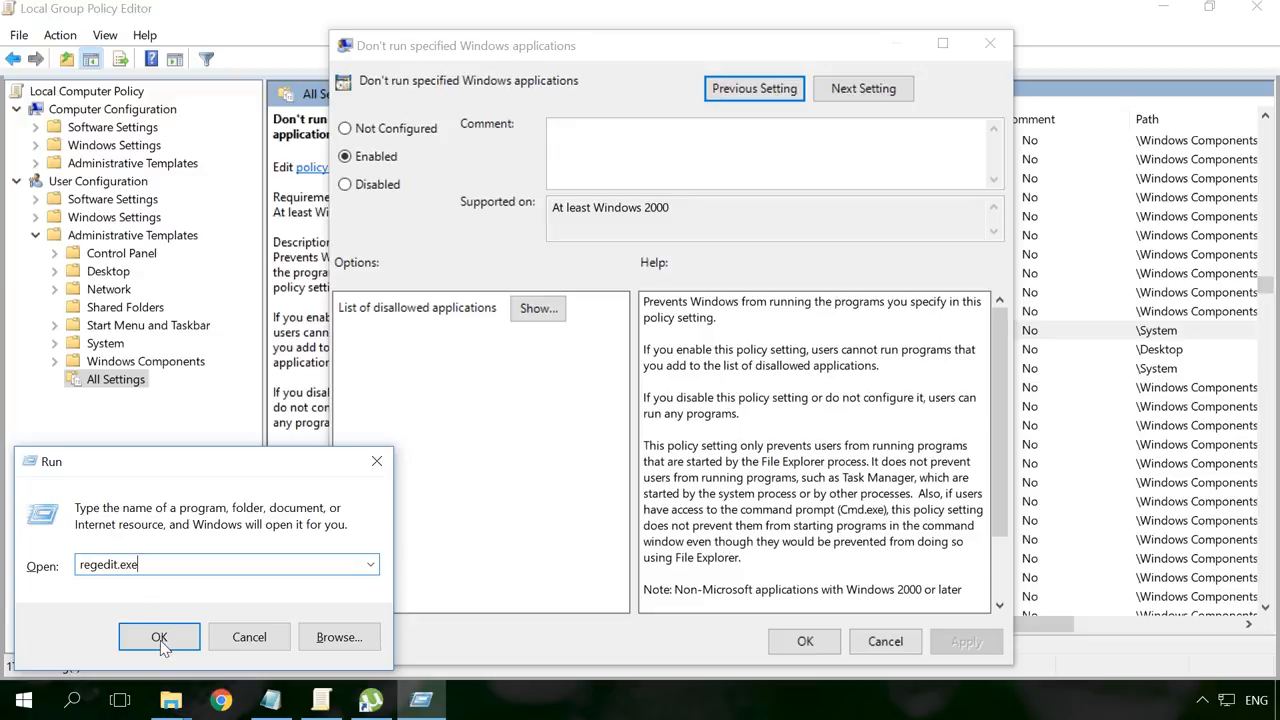
left_click(159, 637)
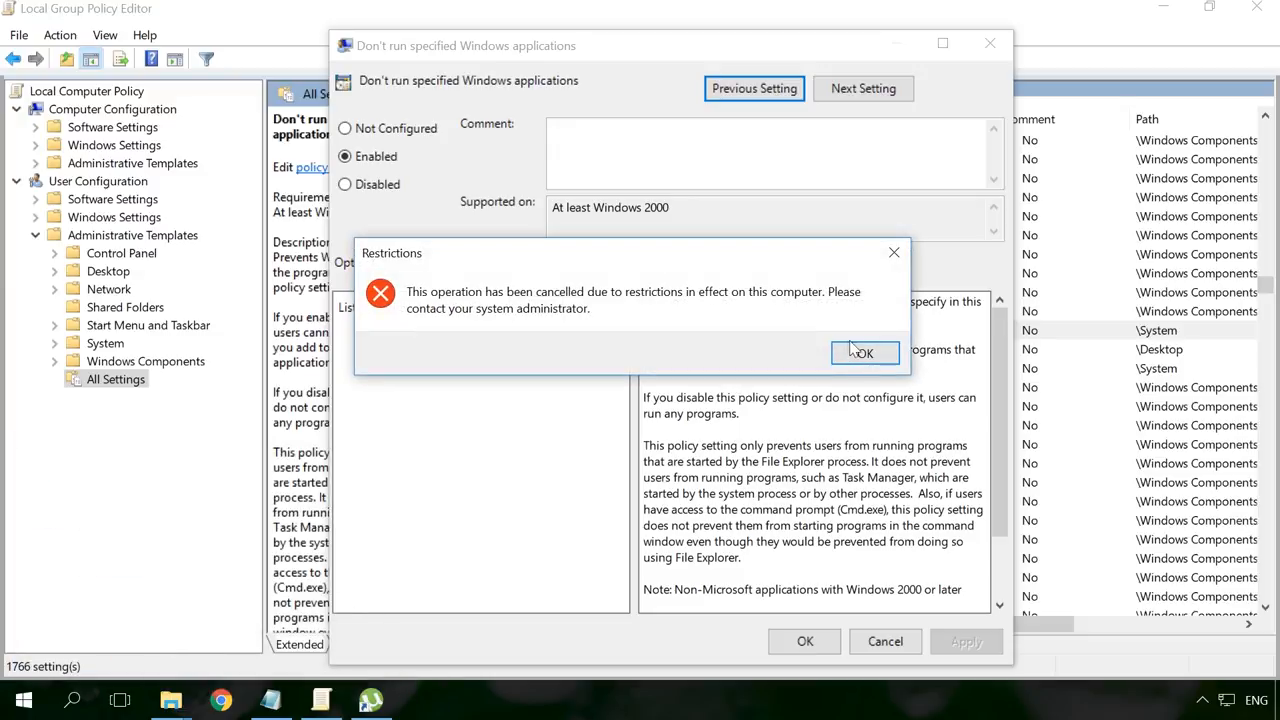
left_click(864, 353)
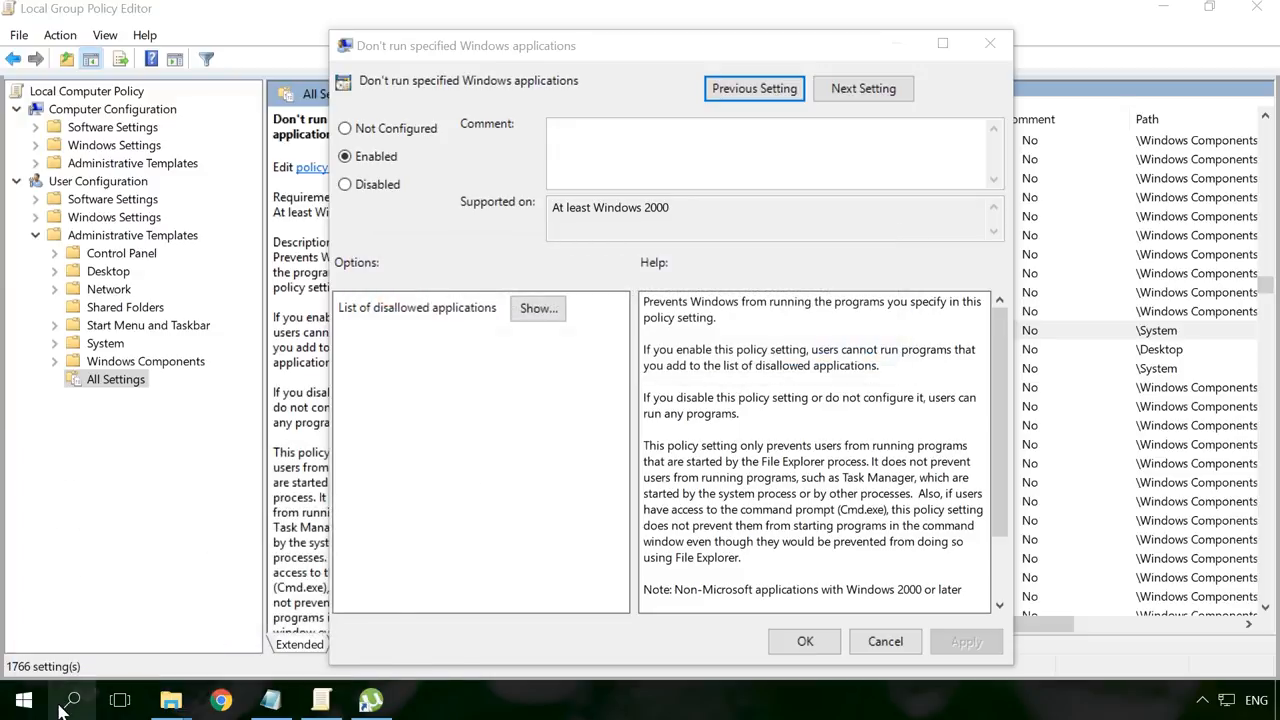
type("uto")
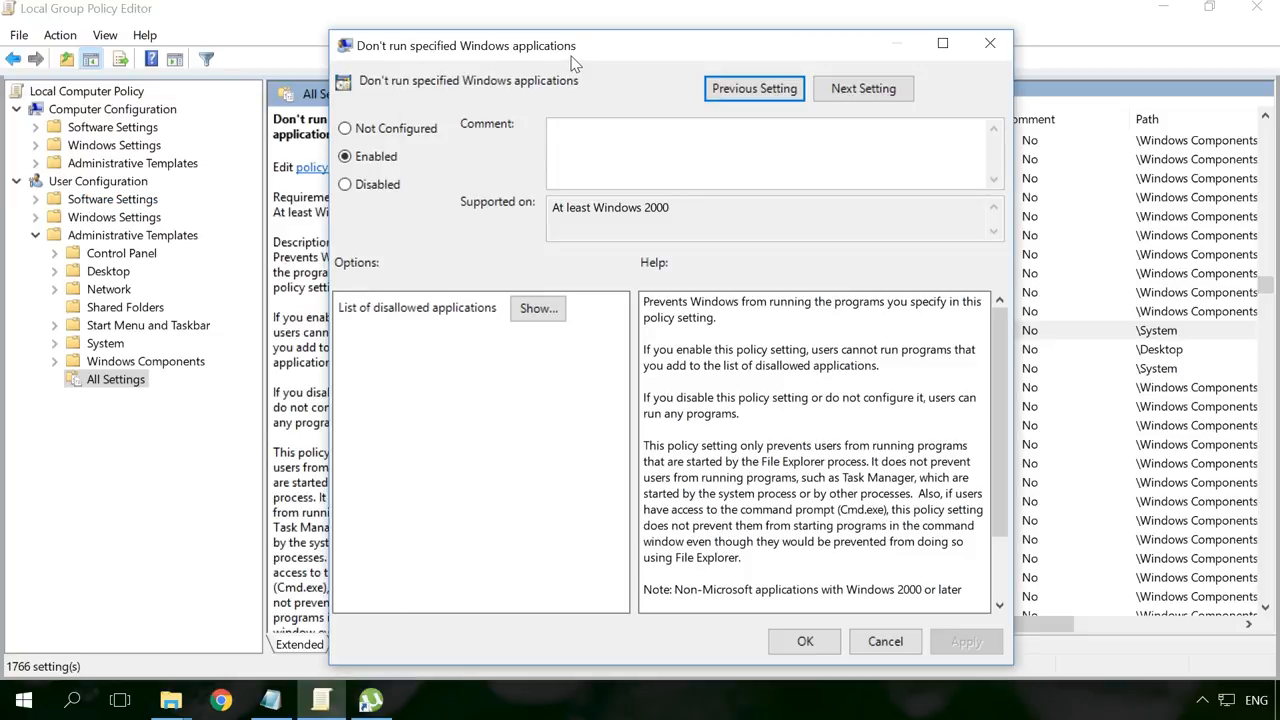
Step: Switch the policy to Not Configured, briefly trying Disabled, leaving it at Not Configured
left_click(344, 128)
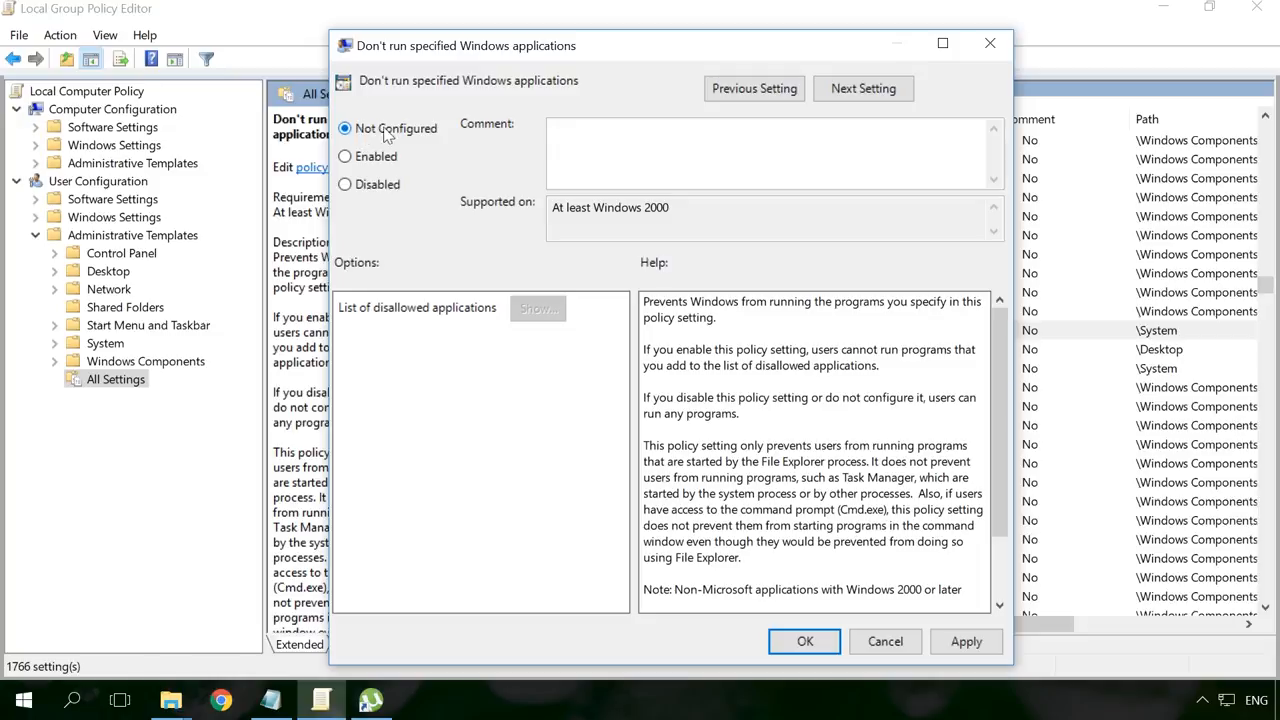
left_click(344, 184)
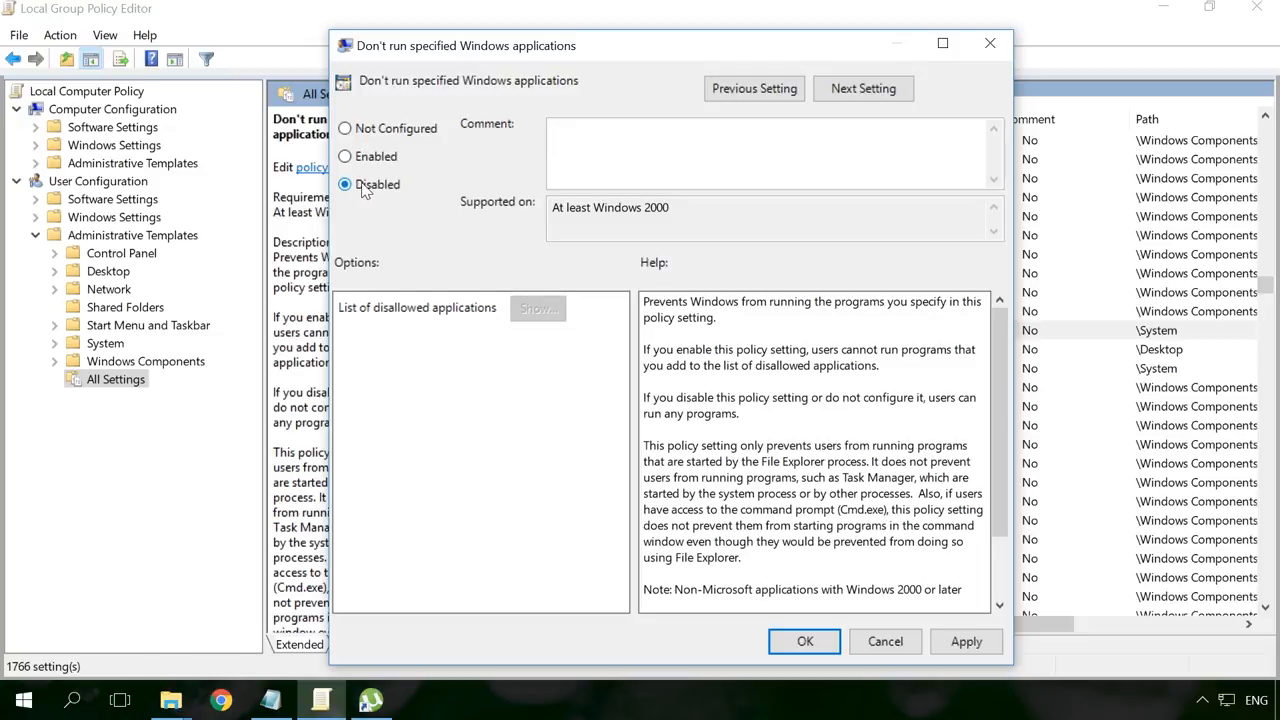
left_click(344, 128)
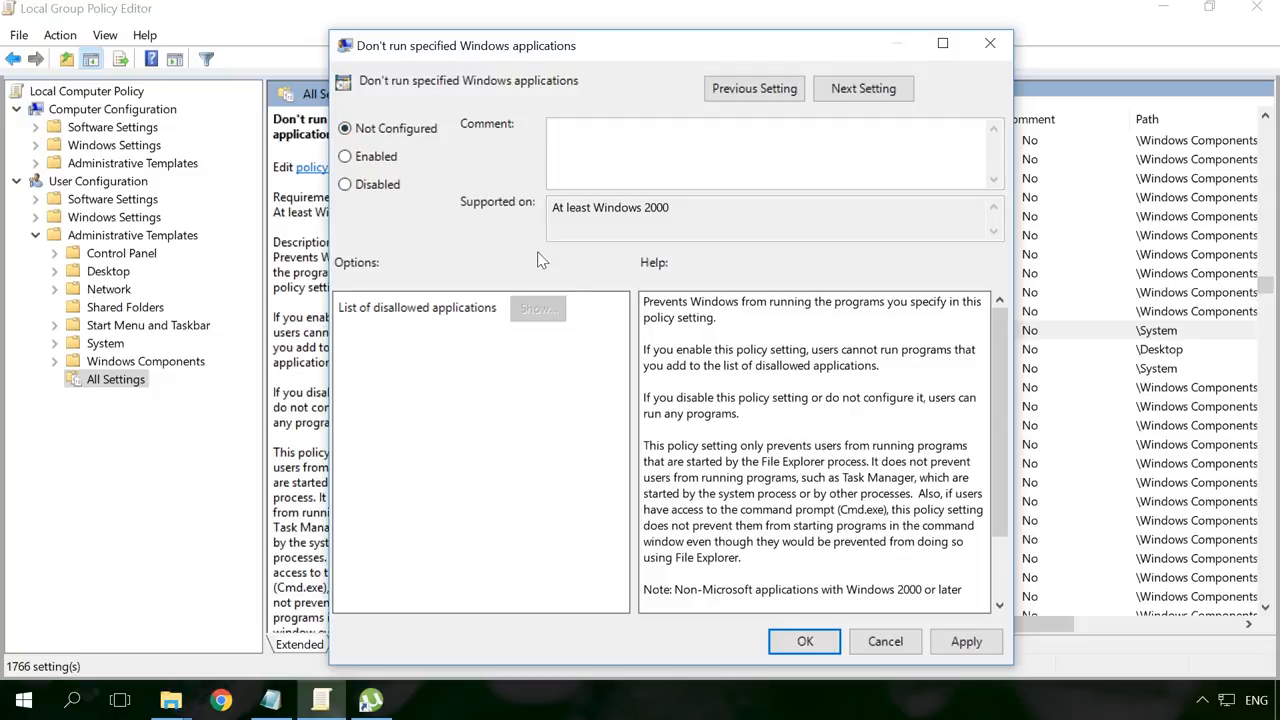